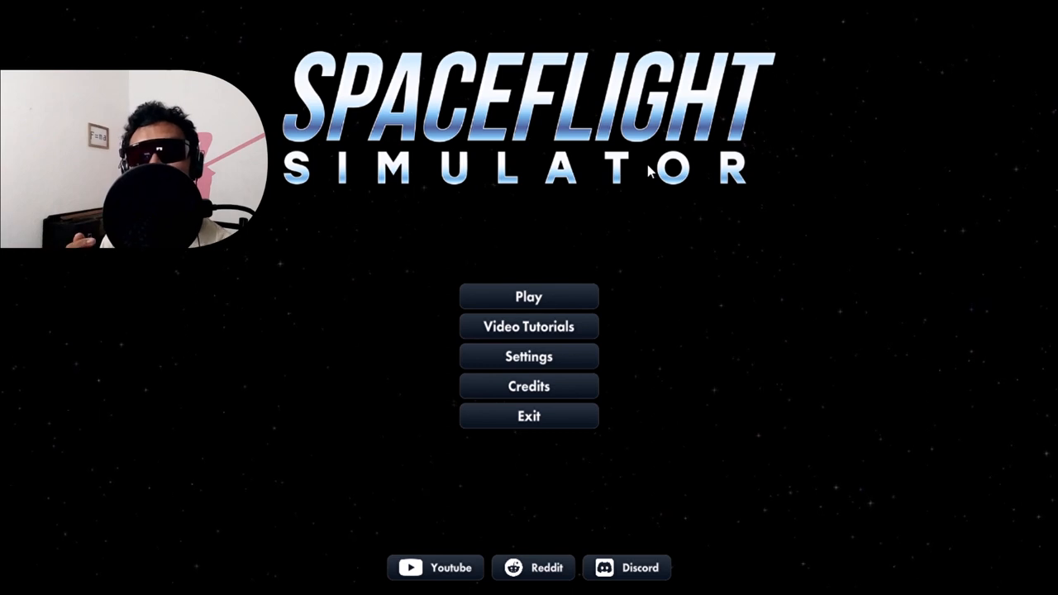
pyautogui.moveTo(499, 258)
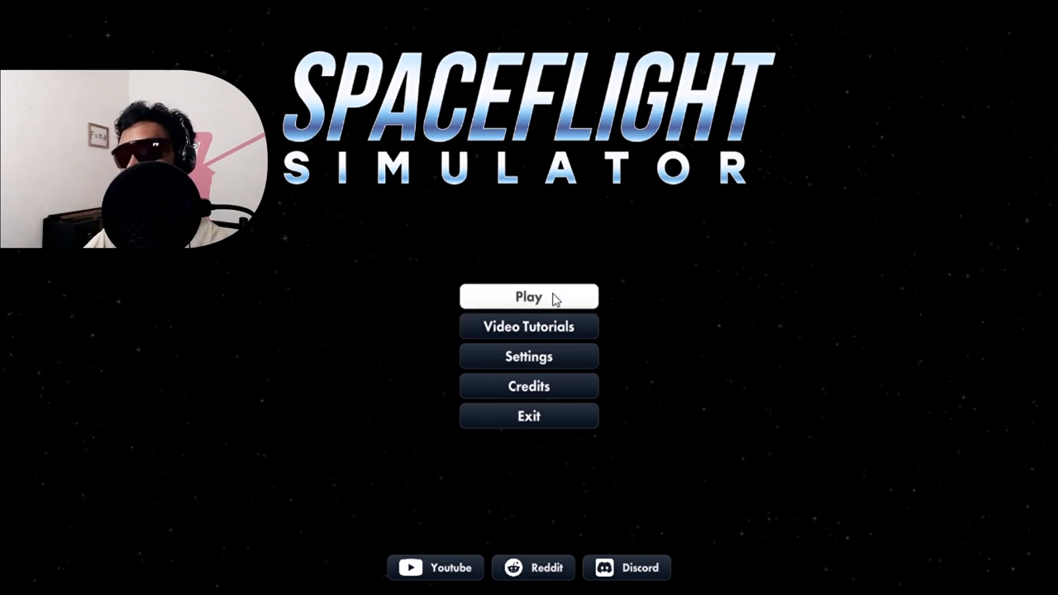
# Enter the world selection screen from the main menu via Play
pyautogui.click(529, 296)
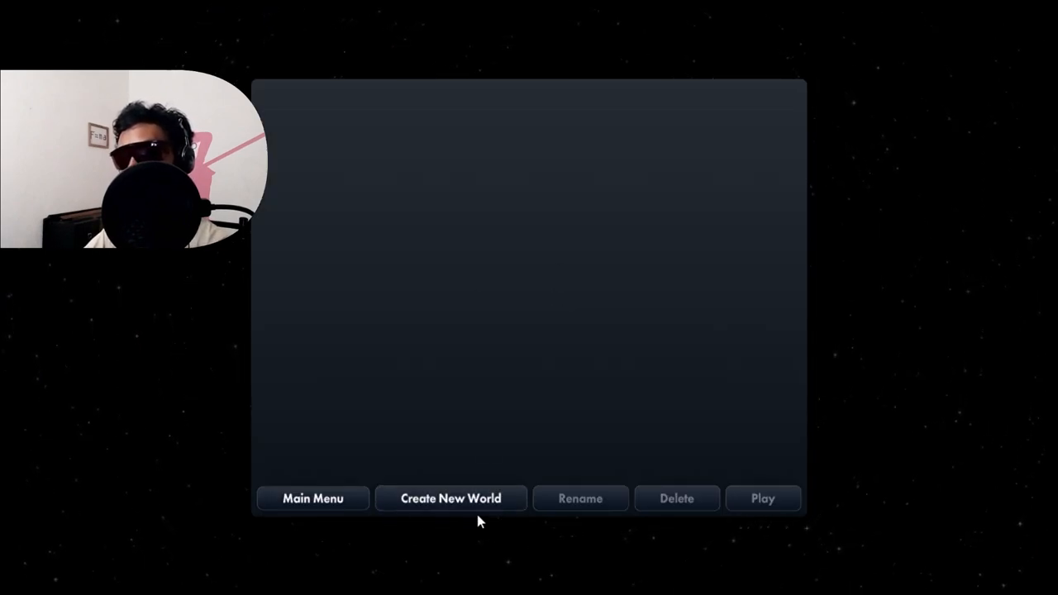
# Start a new world and name it Nebula Aerospace
pyautogui.click(450, 498)
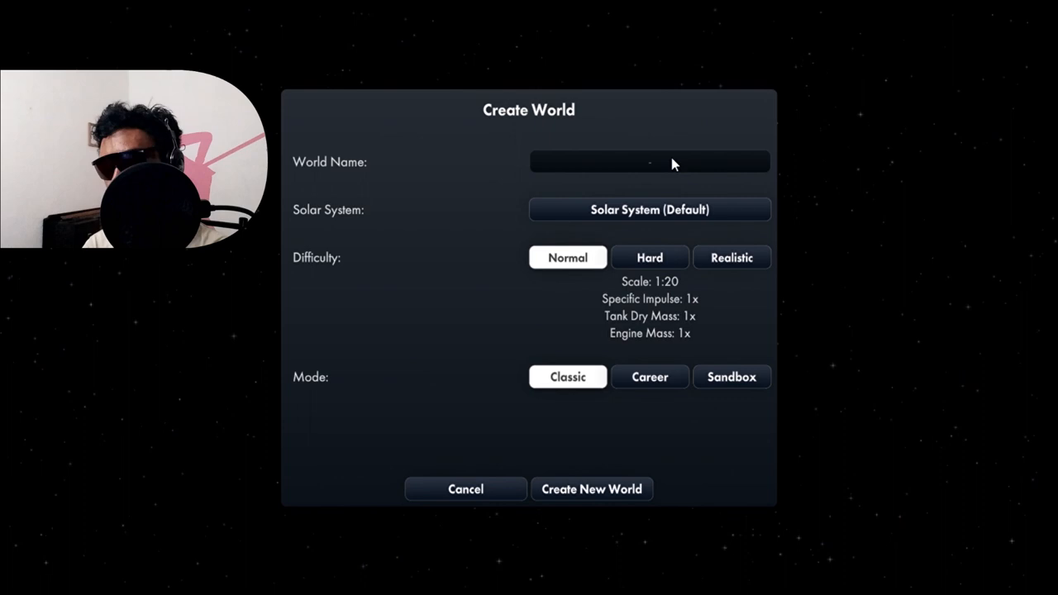
pyautogui.write('Nebula')
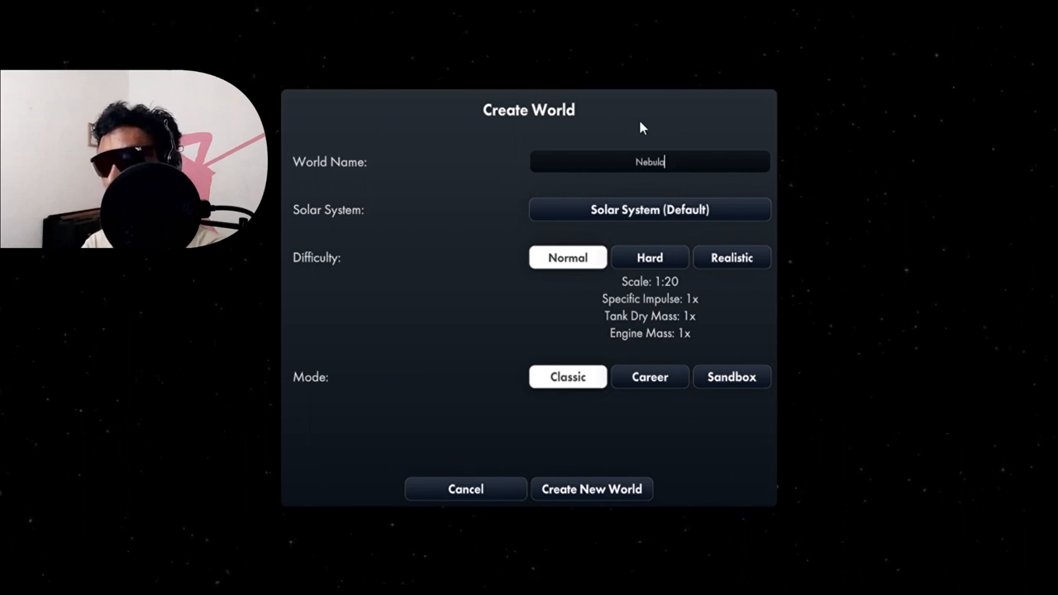
pyautogui.write('Aerospace')
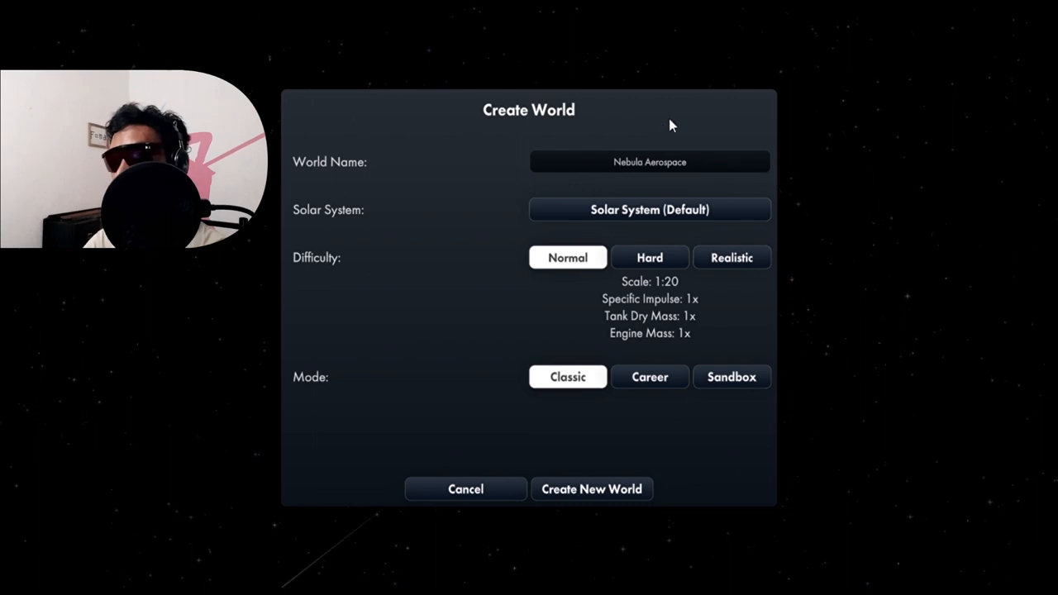
pyautogui.moveTo(650, 209)
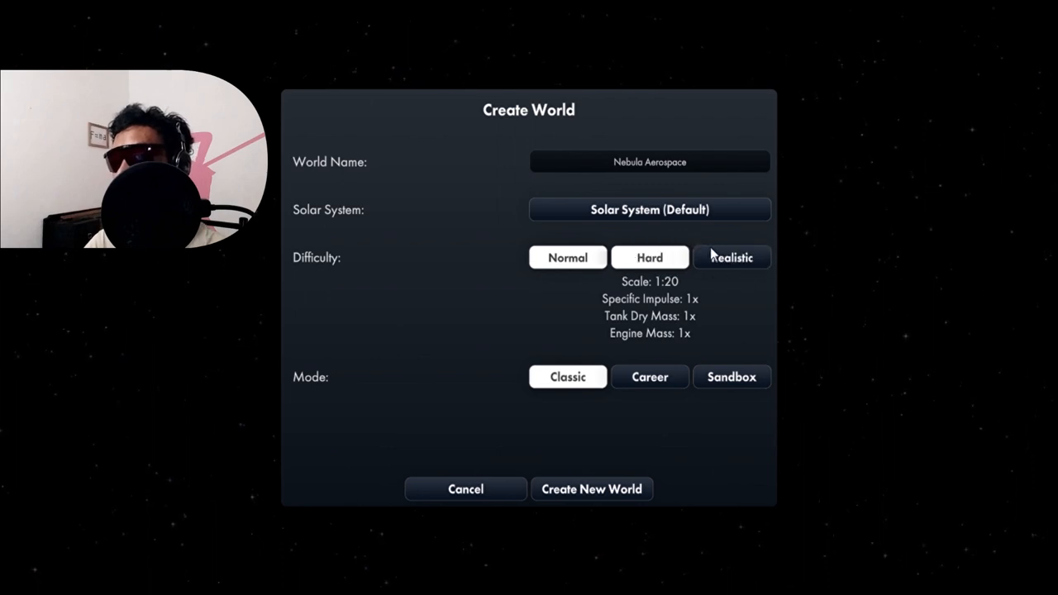
# Try the Realistic and Normal difficulties, then settle on Hard
pyautogui.click(731, 258)
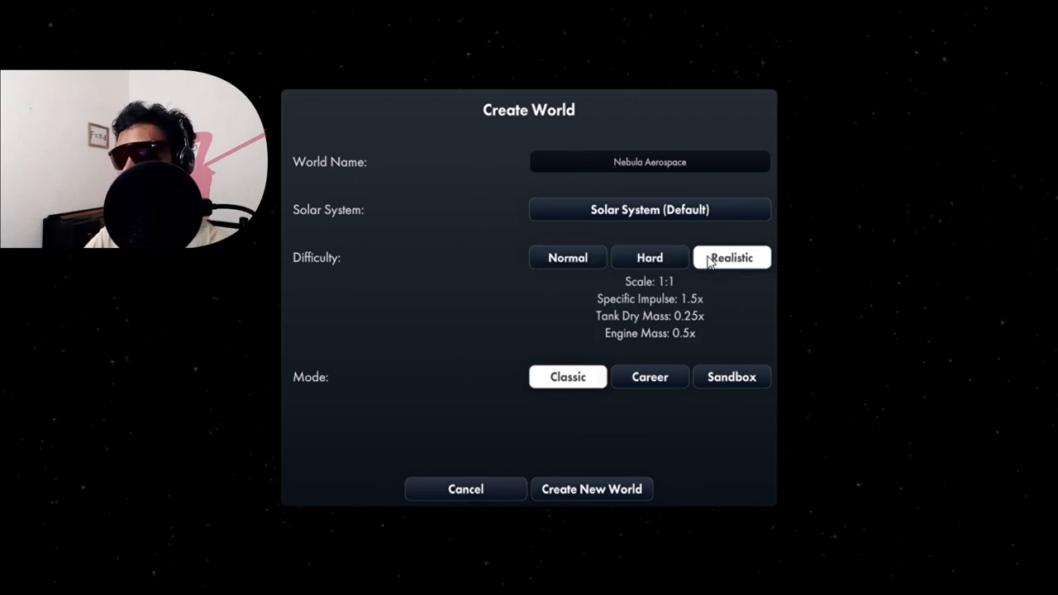
pyautogui.click(569, 258)
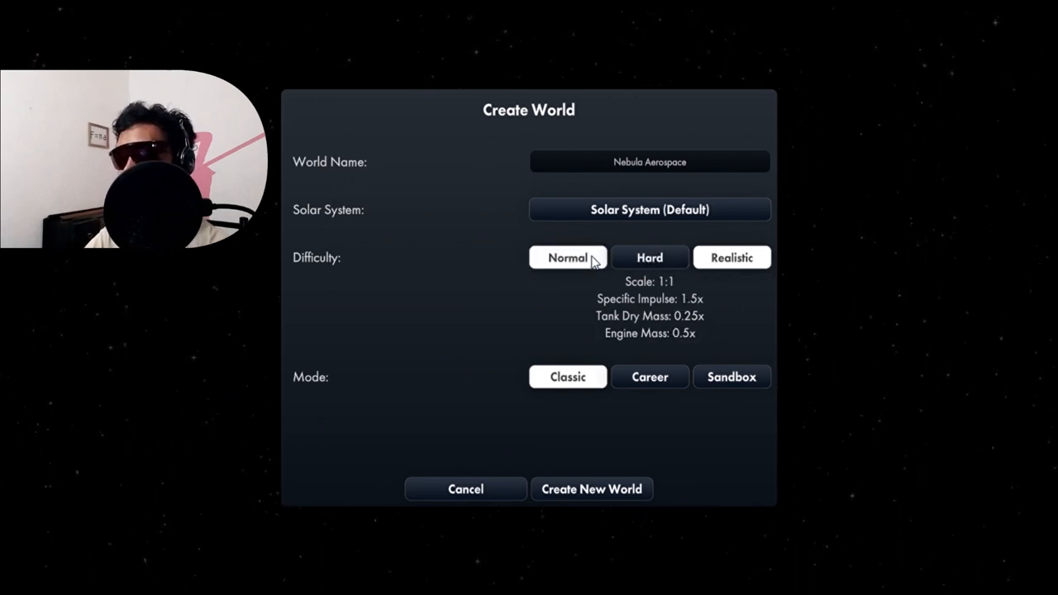
pyautogui.click(569, 258)
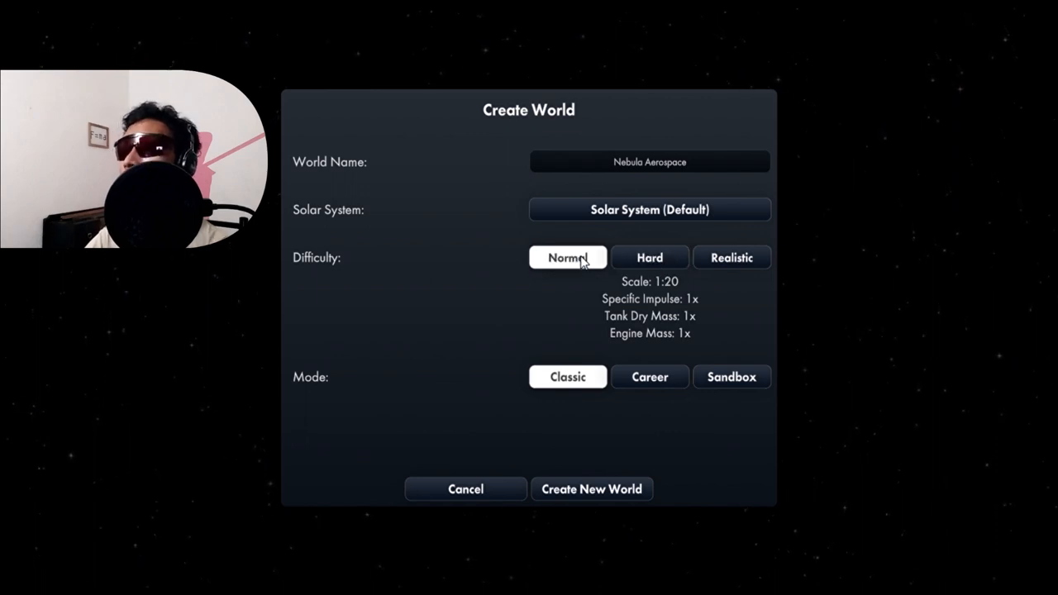
pyautogui.click(650, 258)
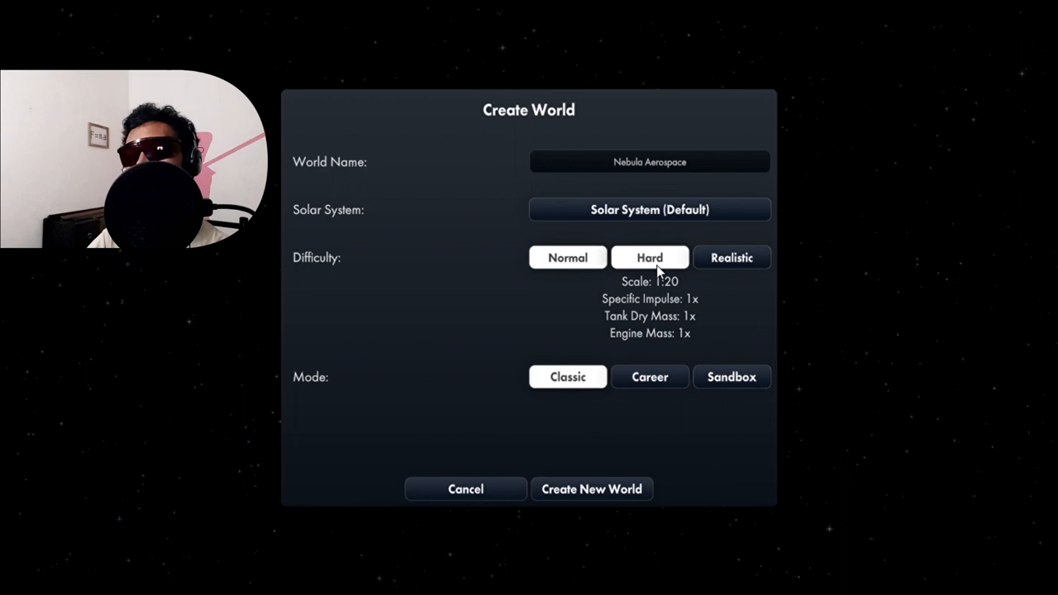
pyautogui.click(569, 258)
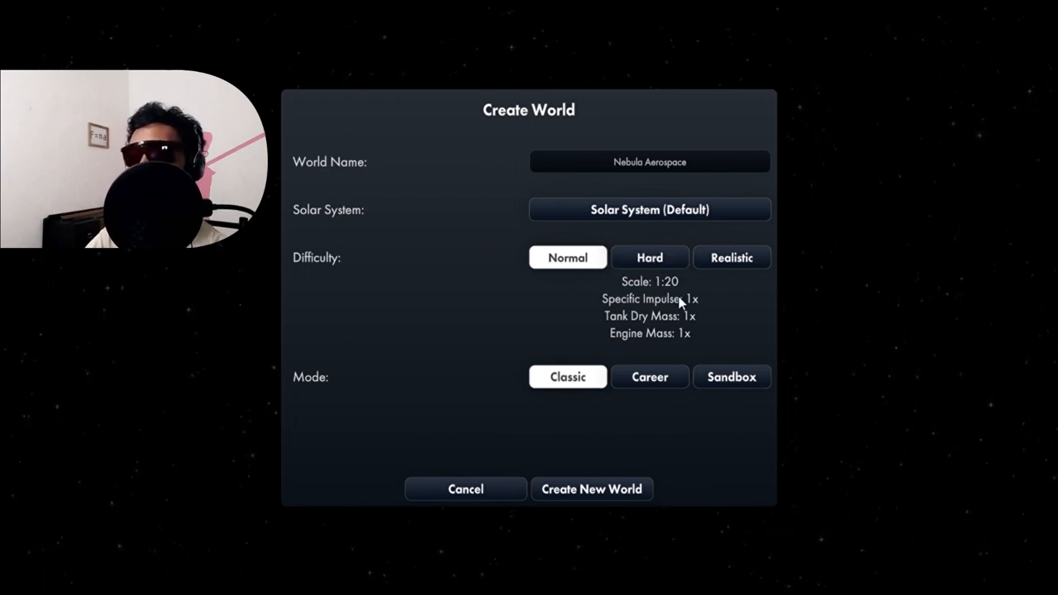
pyautogui.moveTo(670, 294)
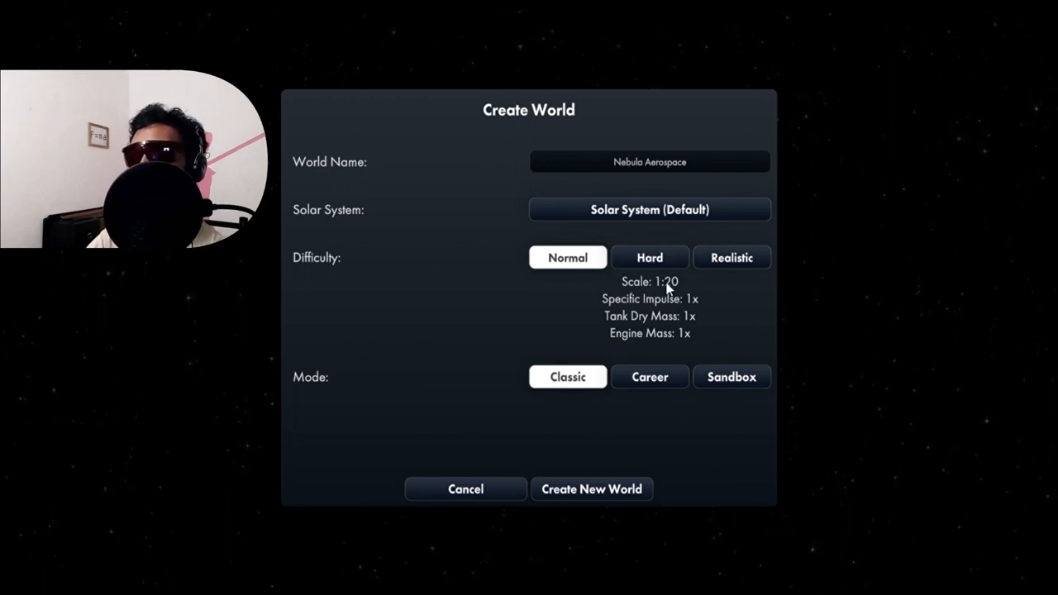
pyautogui.moveTo(599, 281)
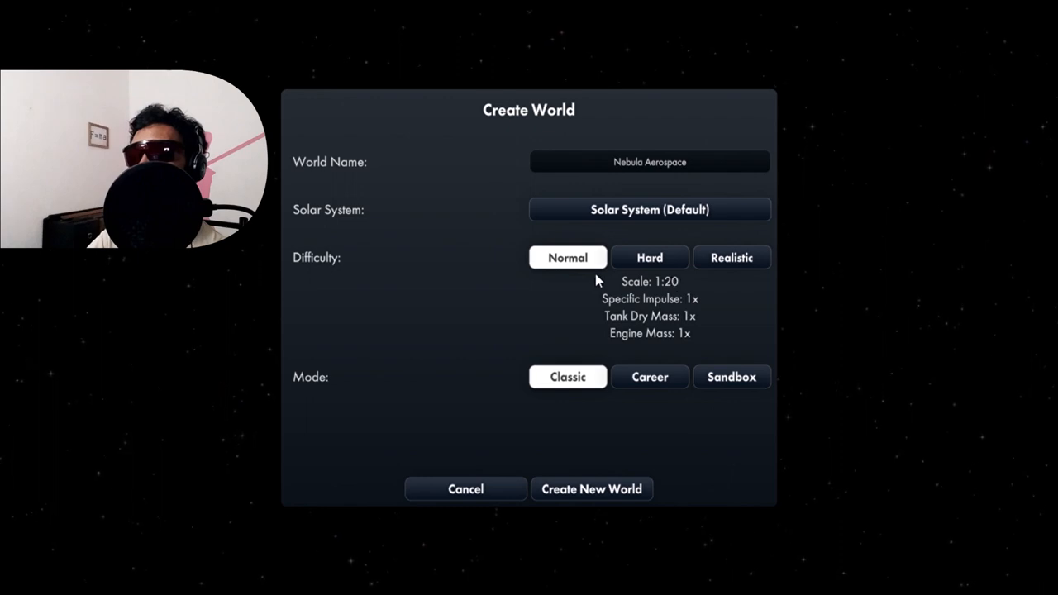
pyautogui.moveTo(578, 299)
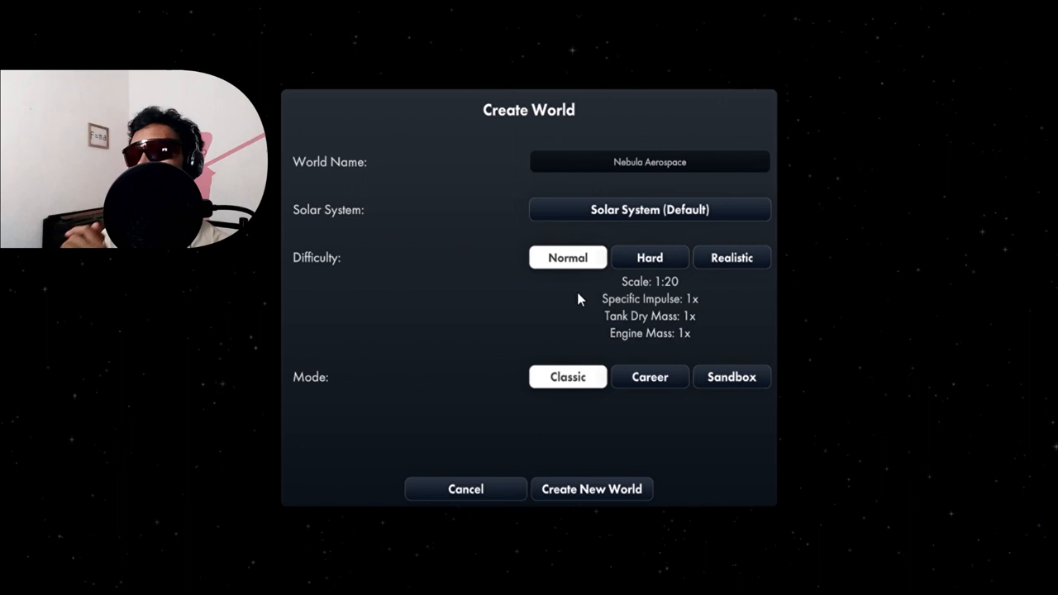
pyautogui.moveTo(588, 298)
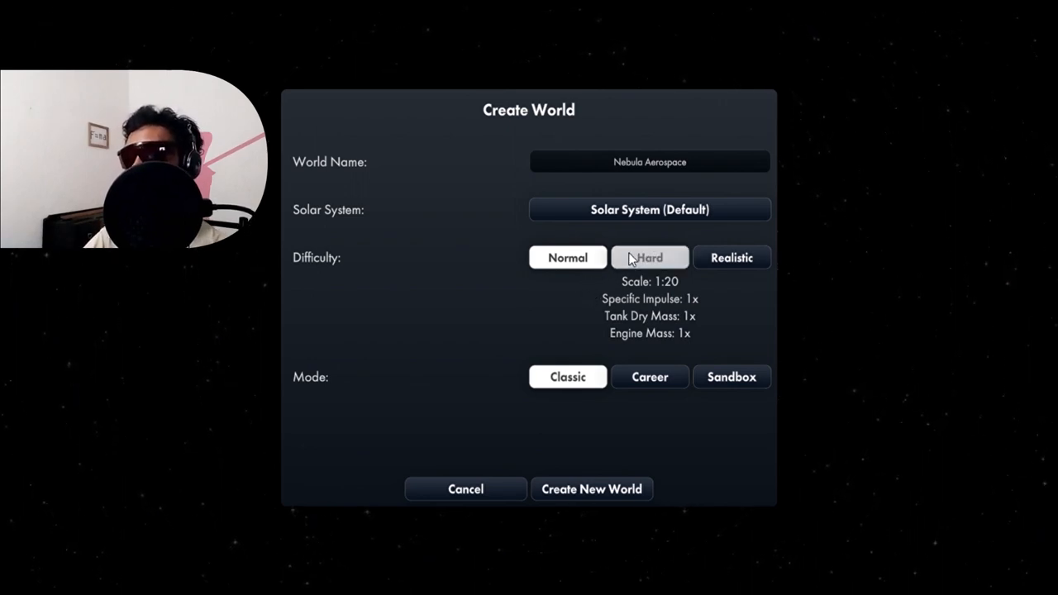
pyautogui.click(650, 258)
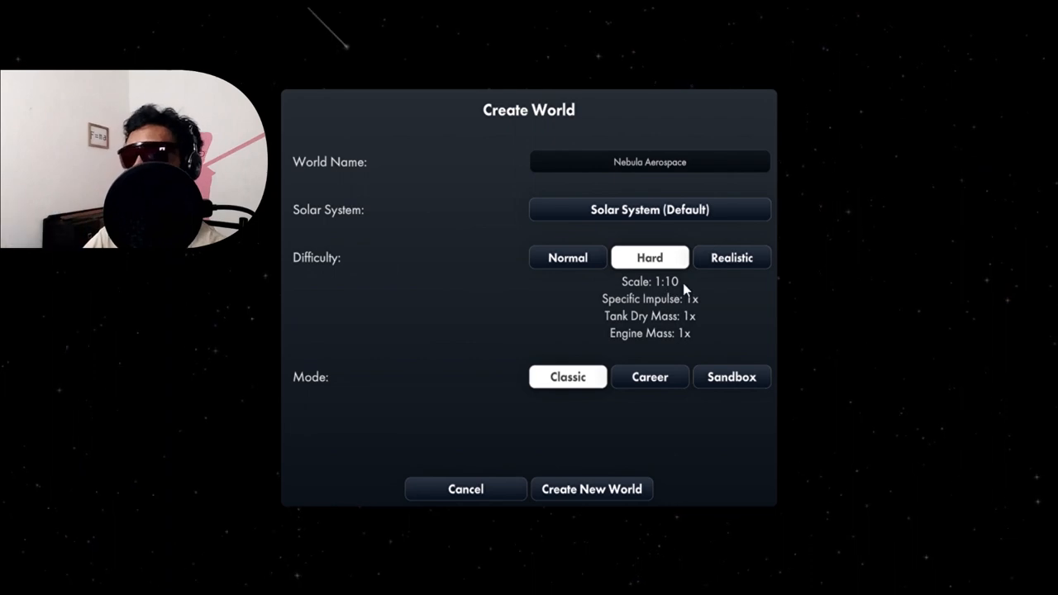
pyautogui.moveTo(684, 284)
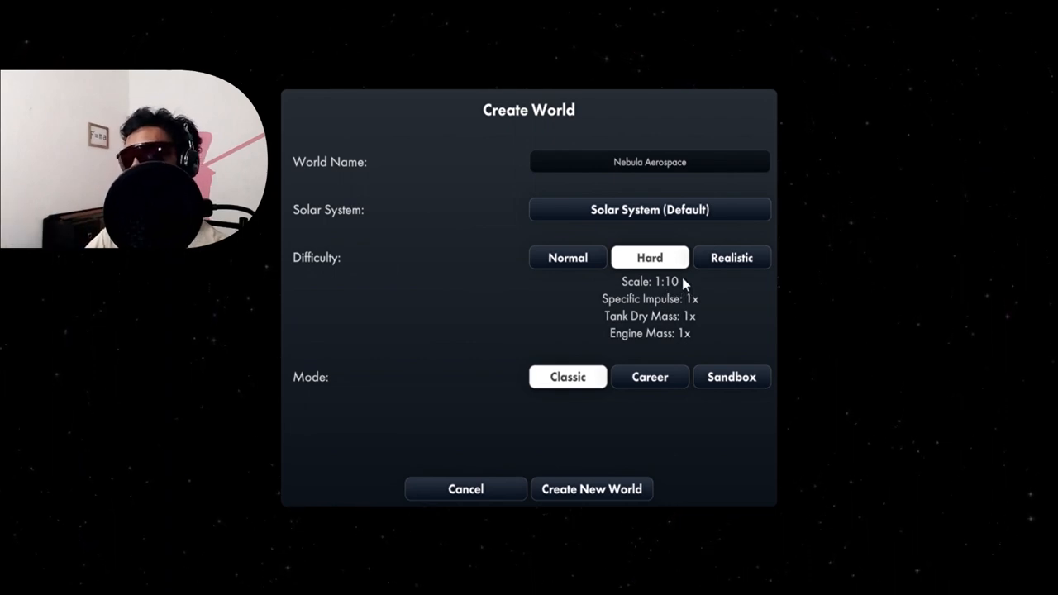
pyautogui.moveTo(361, 388)
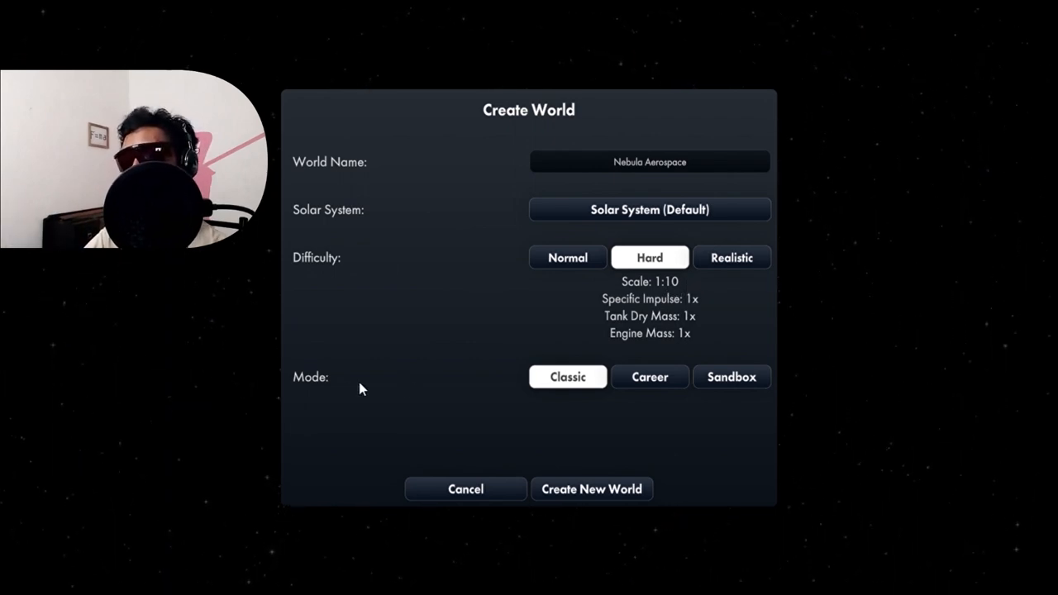
# Try Career and Sandbox modes, keep Classic, and create the world
pyautogui.click(650, 377)
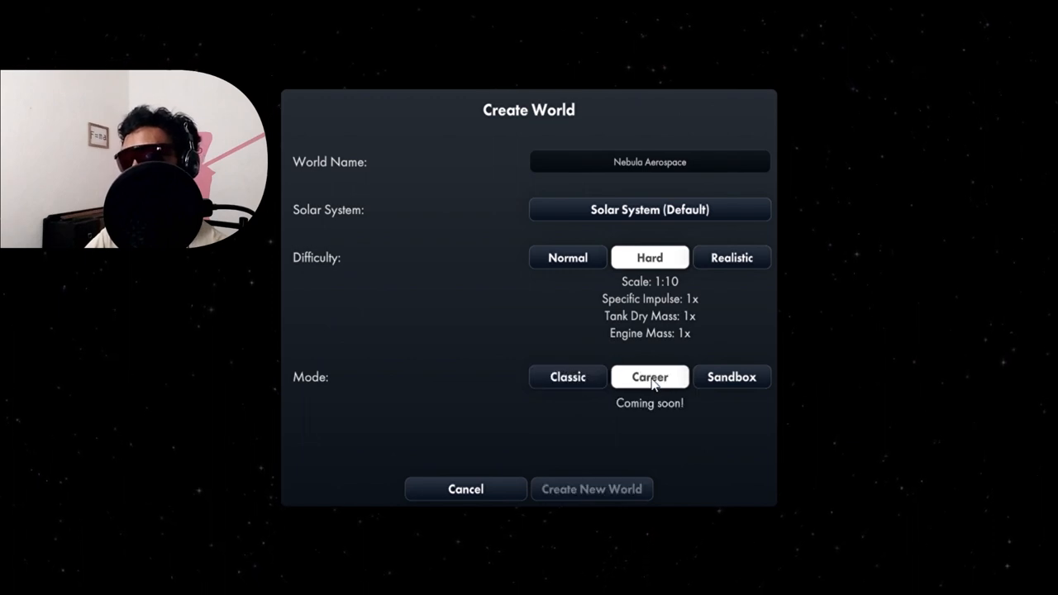
pyautogui.click(731, 377)
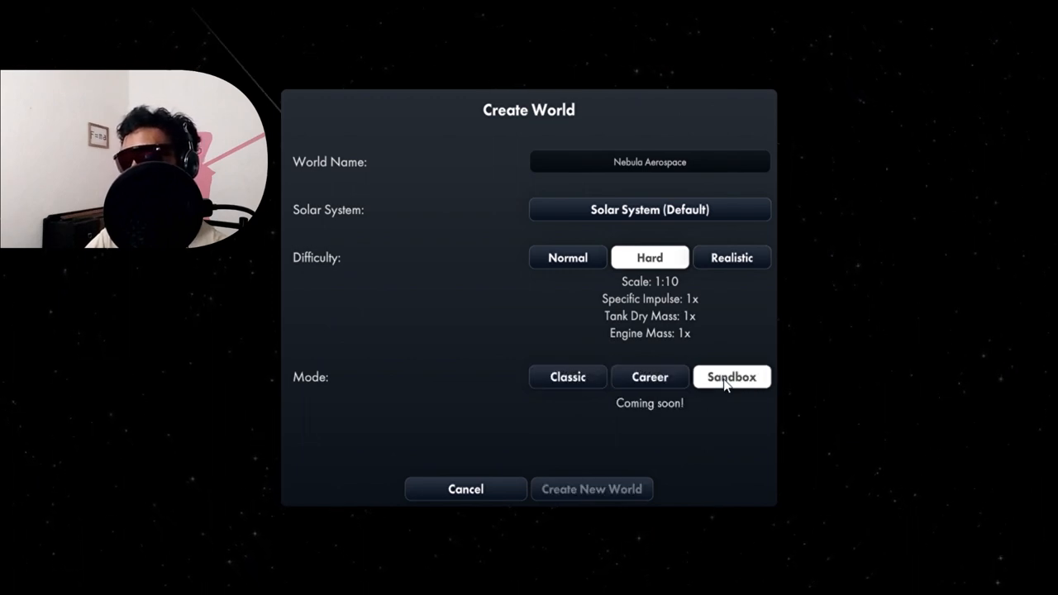
pyautogui.moveTo(703, 389)
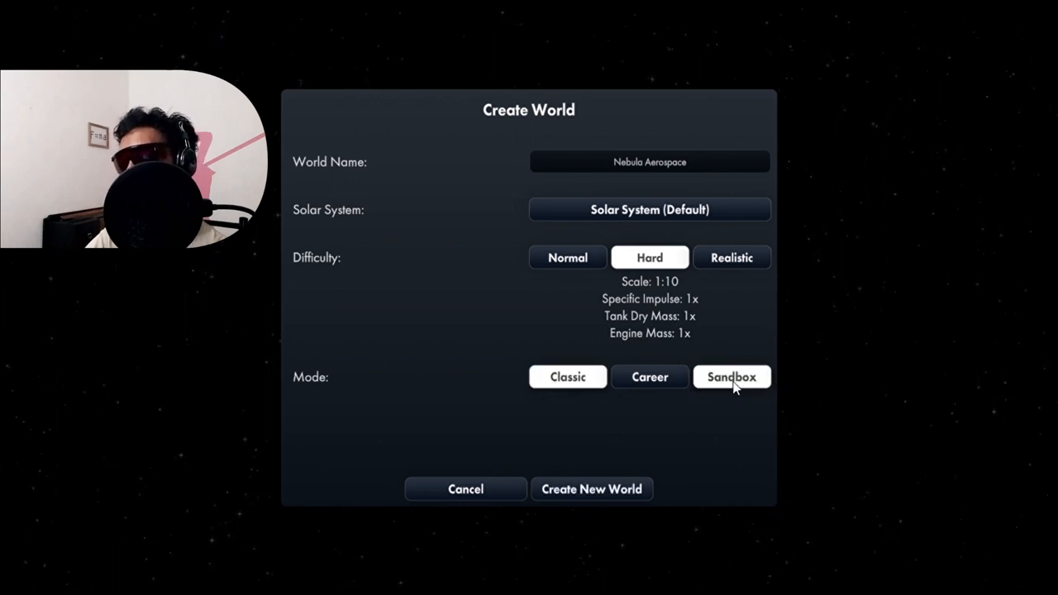
pyautogui.click(569, 377)
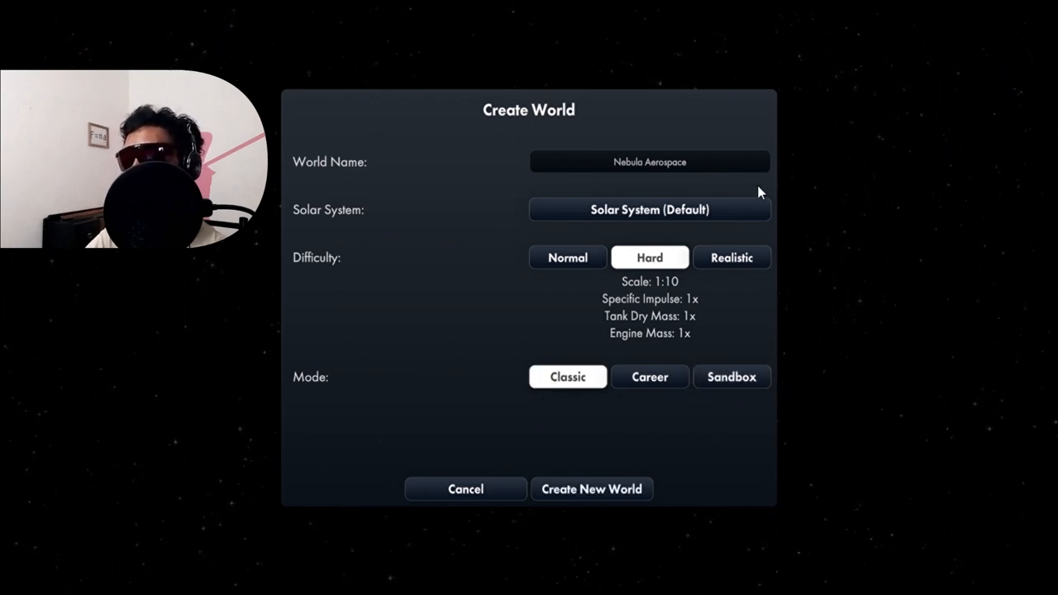
pyautogui.moveTo(593, 489)
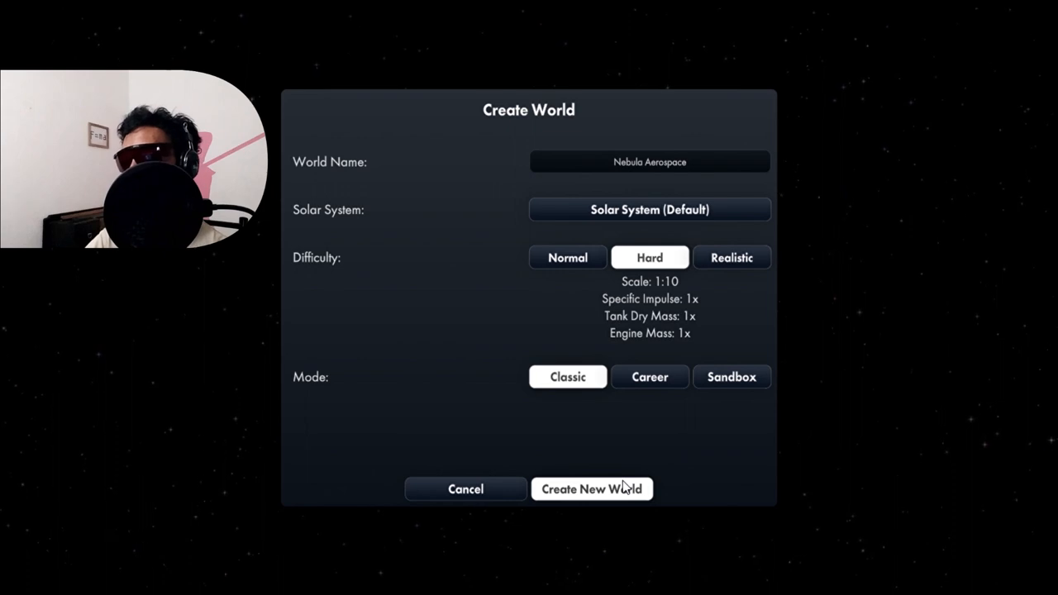
pyautogui.click(592, 490)
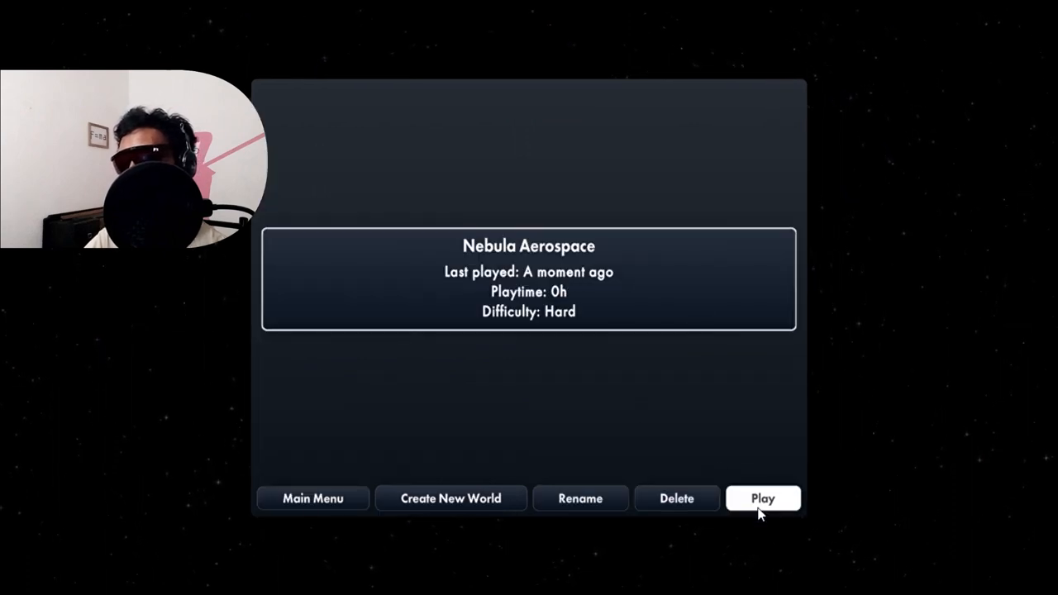
pyautogui.moveTo(721, 433)
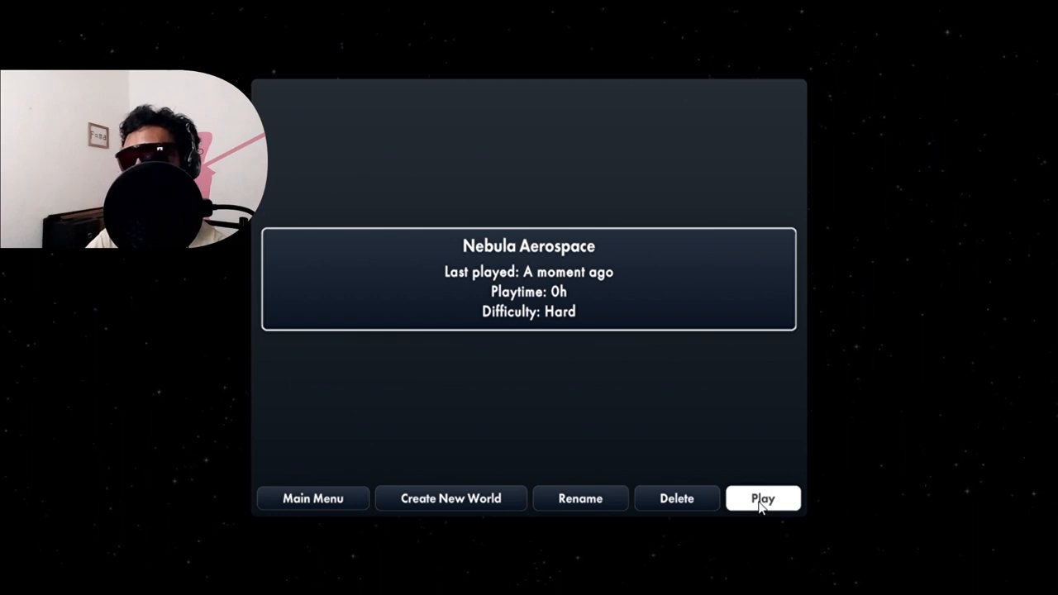
pyautogui.moveTo(645, 488)
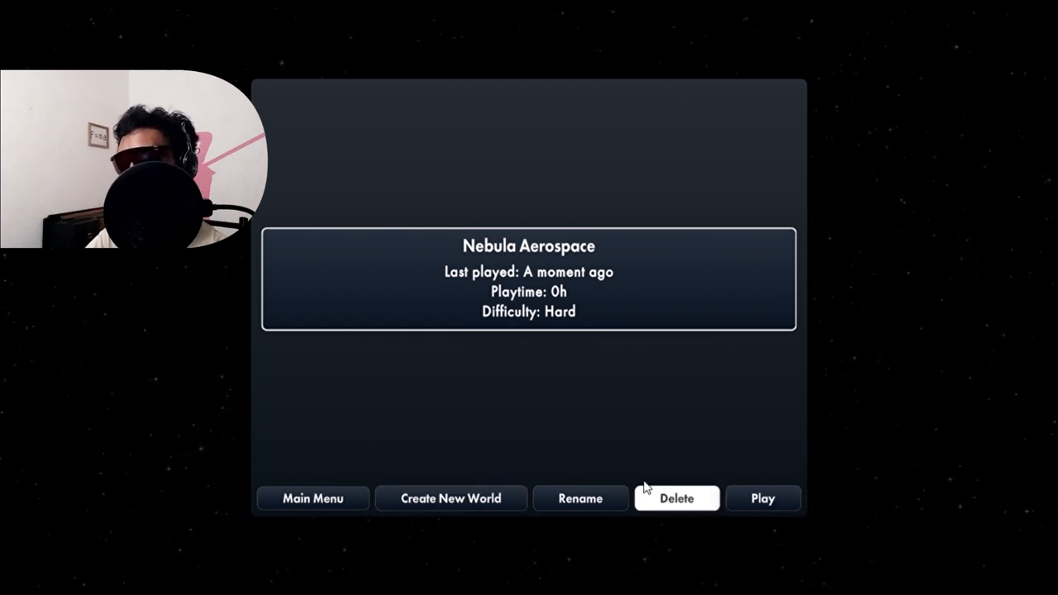
# Create another world named Nebula Aerospace with Normal difficulty and Classic mode
pyautogui.click(450, 498)
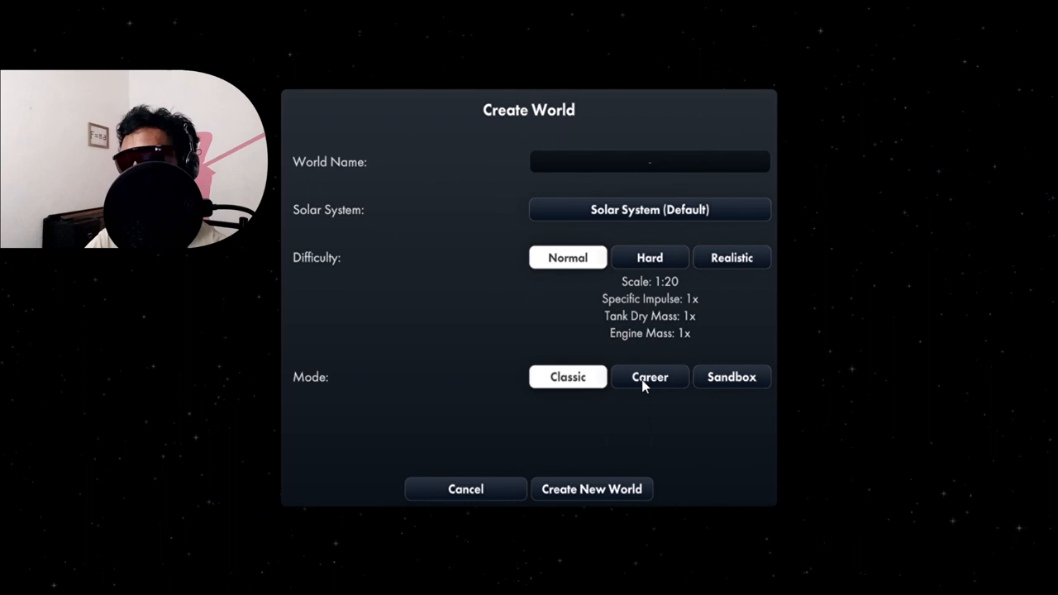
pyautogui.moveTo(625, 164)
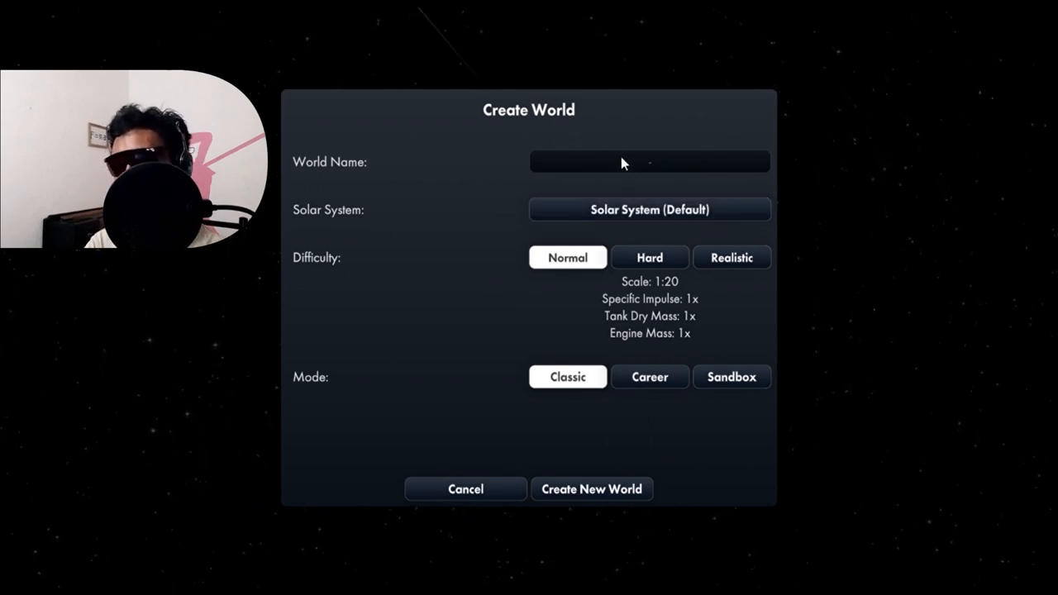
pyautogui.moveTo(647, 114)
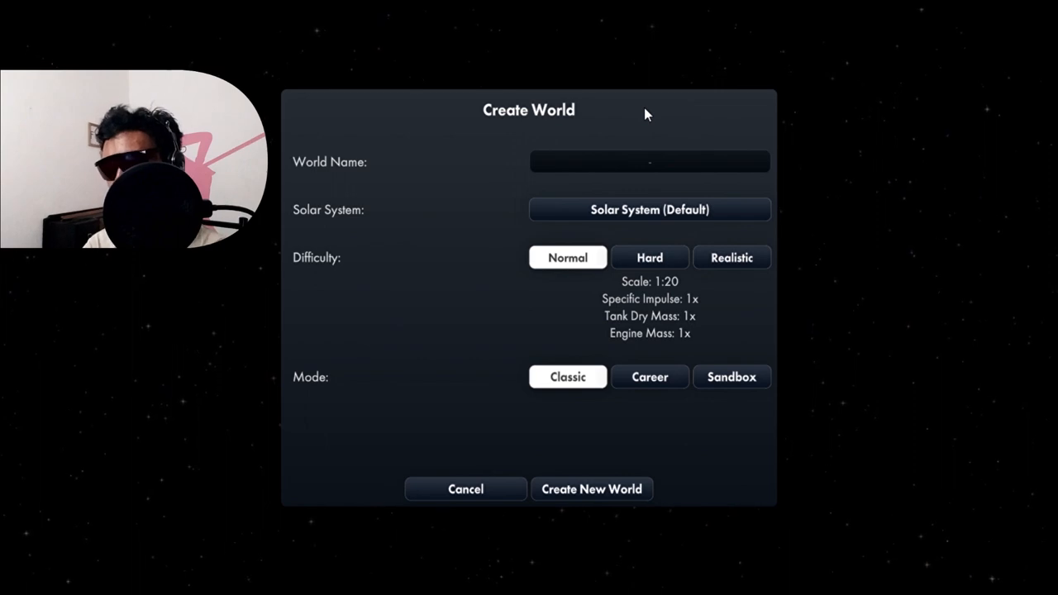
pyautogui.write('Nebula Ae')
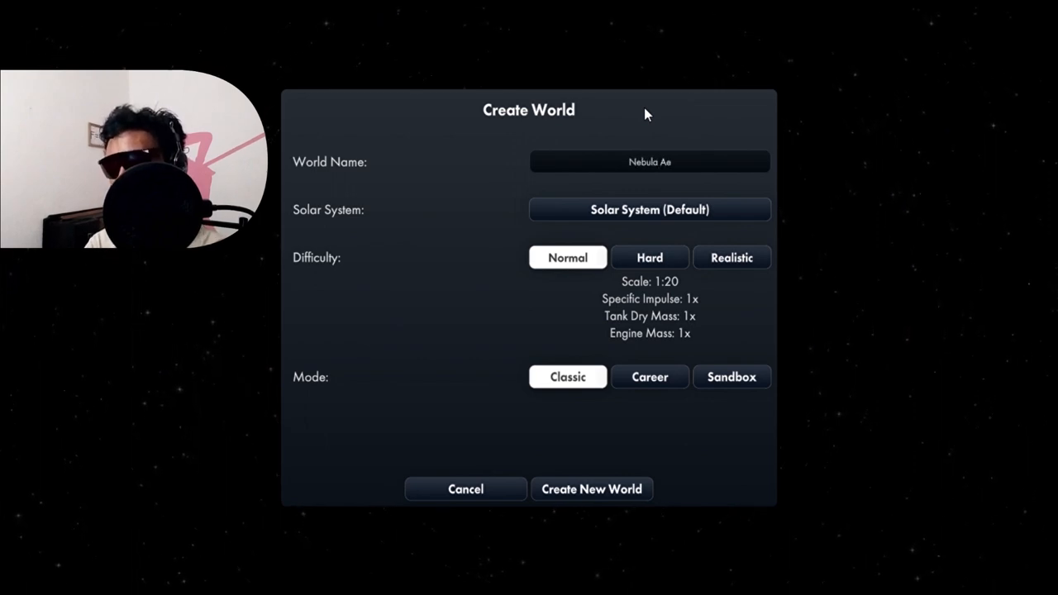
pyautogui.write('rospace')
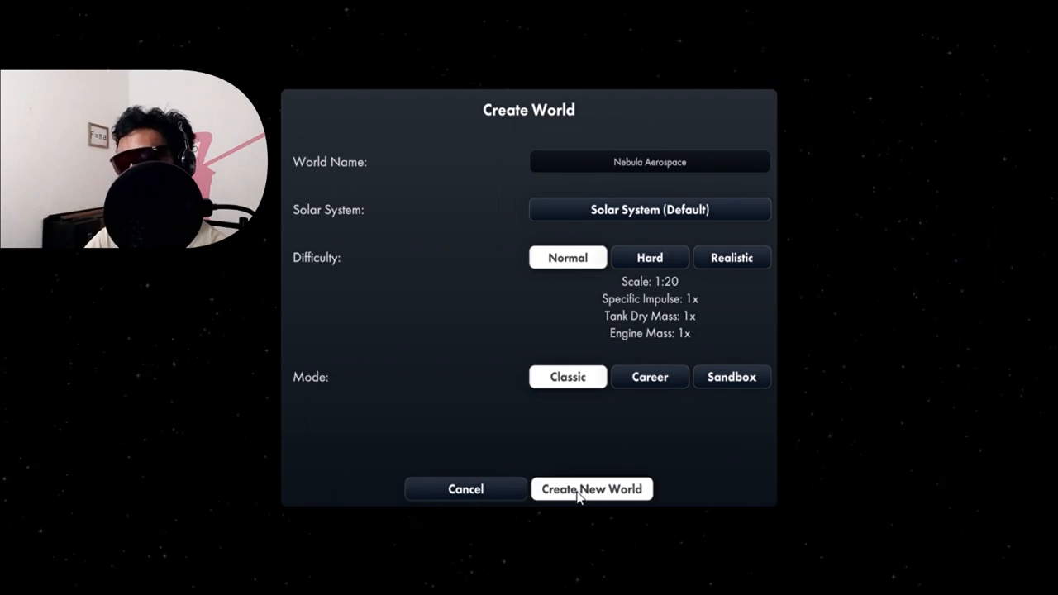
pyautogui.click(592, 490)
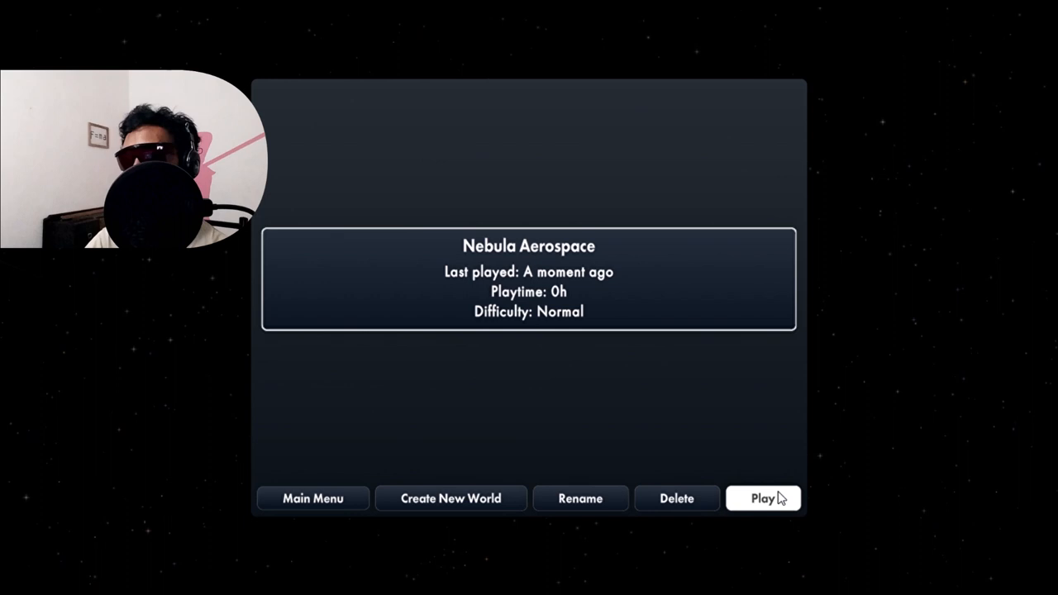
# Play the Nebula Aerospace world to reach the empty build area
pyautogui.click(763, 498)
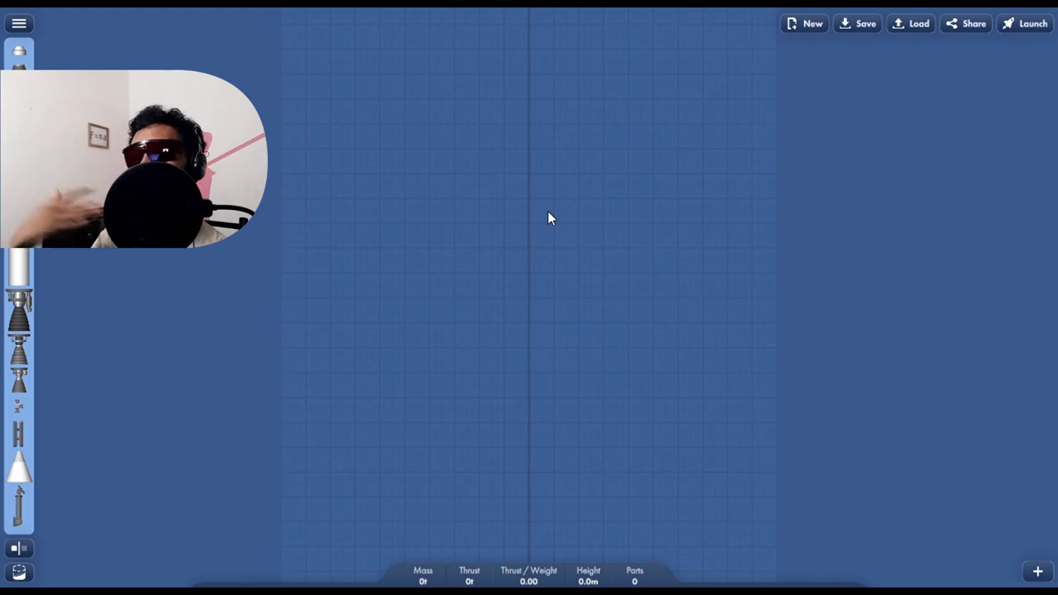
pyautogui.moveTo(544, 190)
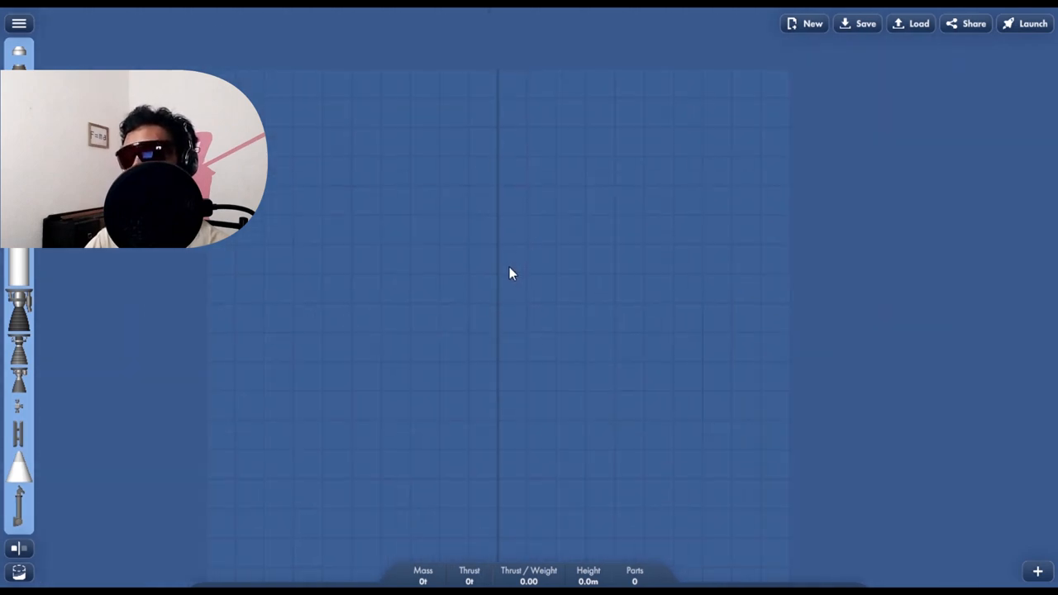
pyautogui.moveTo(18, 74)
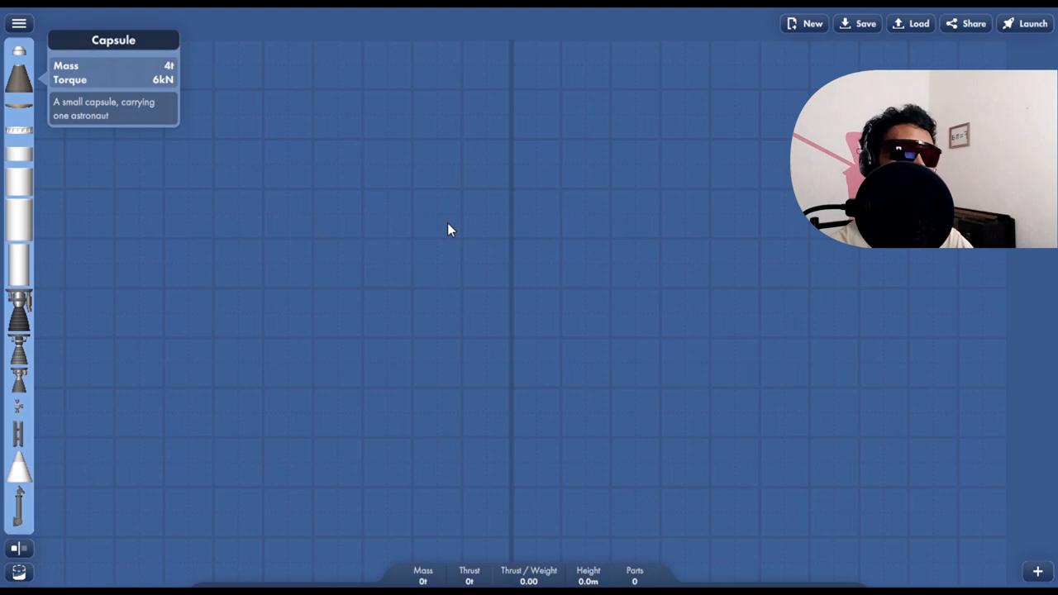
pyautogui.moveTo(215, 152)
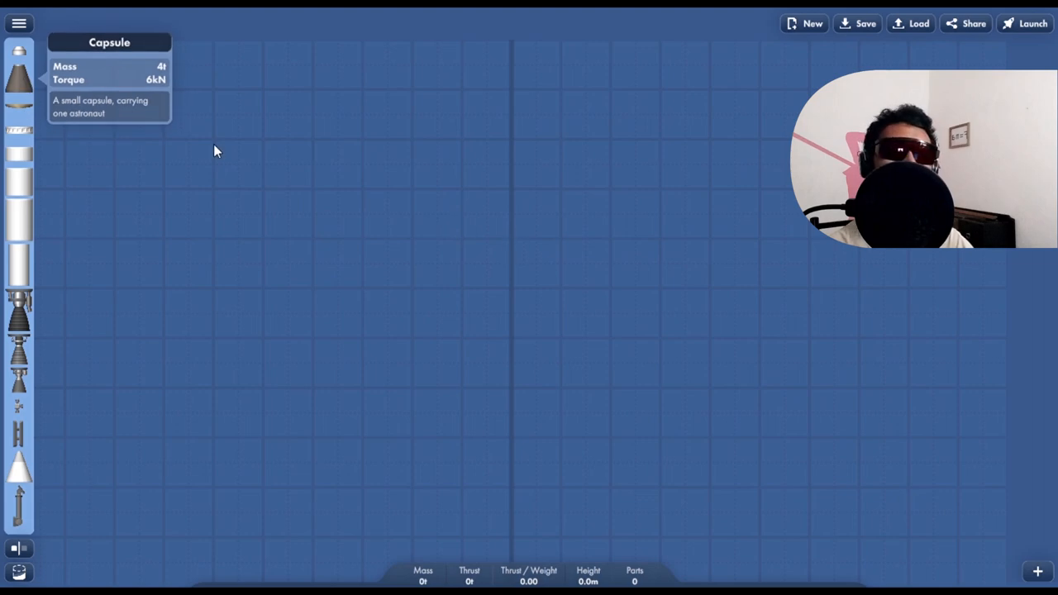
pyautogui.moveTo(20, 83)
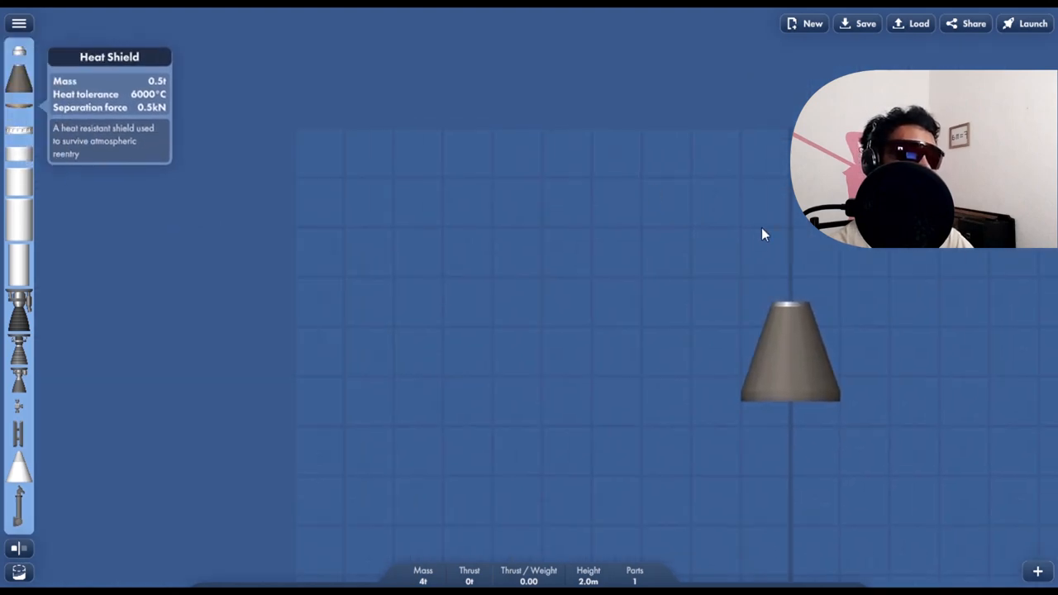
# Stack a capsule, fuel tank and engine vertically on the build grid
pyautogui.moveTo(790, 350); pyautogui.dragTo(595, 282)
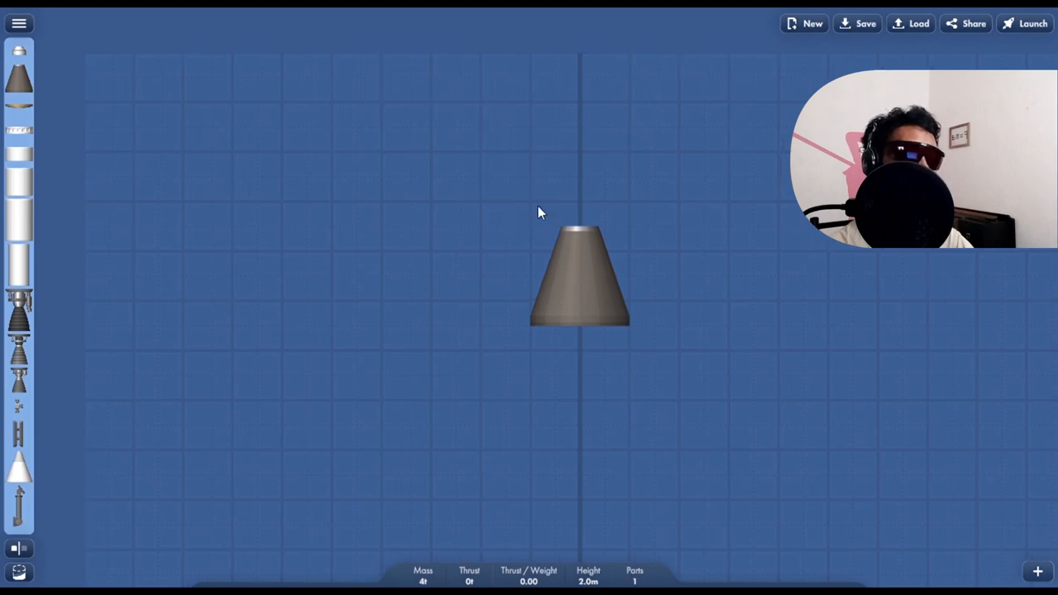
pyautogui.moveTo(579, 278); pyautogui.dragTo(516, 289)
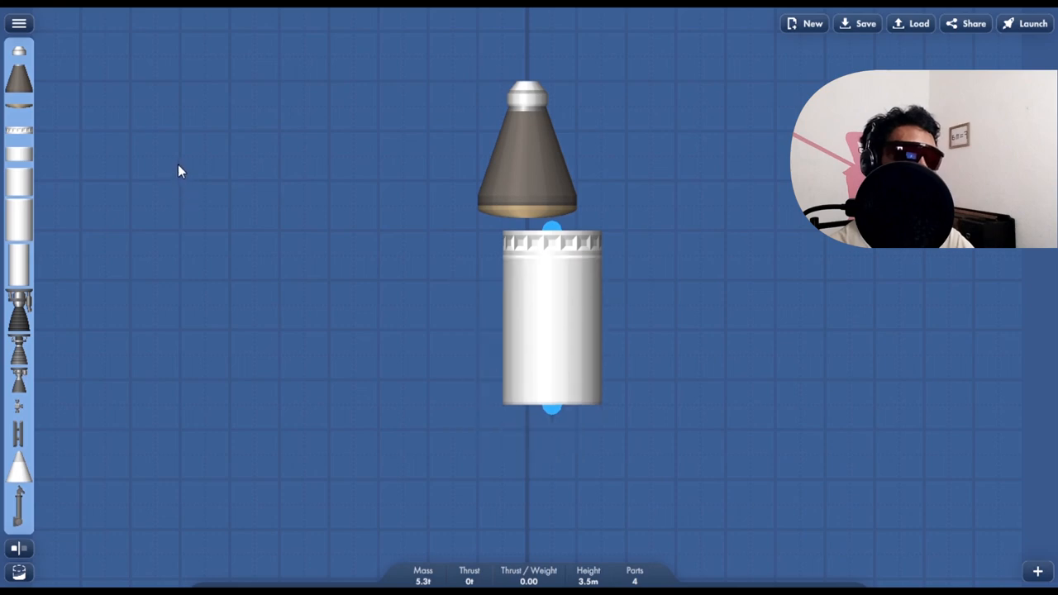
pyautogui.click(552, 322)
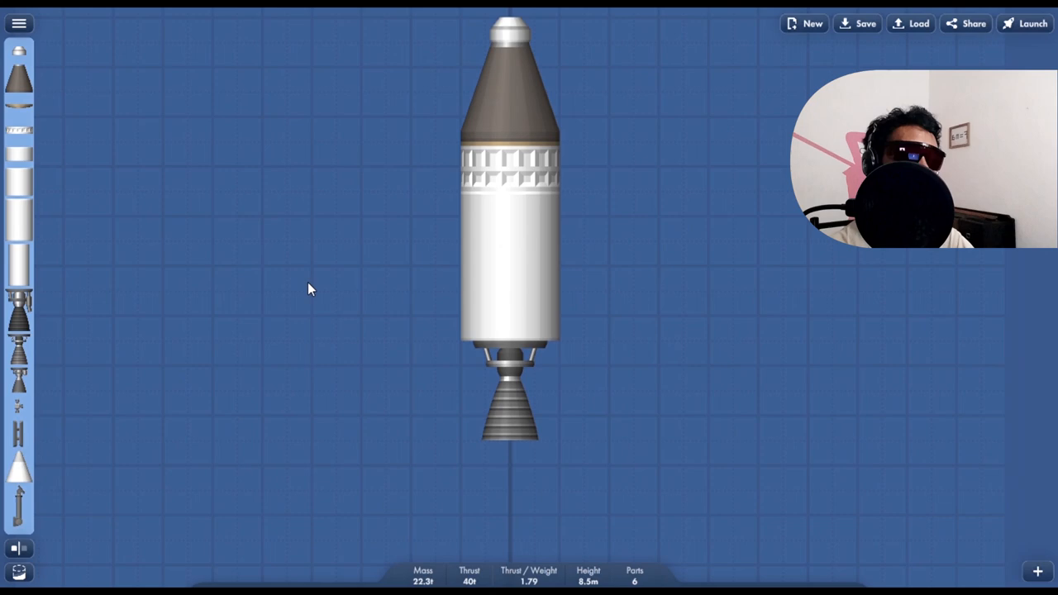
pyautogui.moveTo(30, 50)
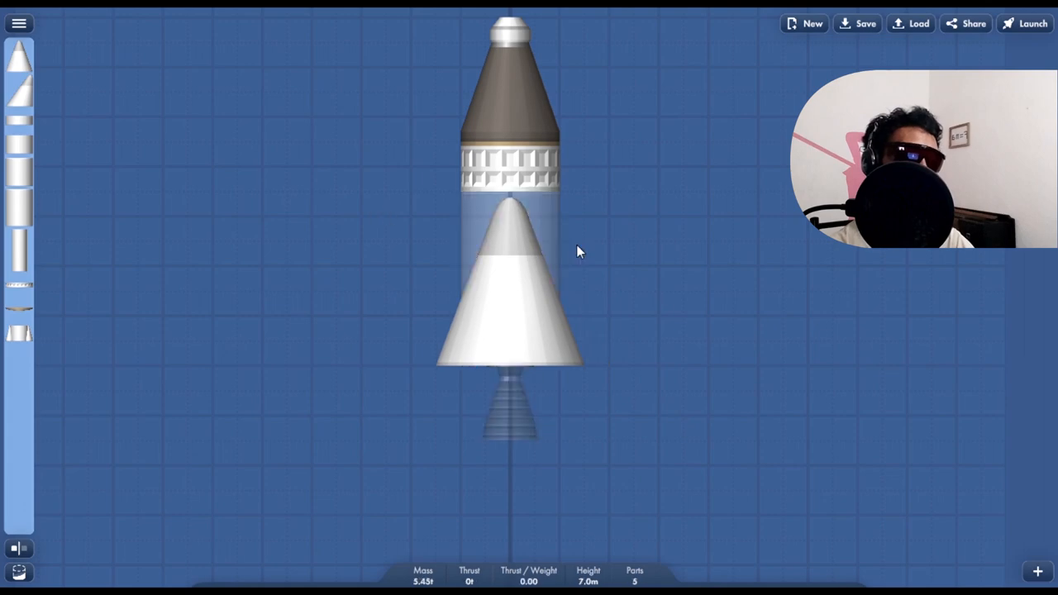
# Enable the Part Clipping cheat from the build menu's Cheats panel
pyautogui.click(19, 23)
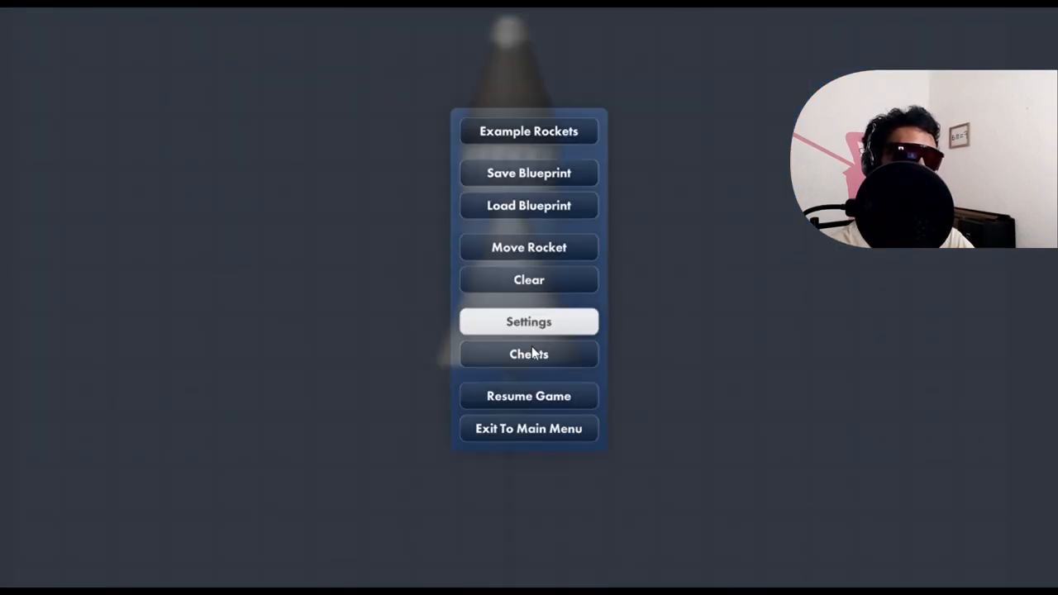
pyautogui.click(529, 354)
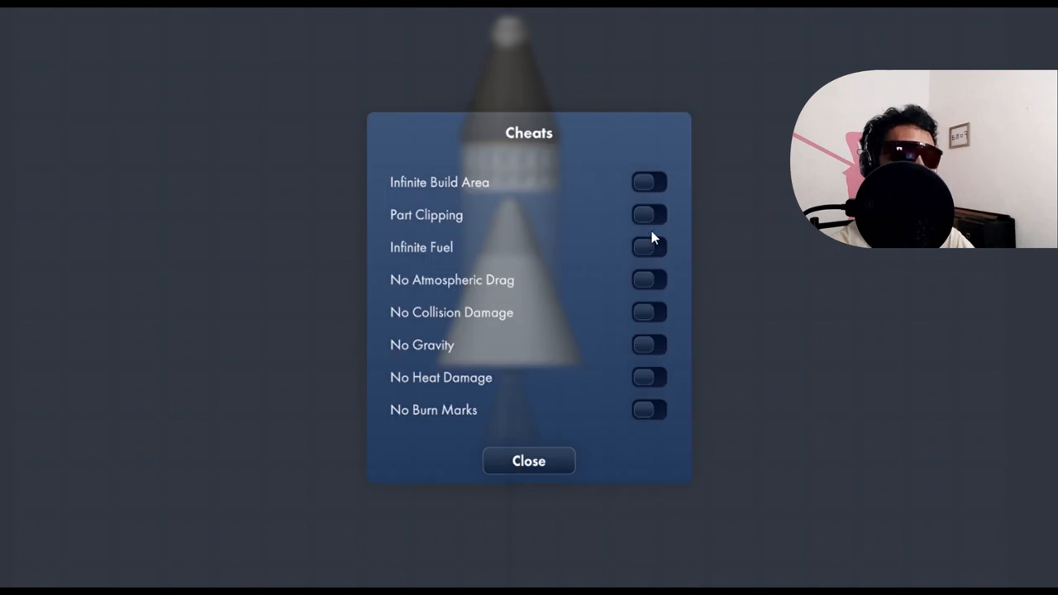
pyautogui.click(648, 215)
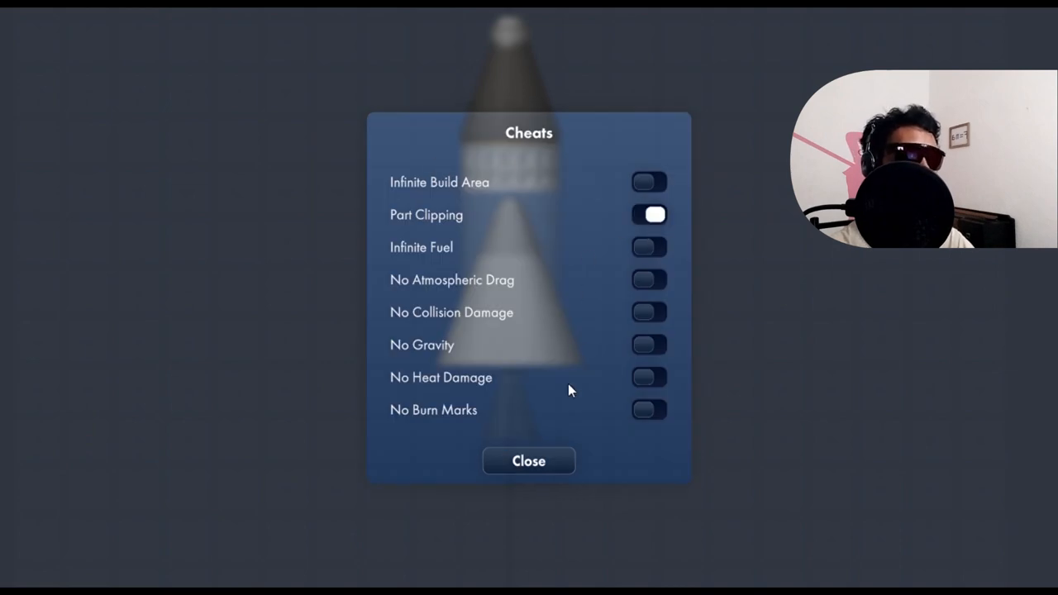
pyautogui.click(530, 460)
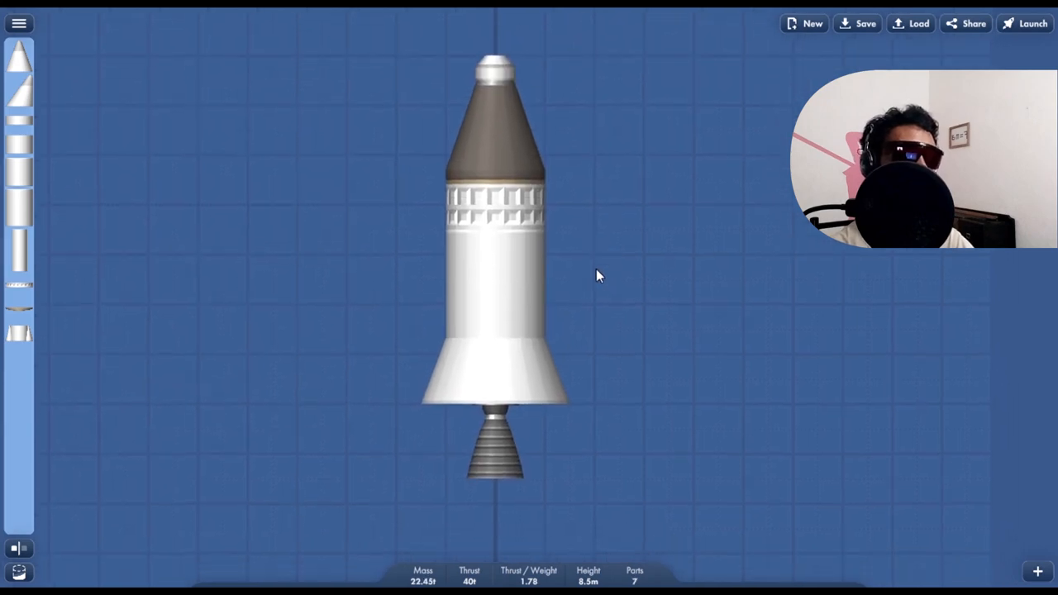
pyautogui.moveTo(573, 296)
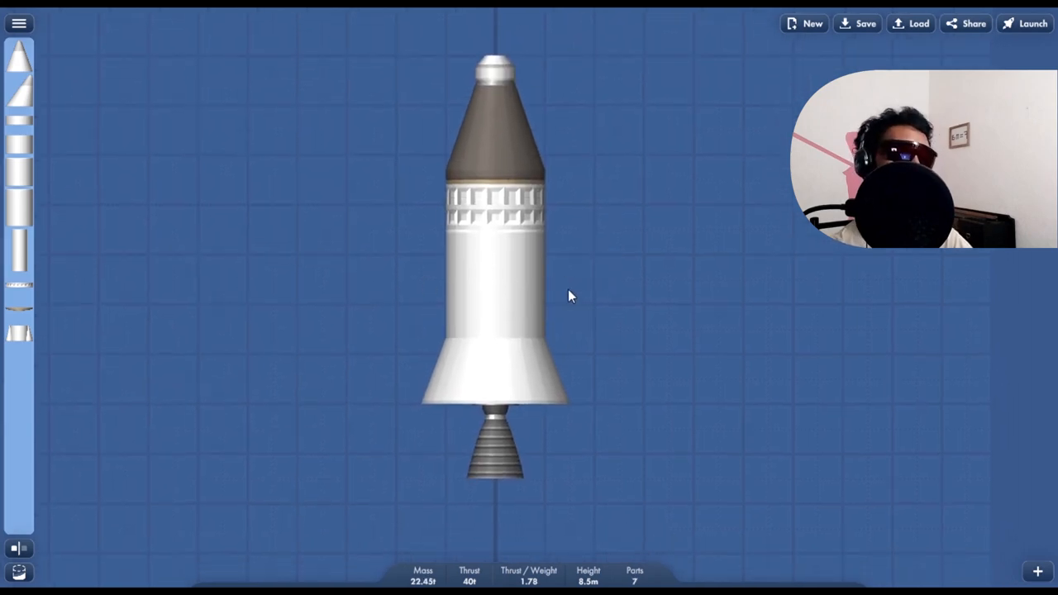
pyautogui.moveTo(582, 238)
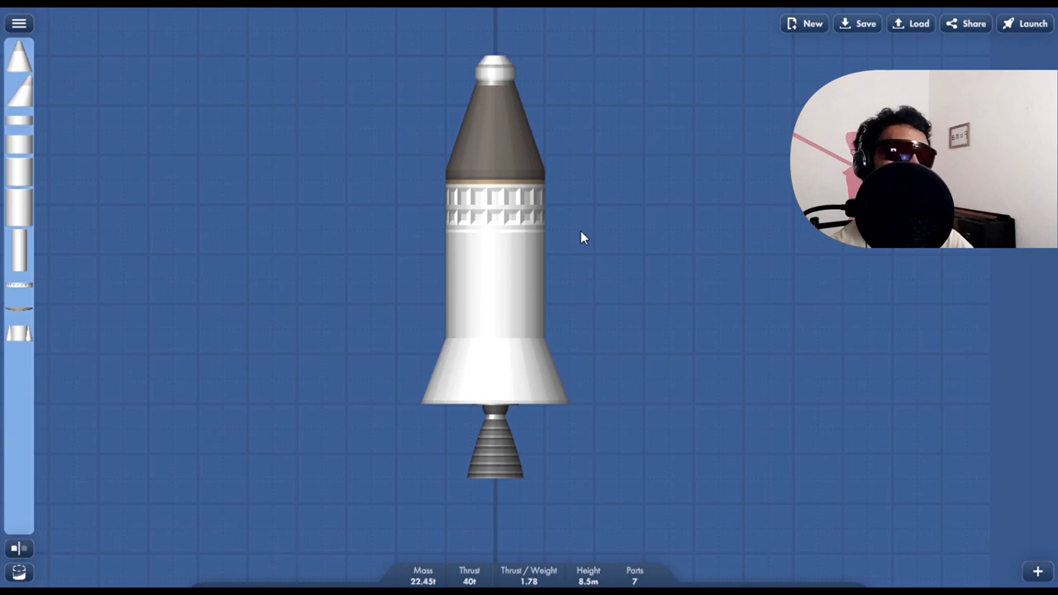
pyautogui.moveTo(661, 371)
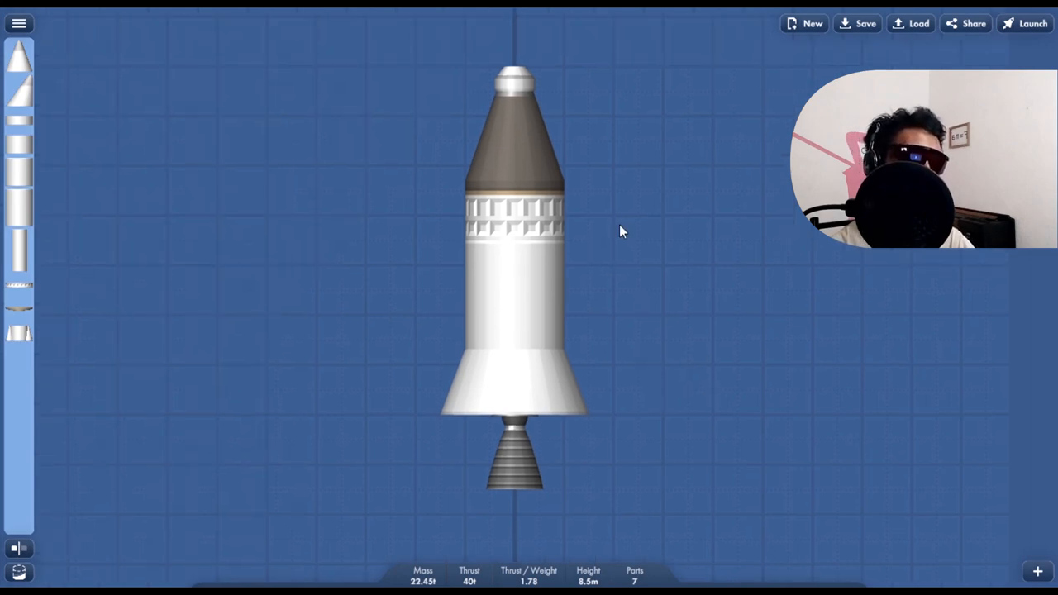
# Select the fuel tank inside the cone for removal
pyautogui.click(513, 331)
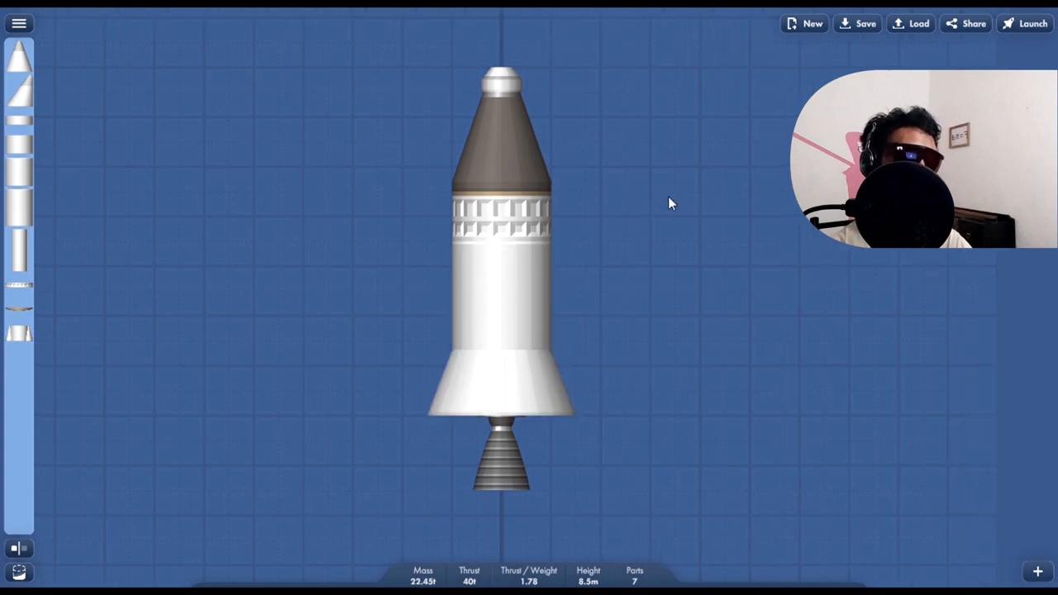
pyautogui.moveTo(662, 215)
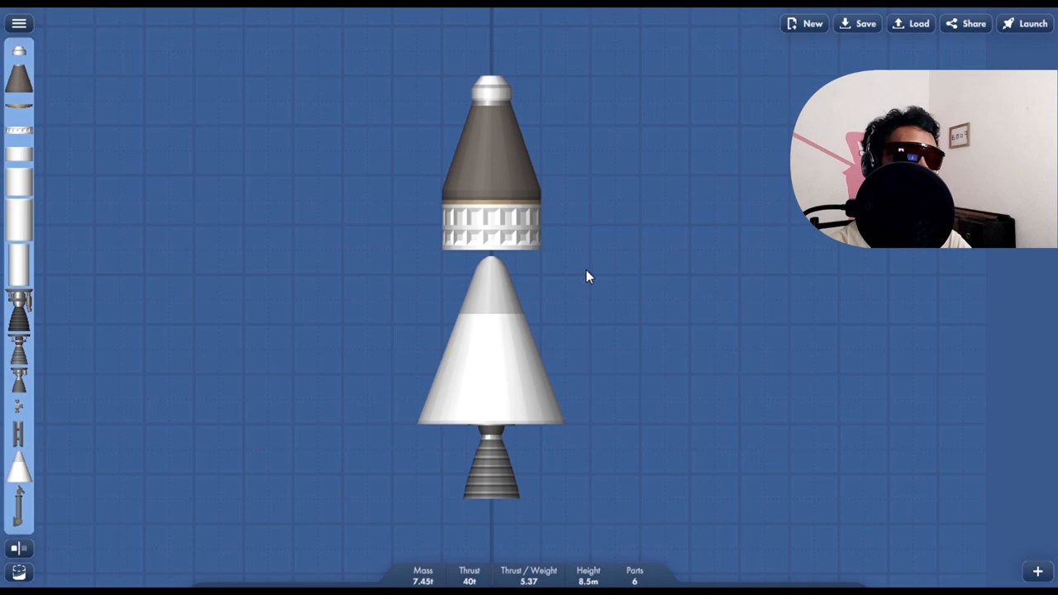
pyautogui.moveTo(592, 289)
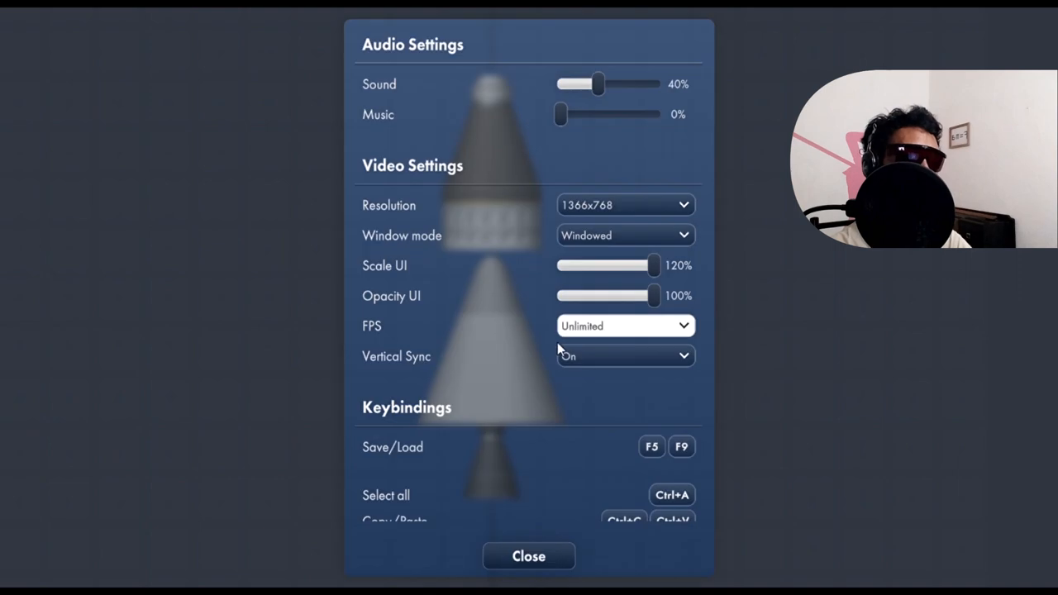
# Rebind deleting parts to X in the Keybindings settings
pyautogui.scroll(-3)
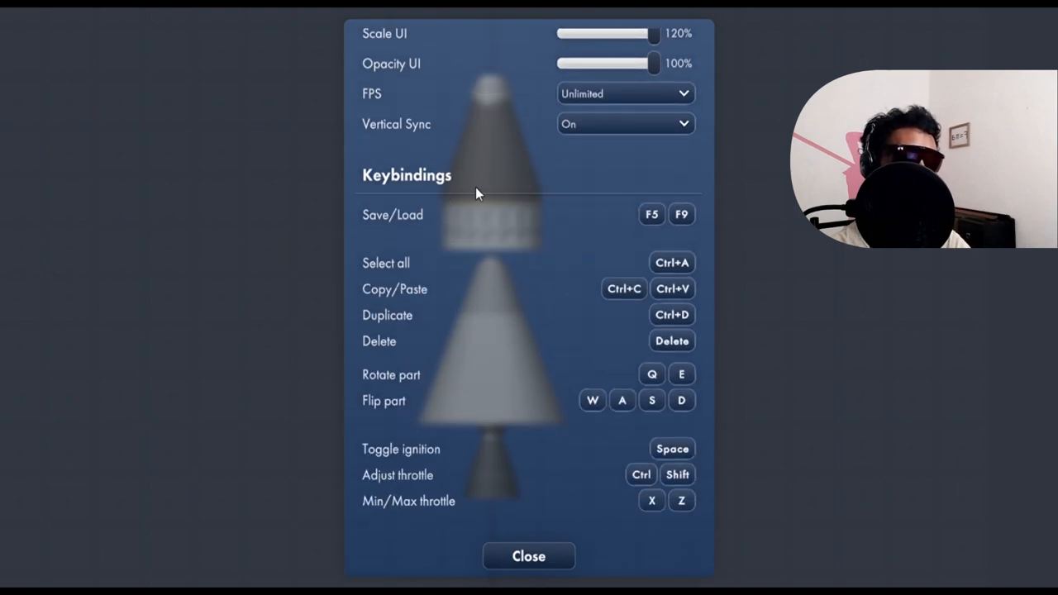
pyautogui.moveTo(709, 225)
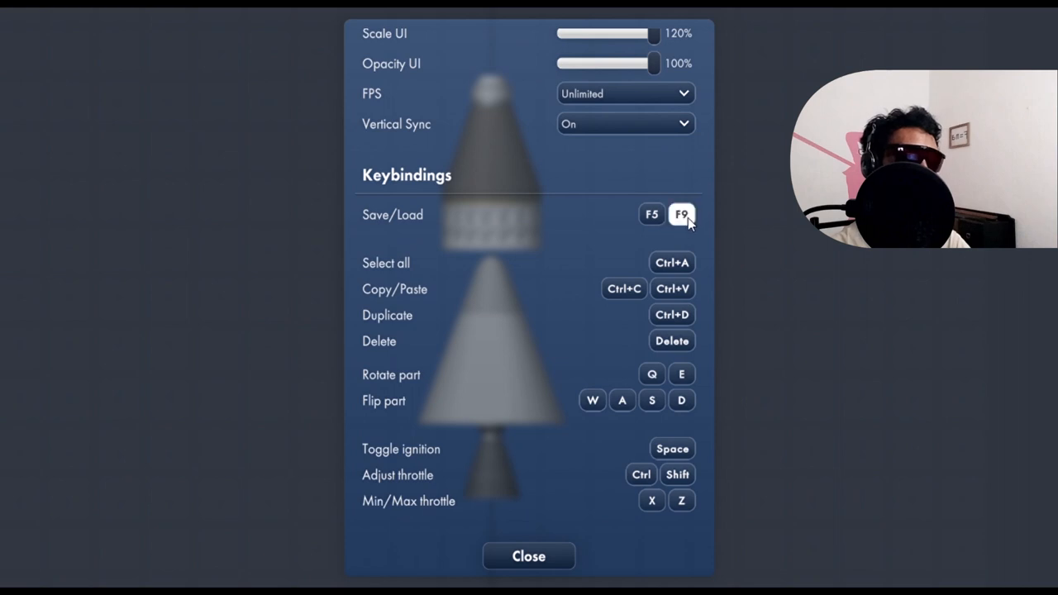
pyautogui.moveTo(453, 256)
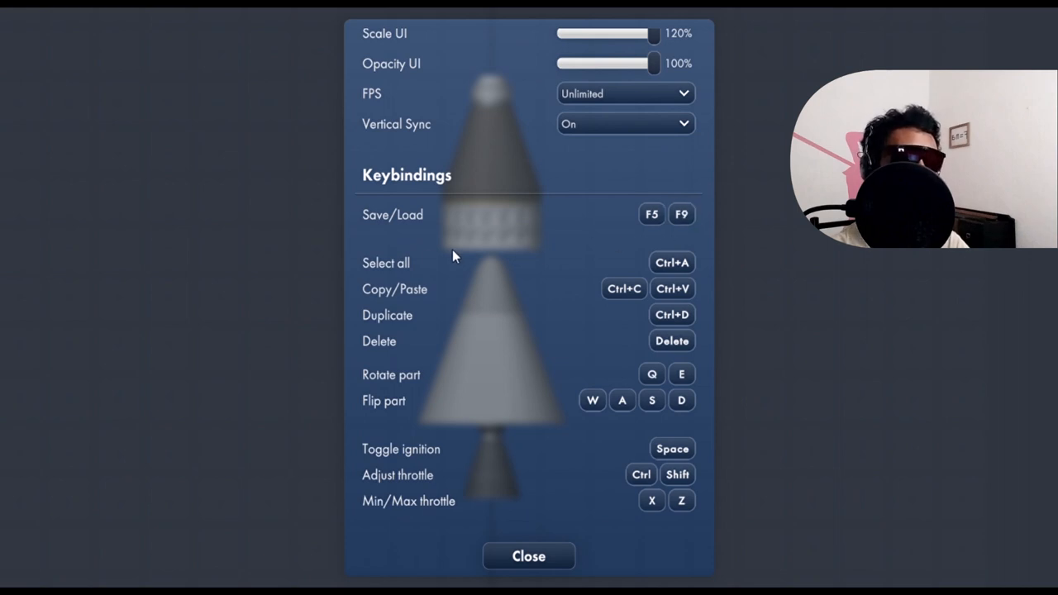
pyautogui.moveTo(483, 313)
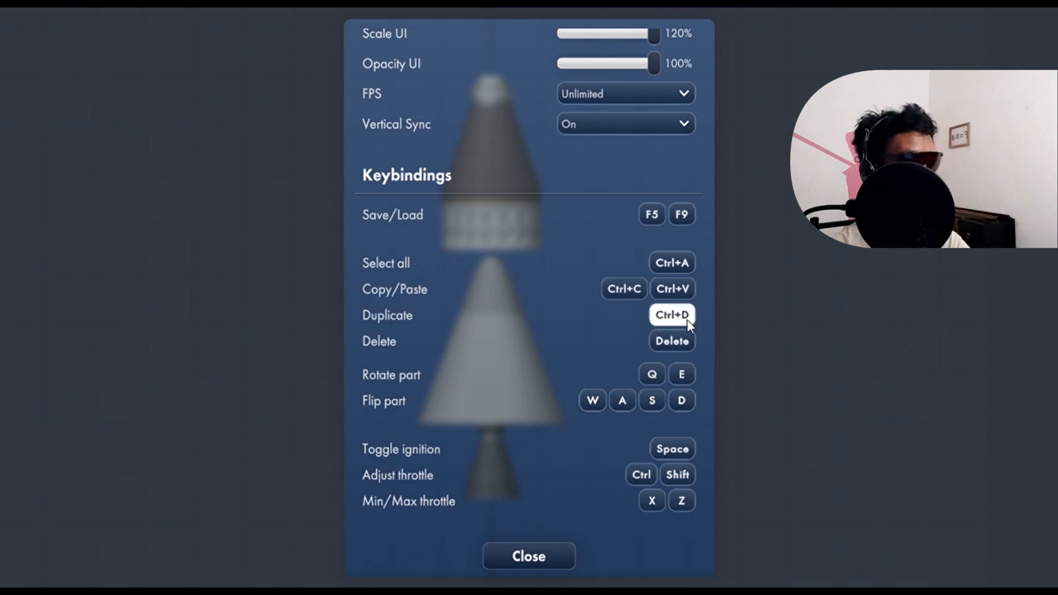
pyautogui.moveTo(416, 333)
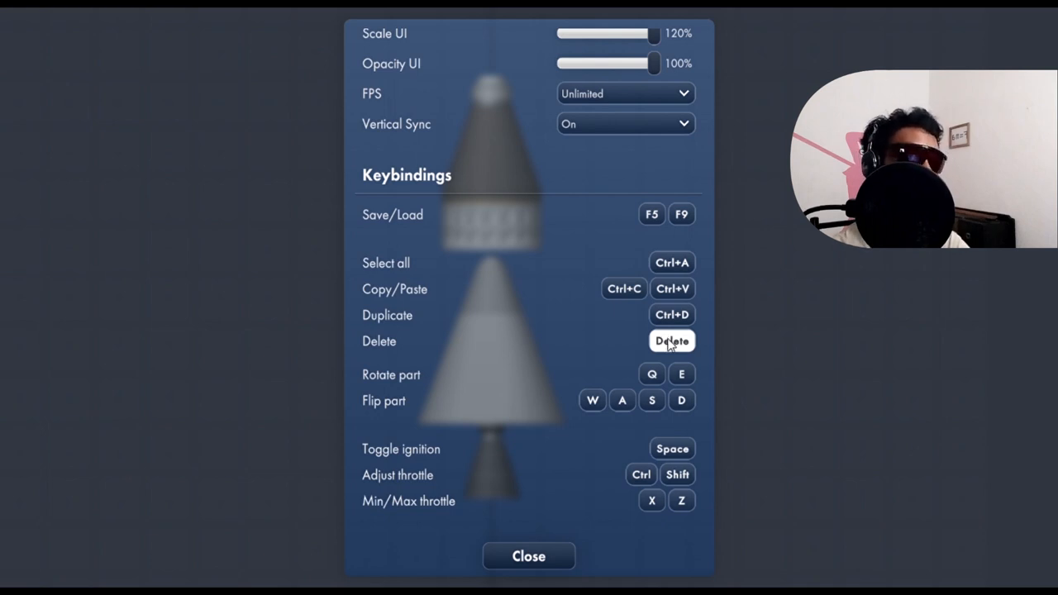
pyautogui.click(672, 341)
pyautogui.write('X')
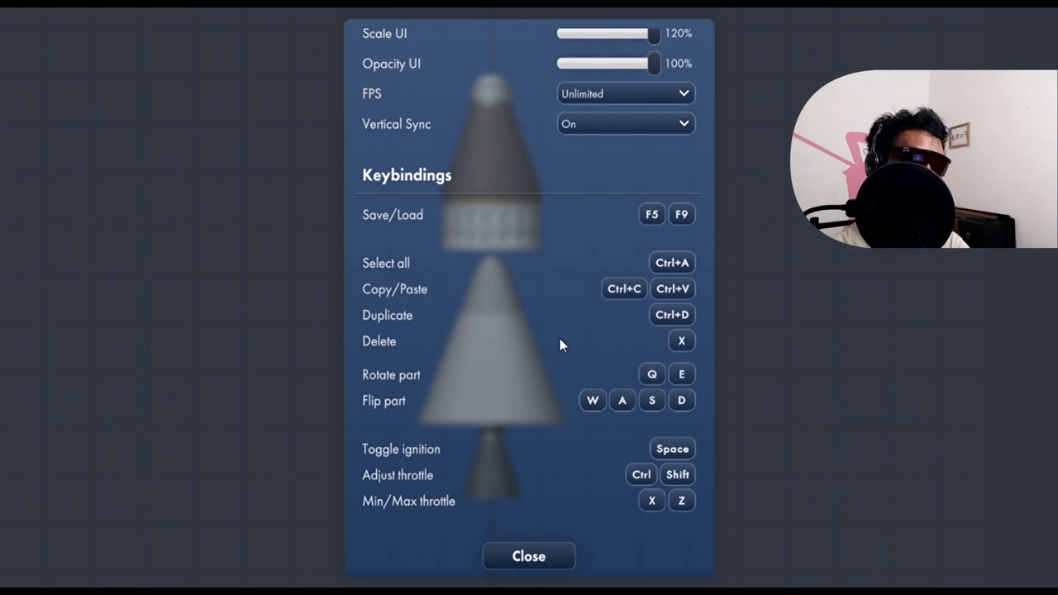
pyautogui.scroll(-3)
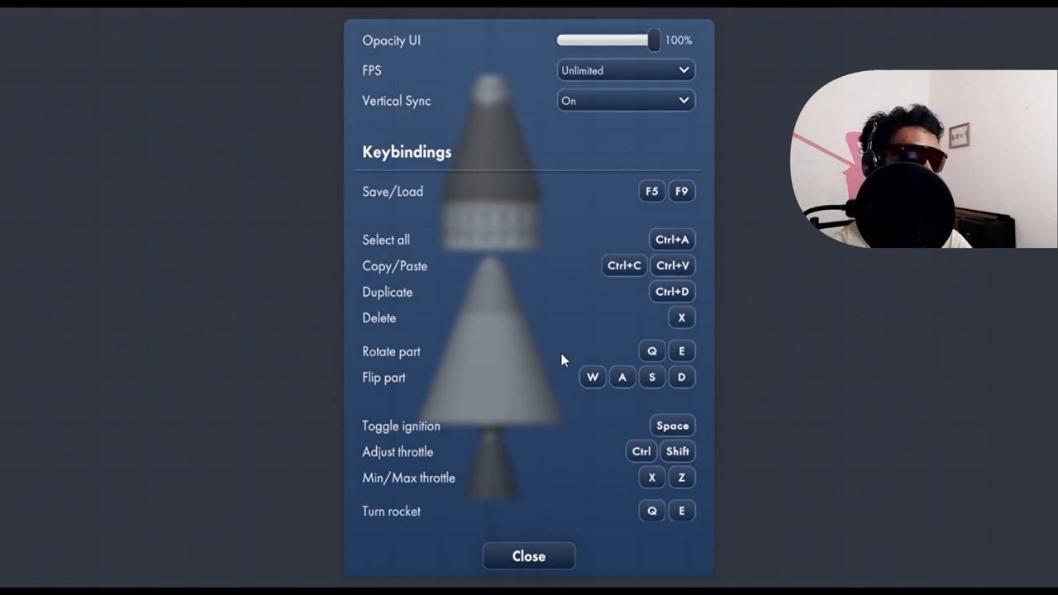
pyautogui.scroll(-3)
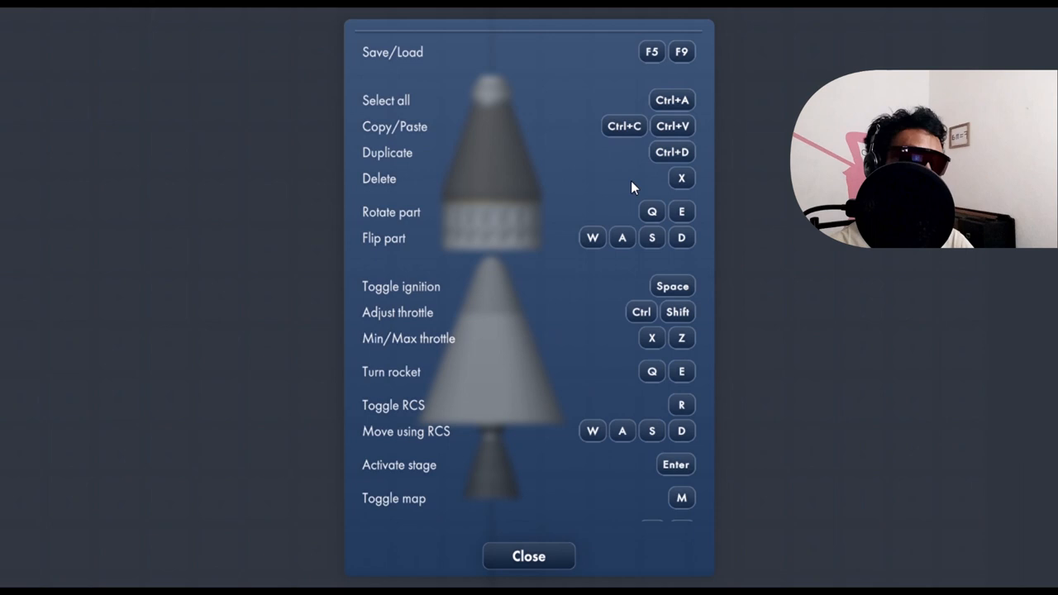
pyautogui.moveTo(672, 286)
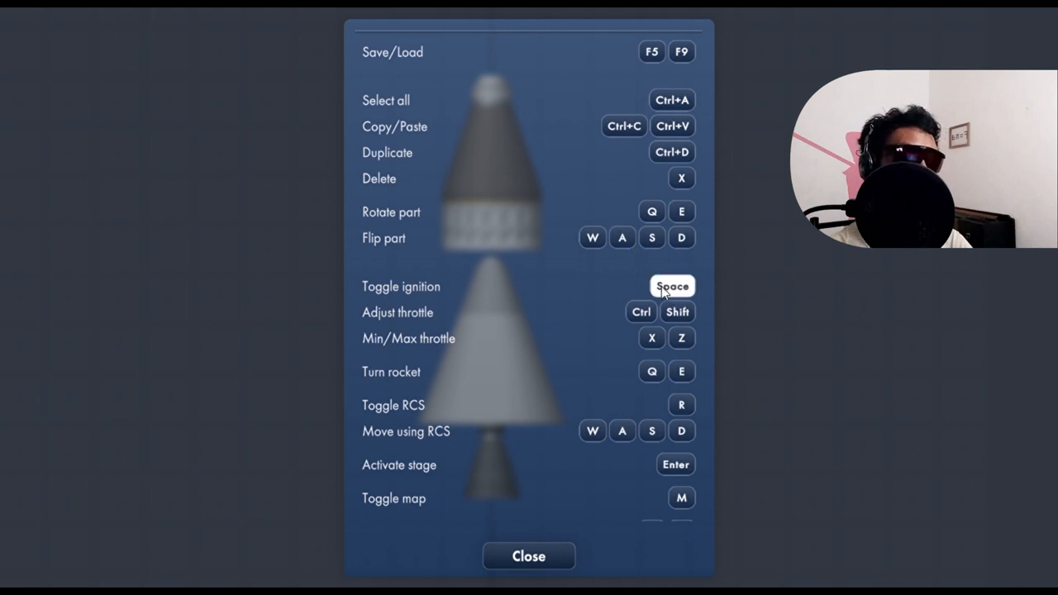
pyautogui.moveTo(661, 291)
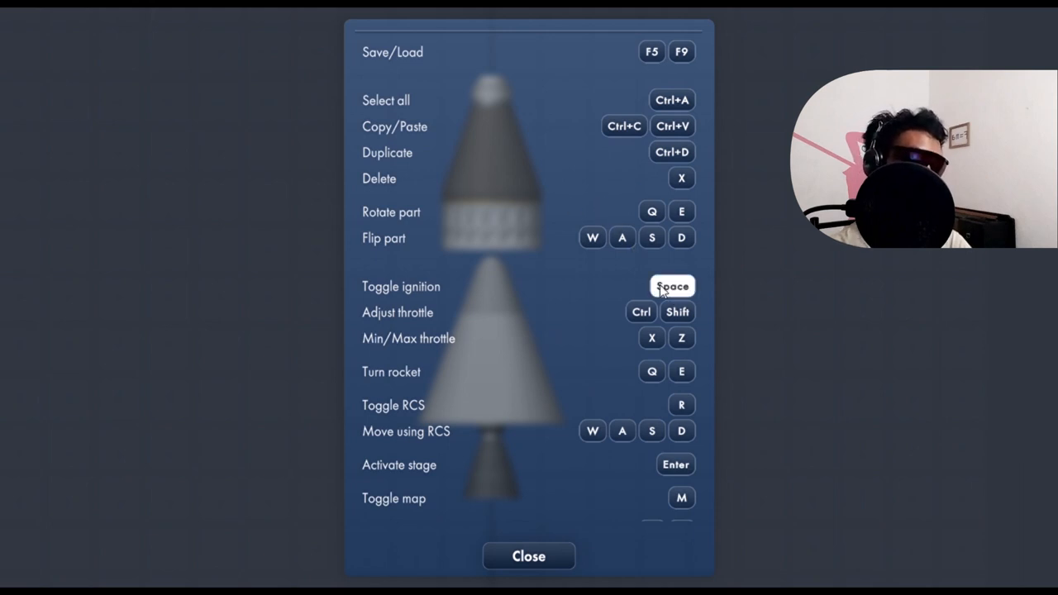
pyautogui.moveTo(509, 295)
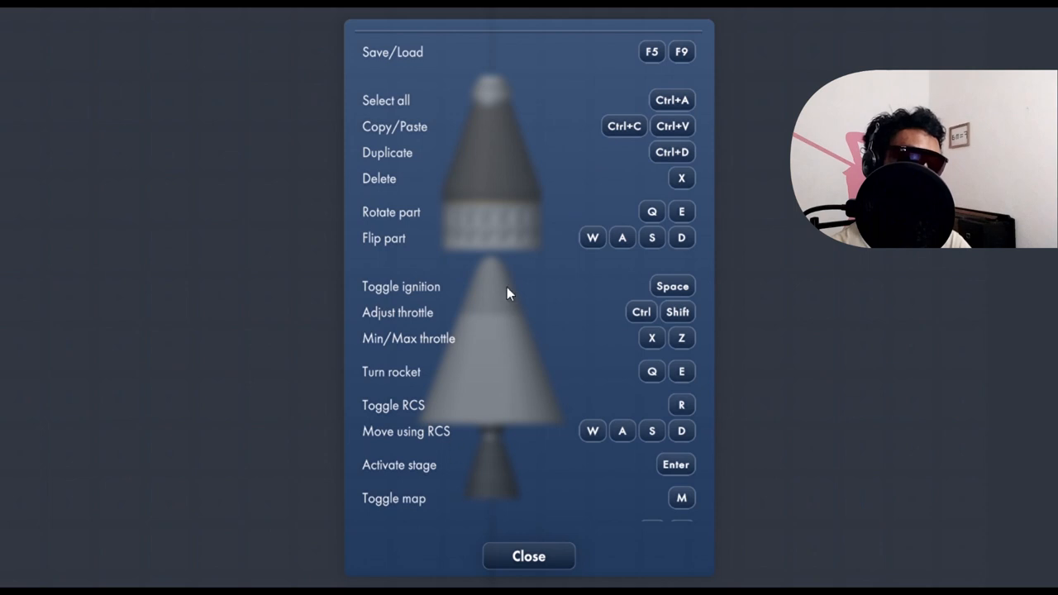
pyautogui.scroll(-3)
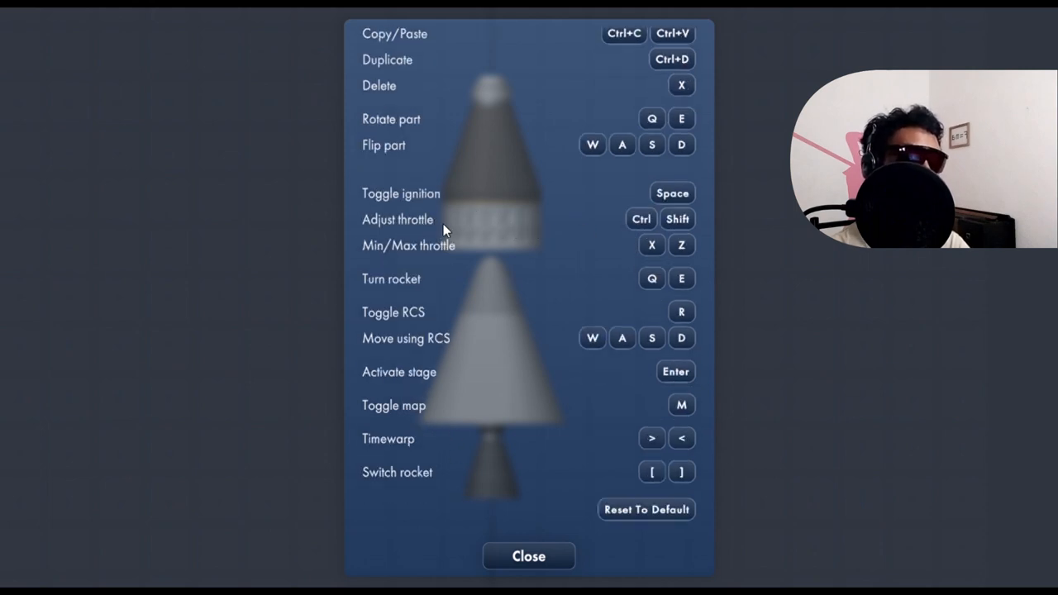
pyautogui.moveTo(358, 321)
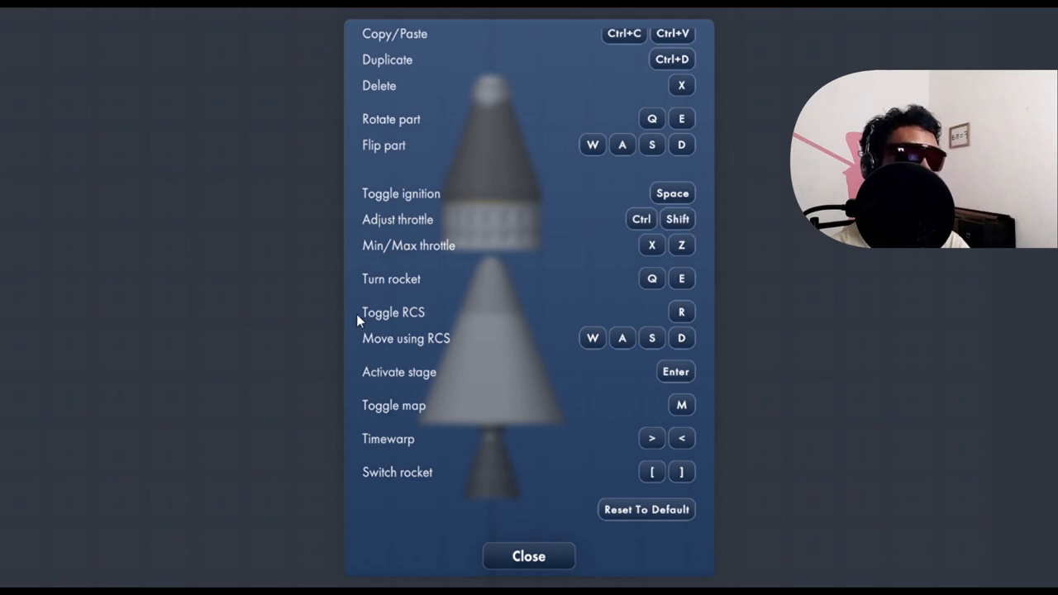
pyautogui.moveTo(592, 326)
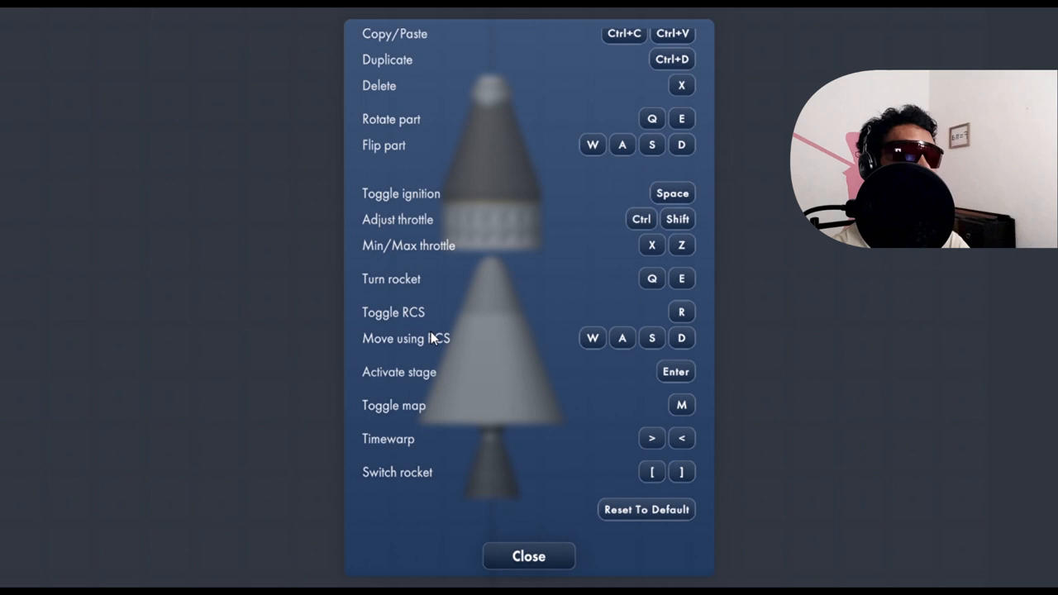
pyautogui.moveTo(400, 345)
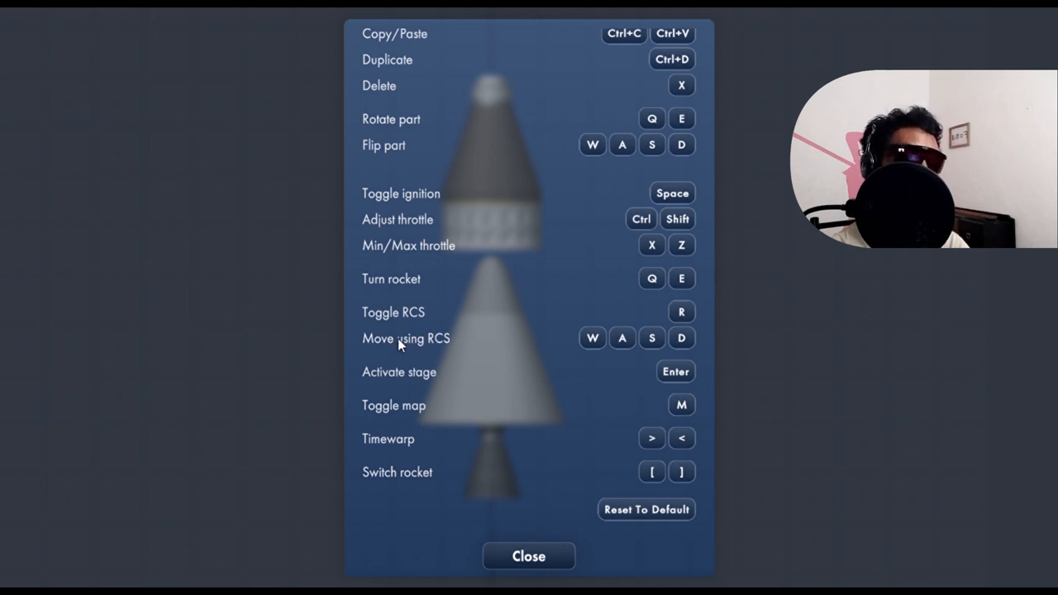
pyautogui.moveTo(420, 306)
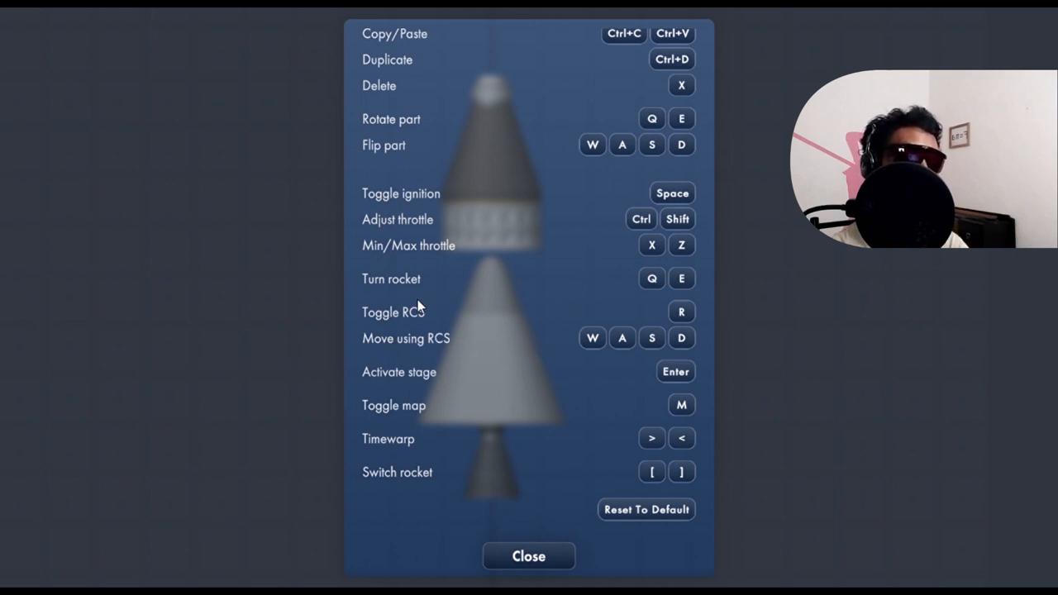
pyautogui.moveTo(479, 379)
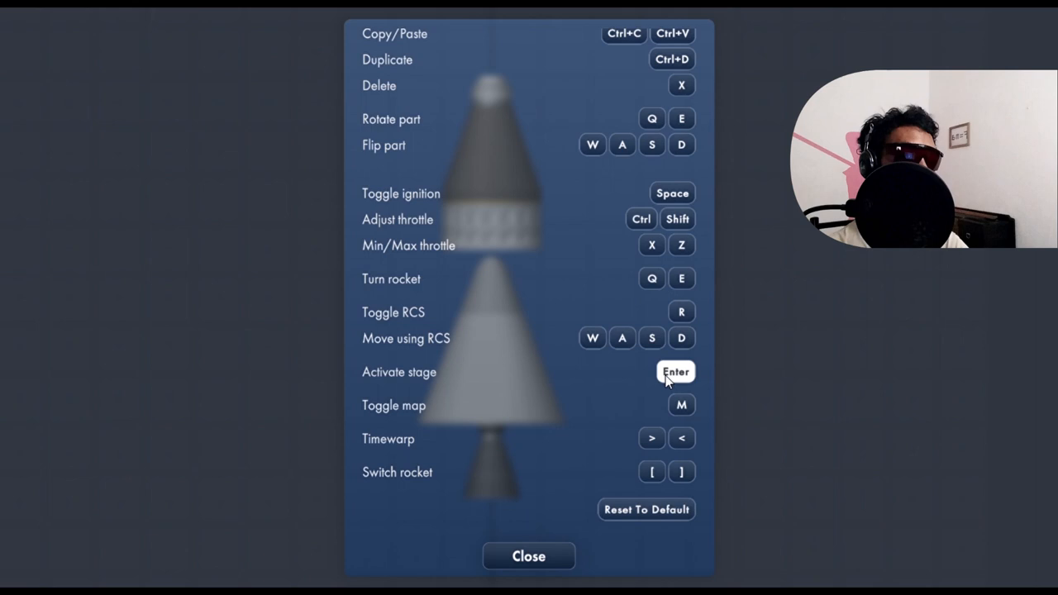
# Rebind activating a stage to Space and toggling ignition to Left Alt
pyautogui.click(674, 370)
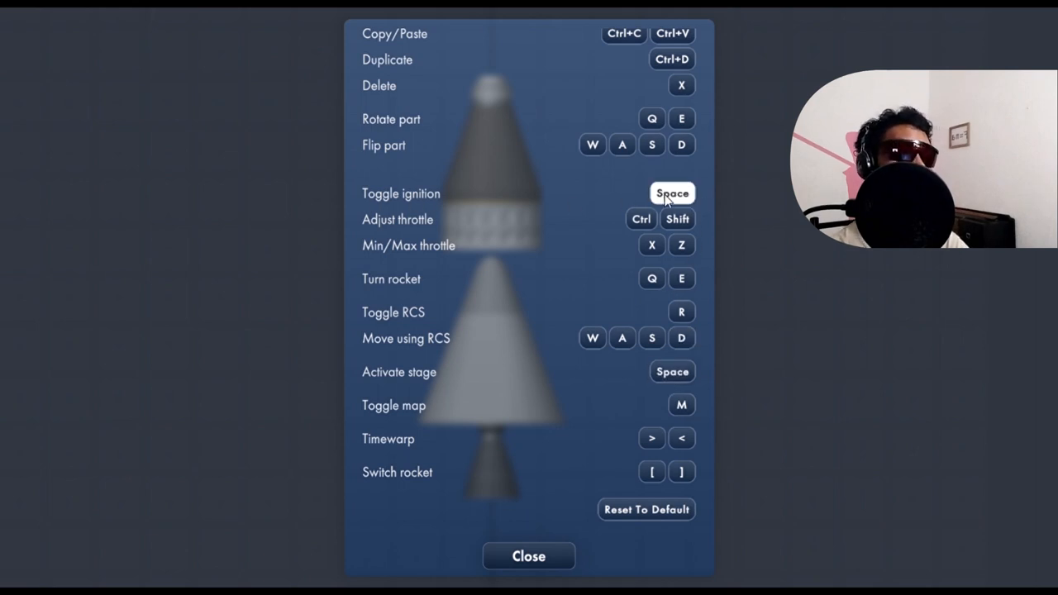
pyautogui.click(671, 191)
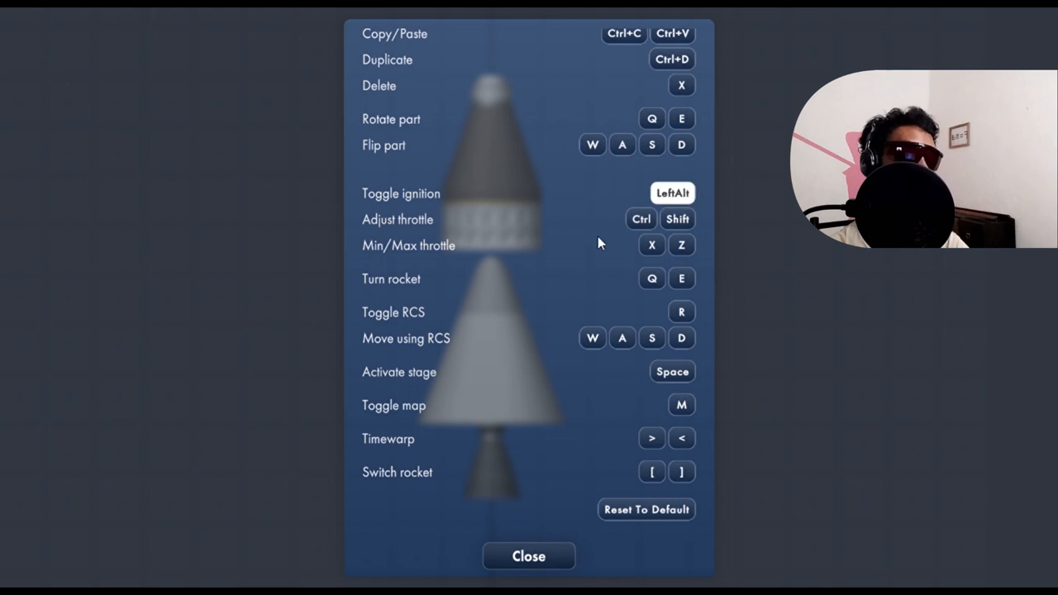
pyautogui.scroll(3)
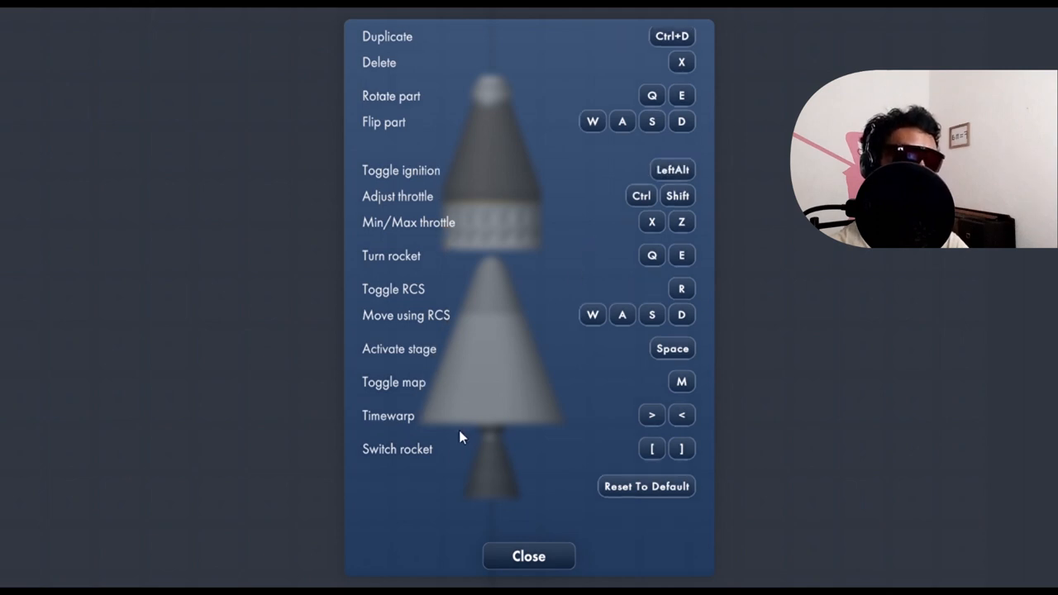
pyautogui.moveTo(625, 437)
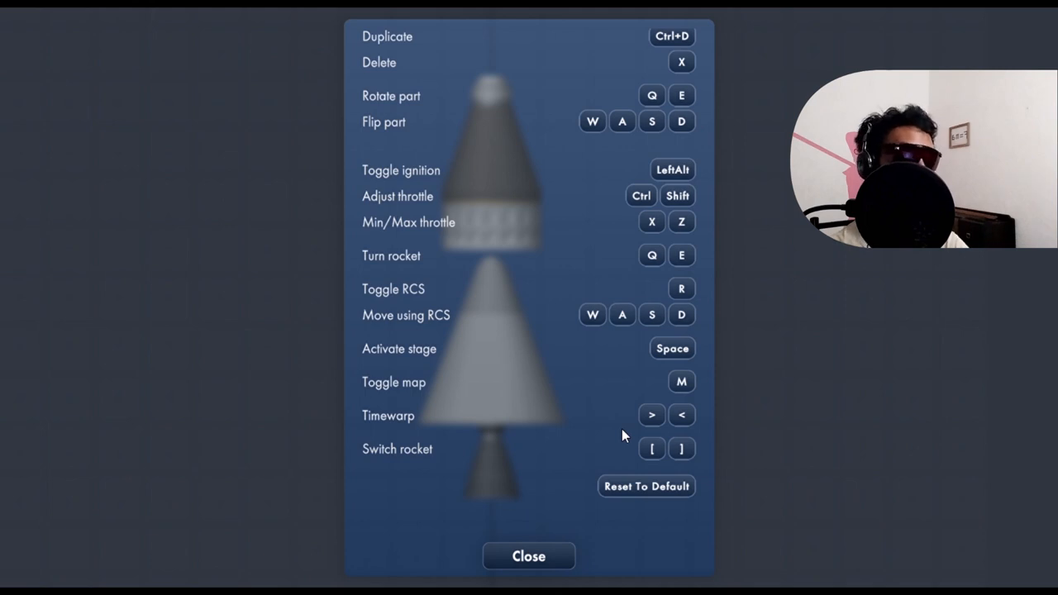
pyautogui.moveTo(596, 451)
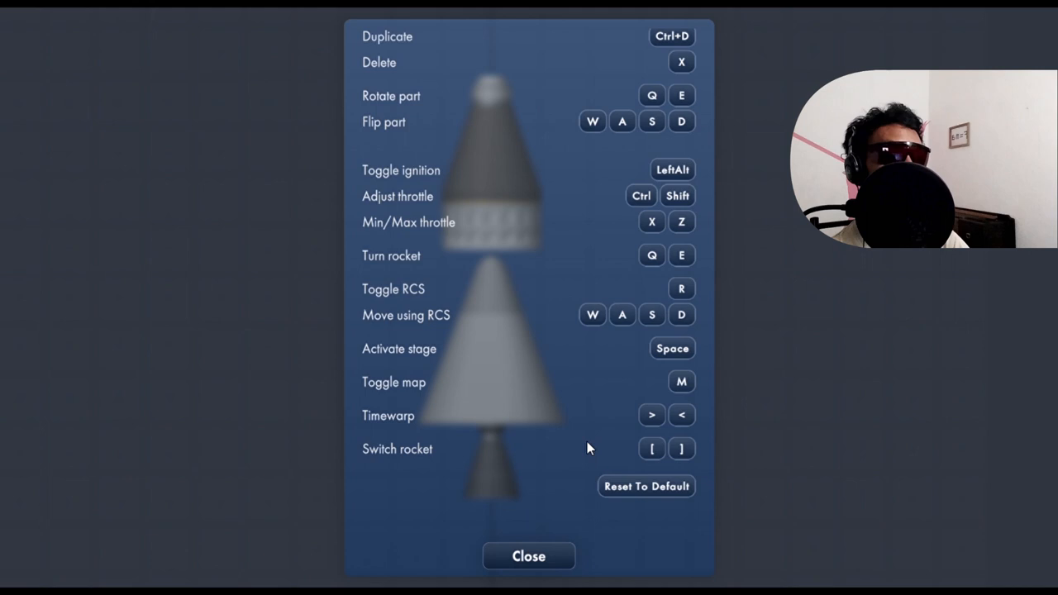
pyautogui.scroll(3)
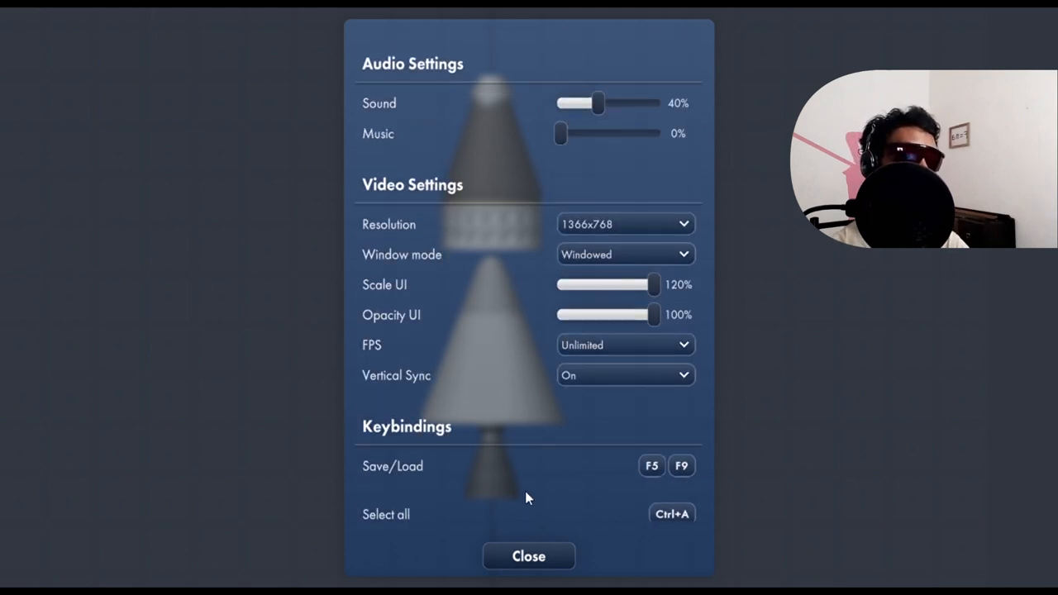
# Close settings, resume building, and bring up the blueprint save prompt
pyautogui.click(529, 556)
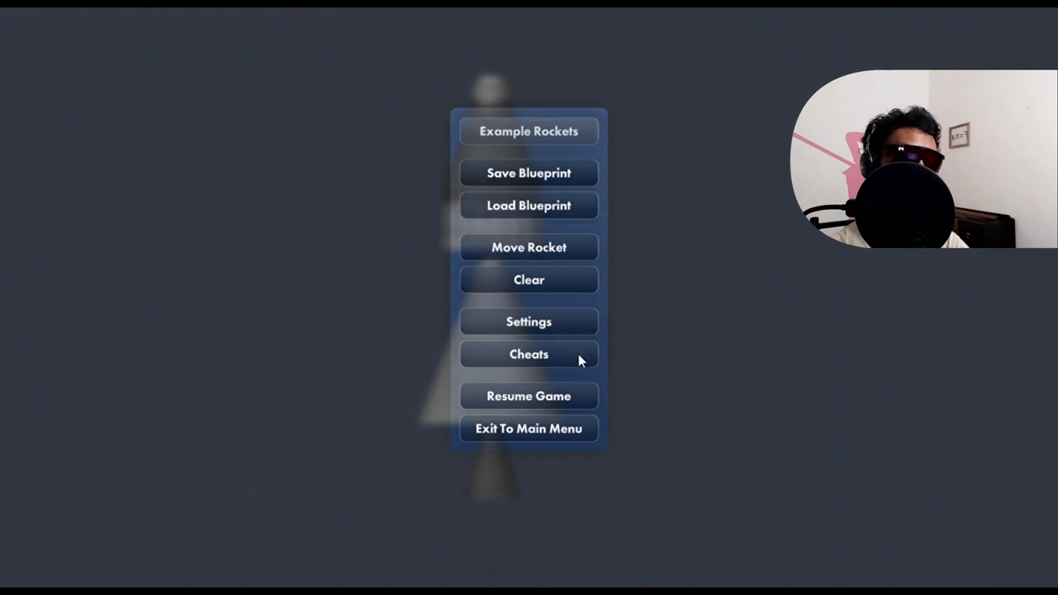
pyautogui.click(529, 395)
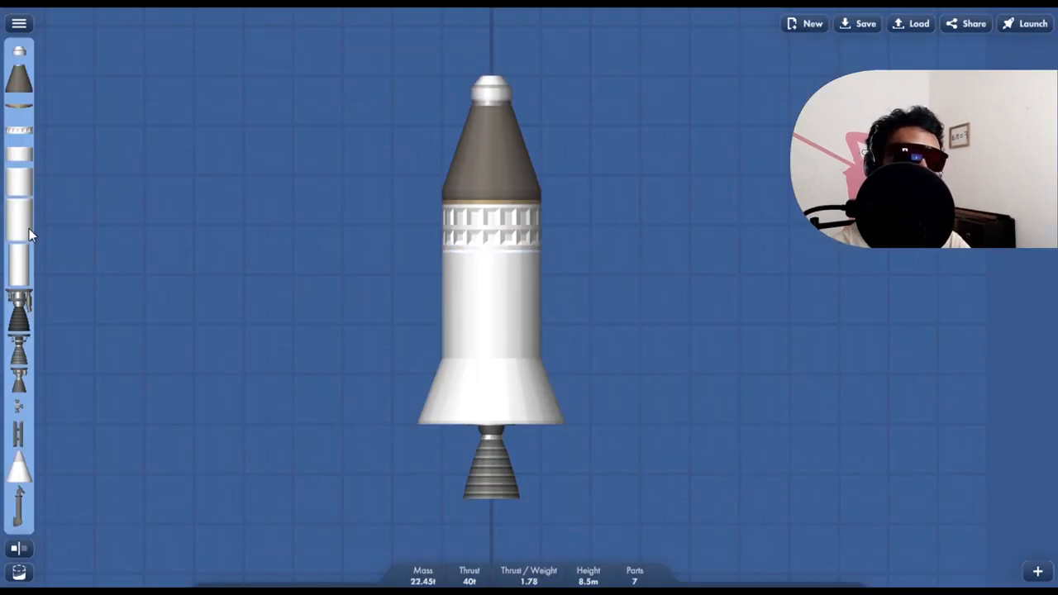
pyautogui.moveTo(394, 345)
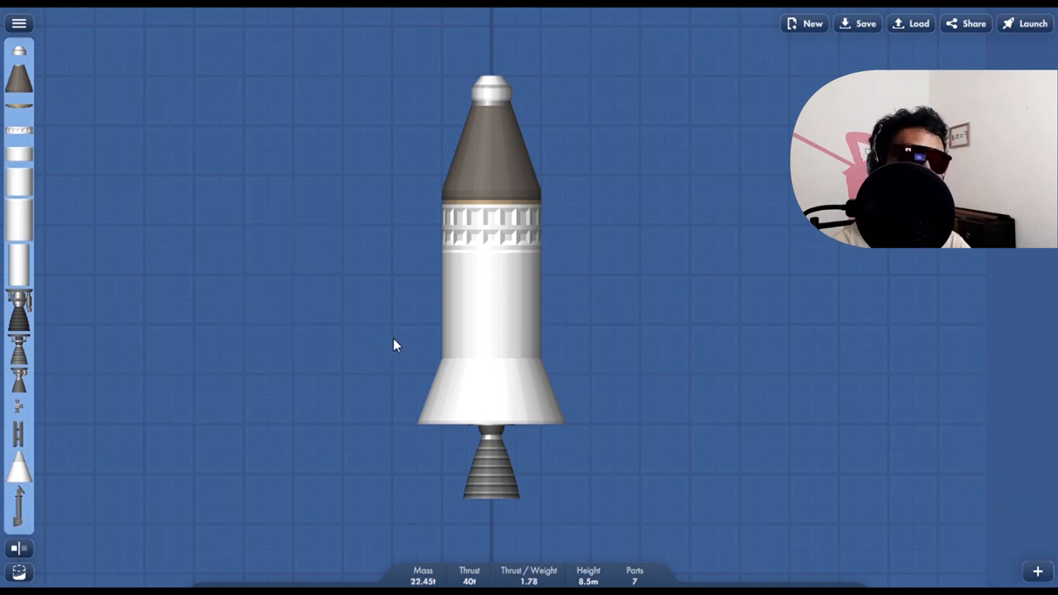
pyautogui.moveTo(521, 268)
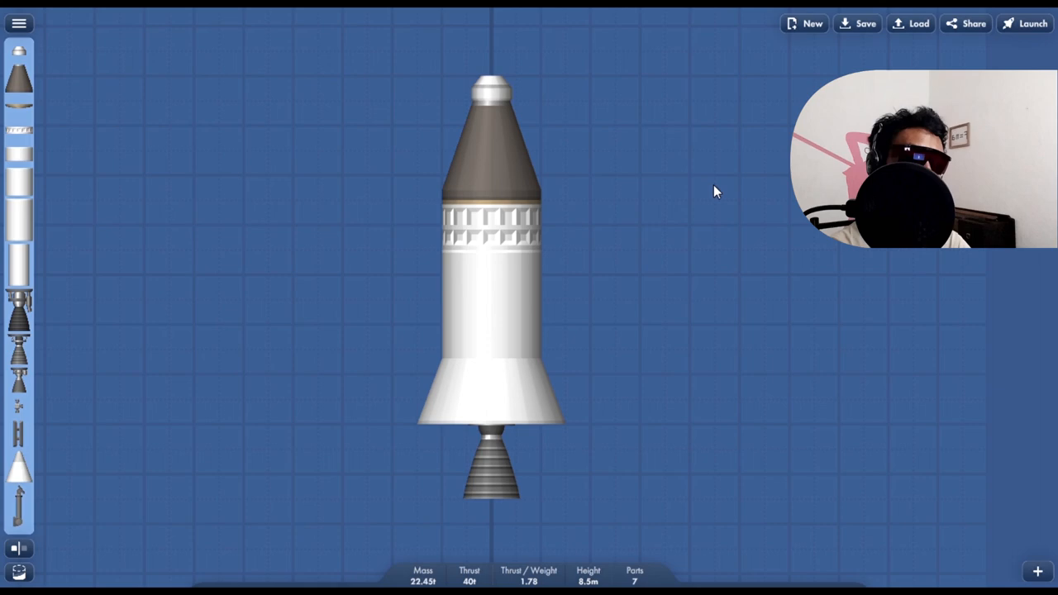
pyautogui.moveTo(830, 79)
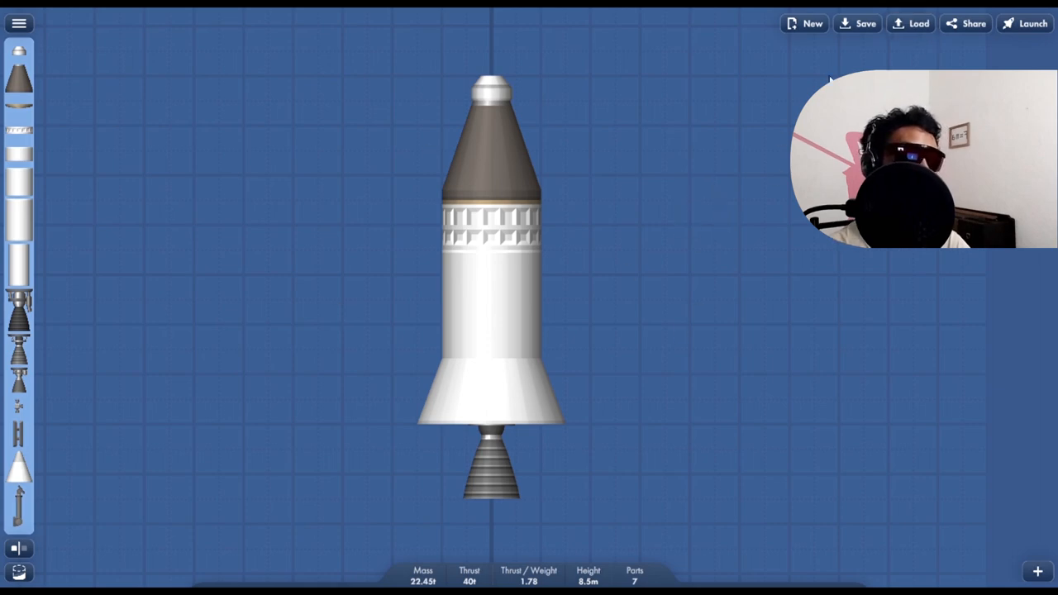
pyautogui.click(865, 23)
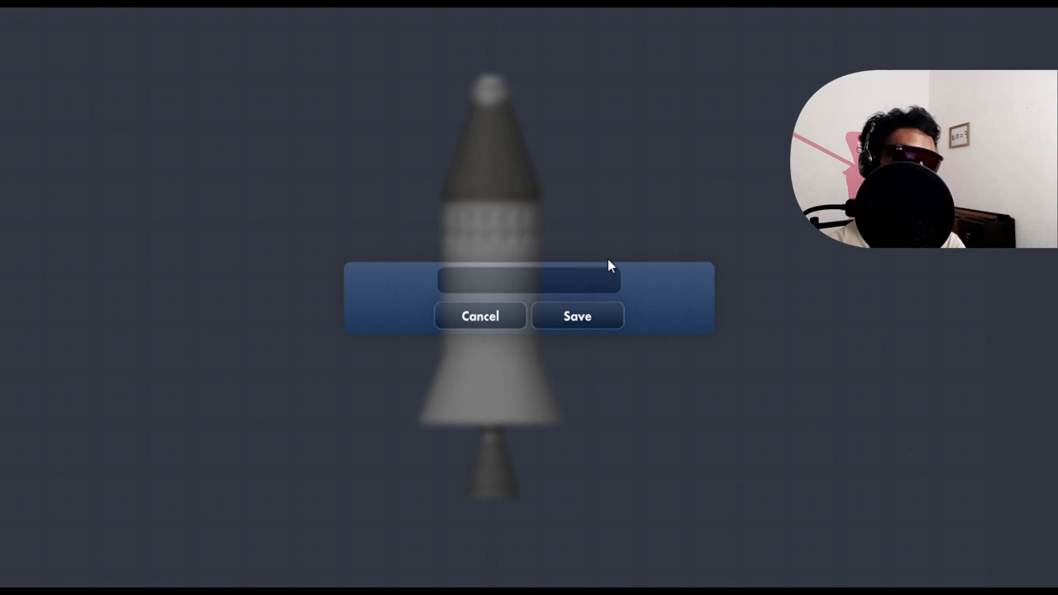
# Save the rocket blueprint under the name 'Test #1'
pyautogui.write('Test 31')
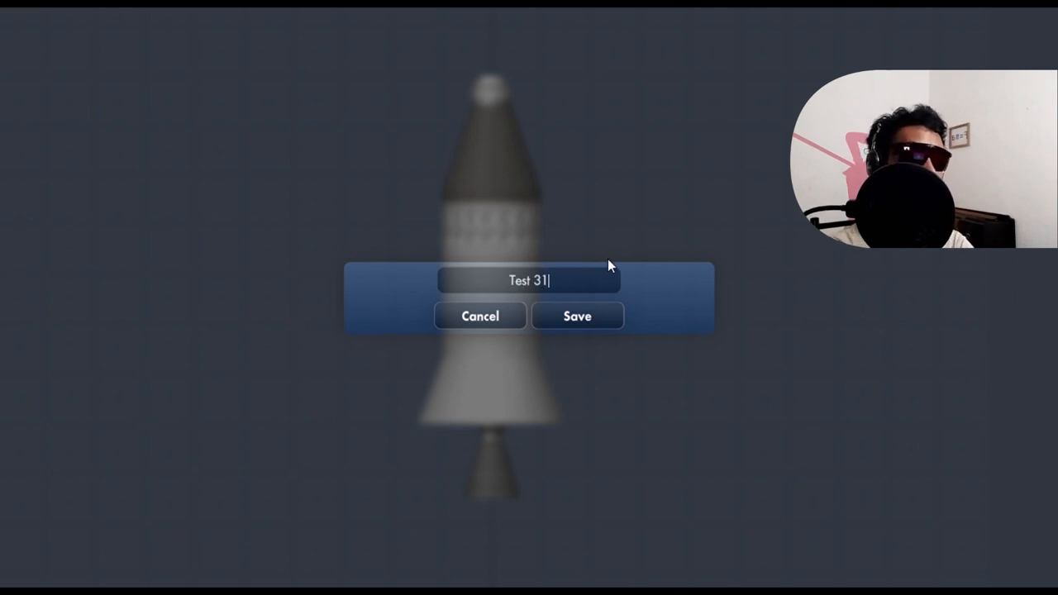
pyautogui.press('backspace')
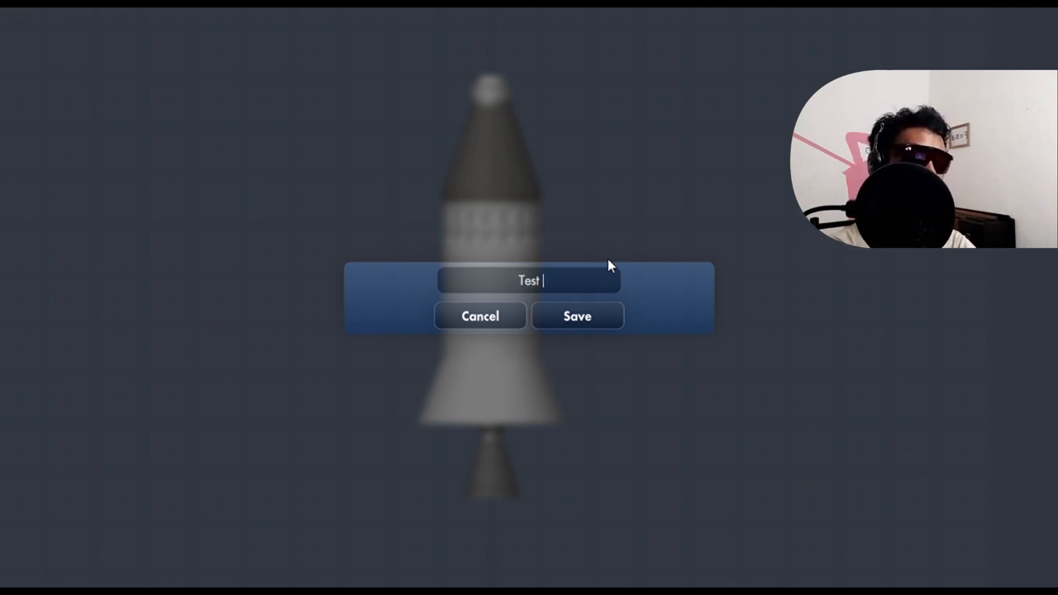
pyautogui.write('#1')
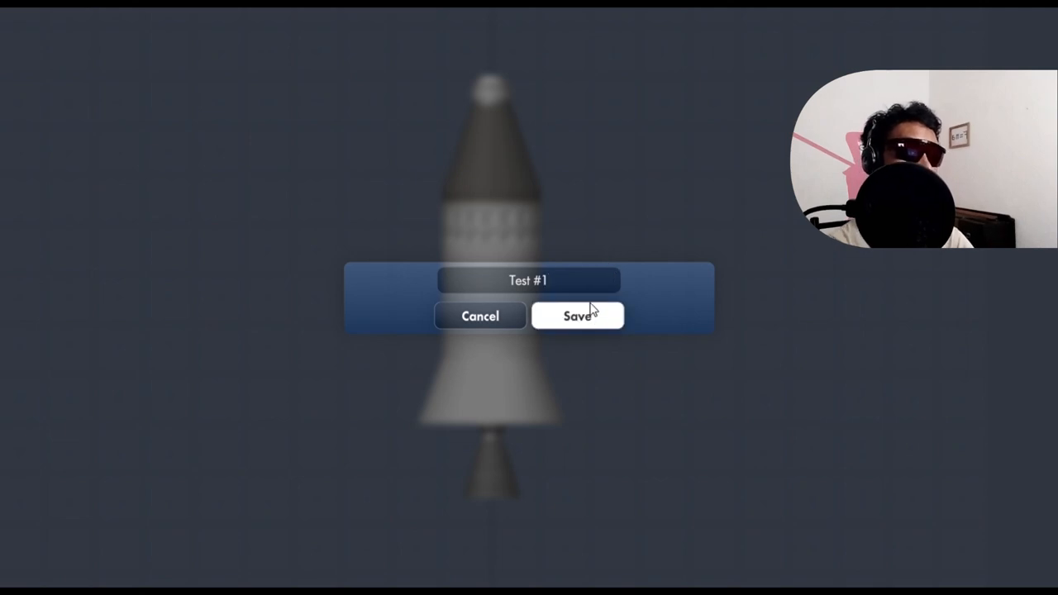
pyautogui.click(578, 316)
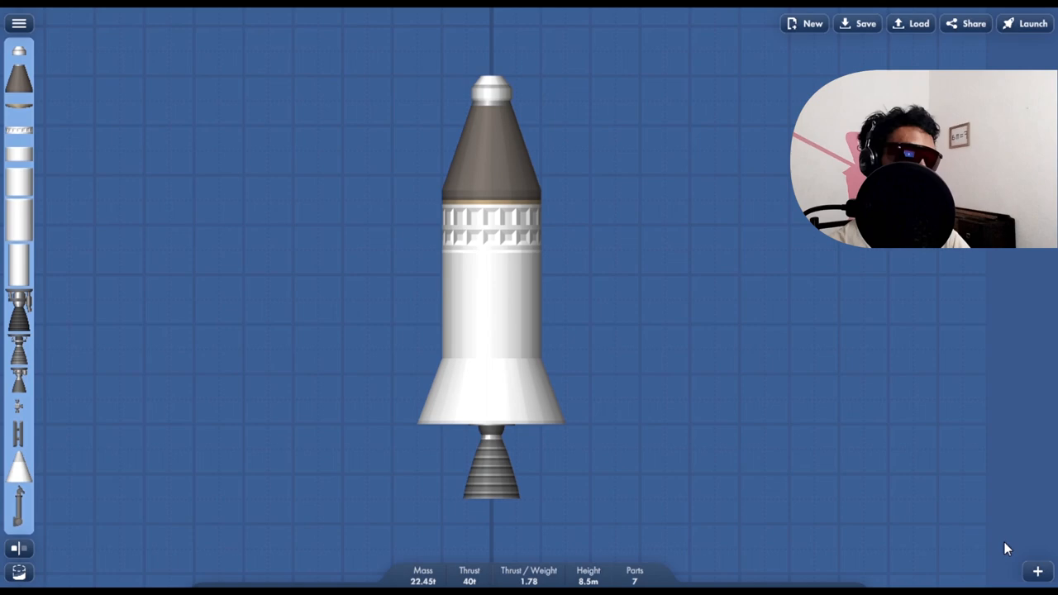
pyautogui.moveTo(248, 397)
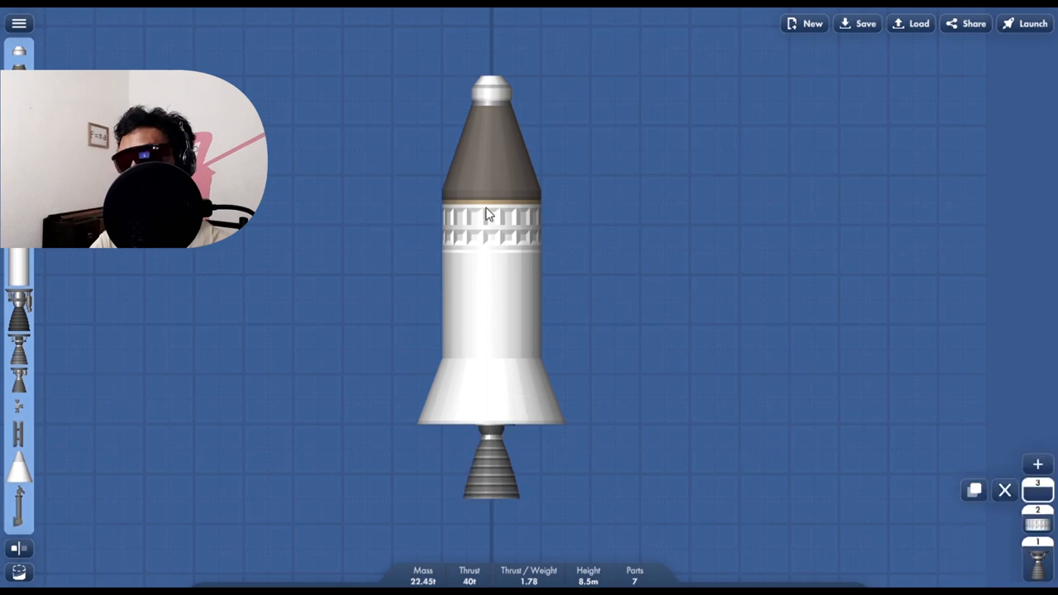
pyautogui.moveTo(916, 364)
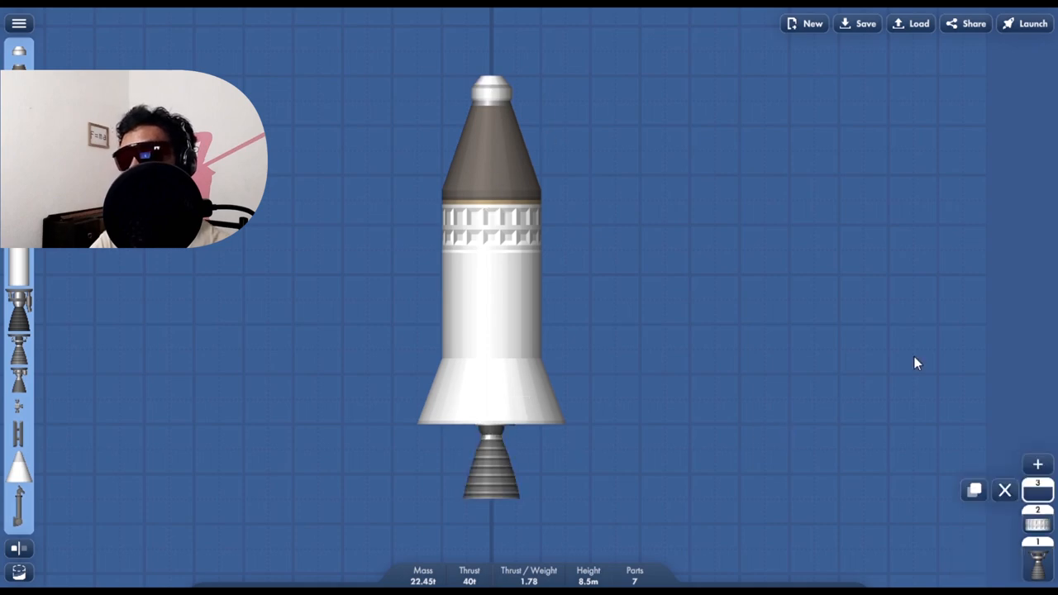
pyautogui.moveTo(488, 93)
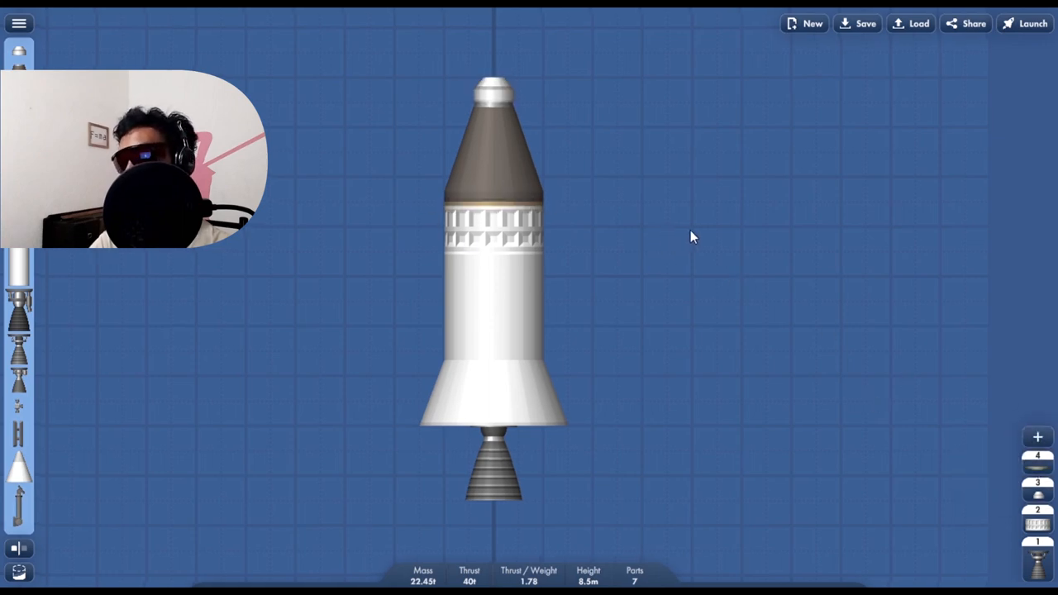
pyautogui.moveTo(847, 211)
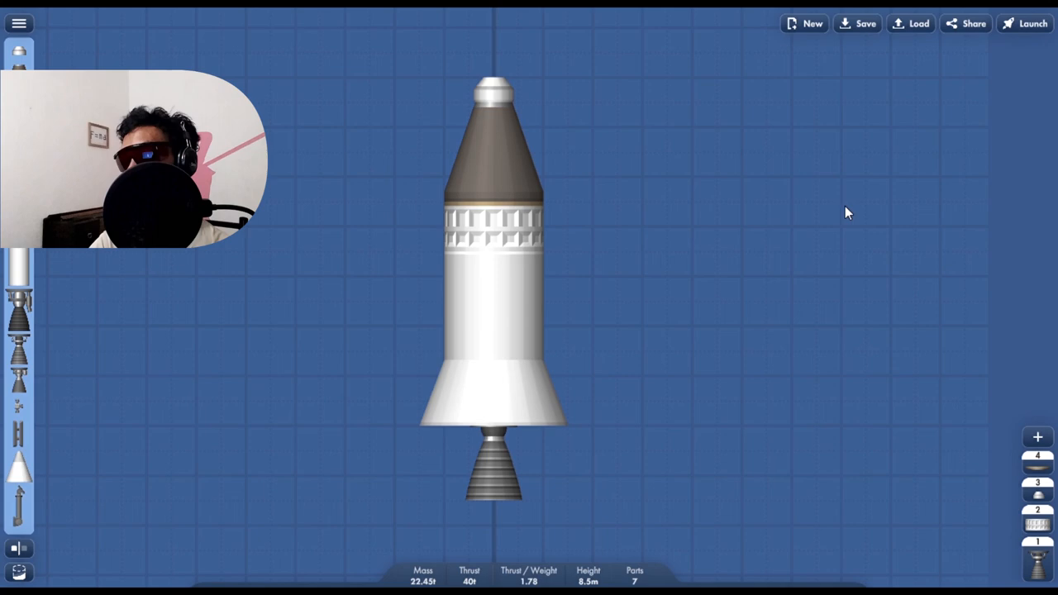
pyautogui.moveTo(807, 182)
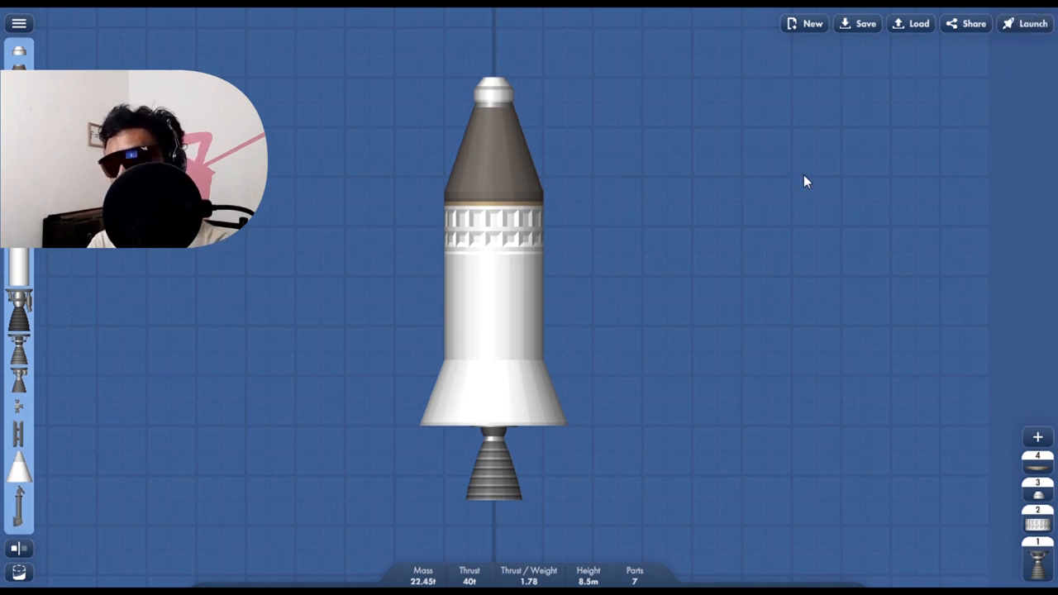
# Save the rocket as 'Test #1', overwriting the existing blueprint of that name
pyautogui.click(865, 23)
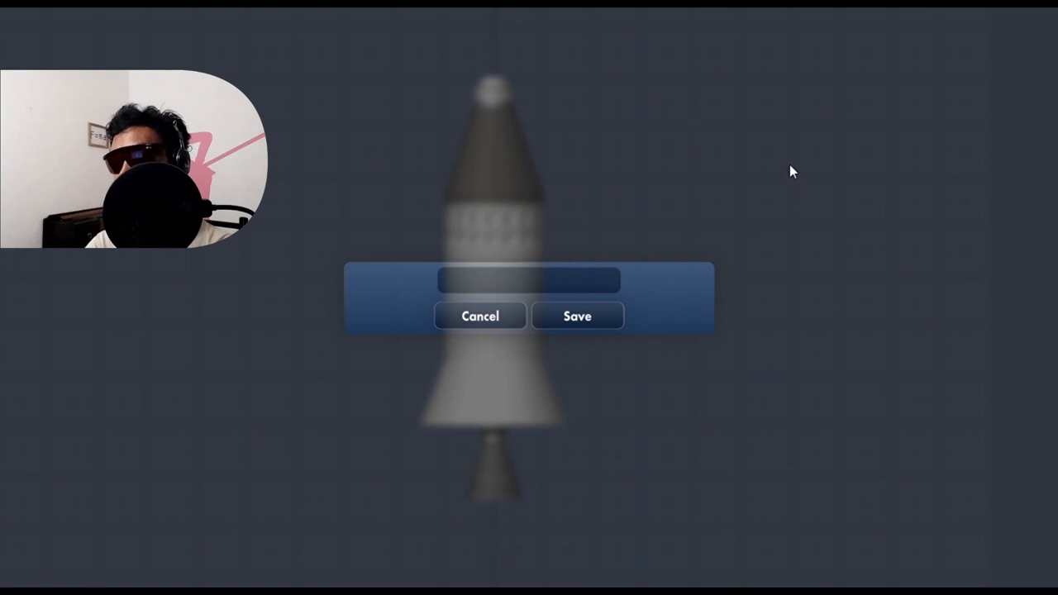
pyautogui.write('Test 1')
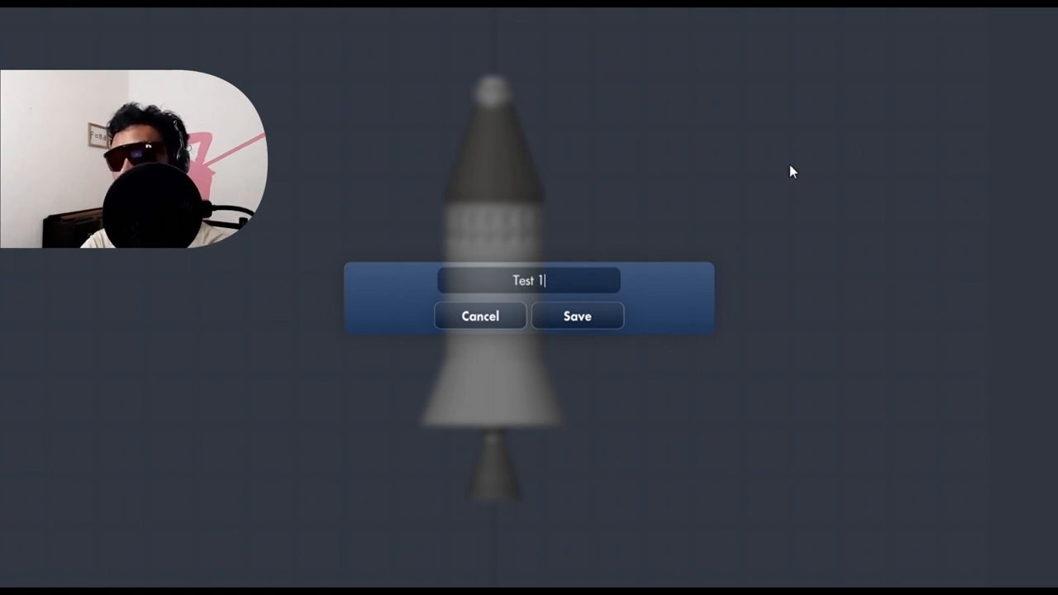
pyautogui.write('#')
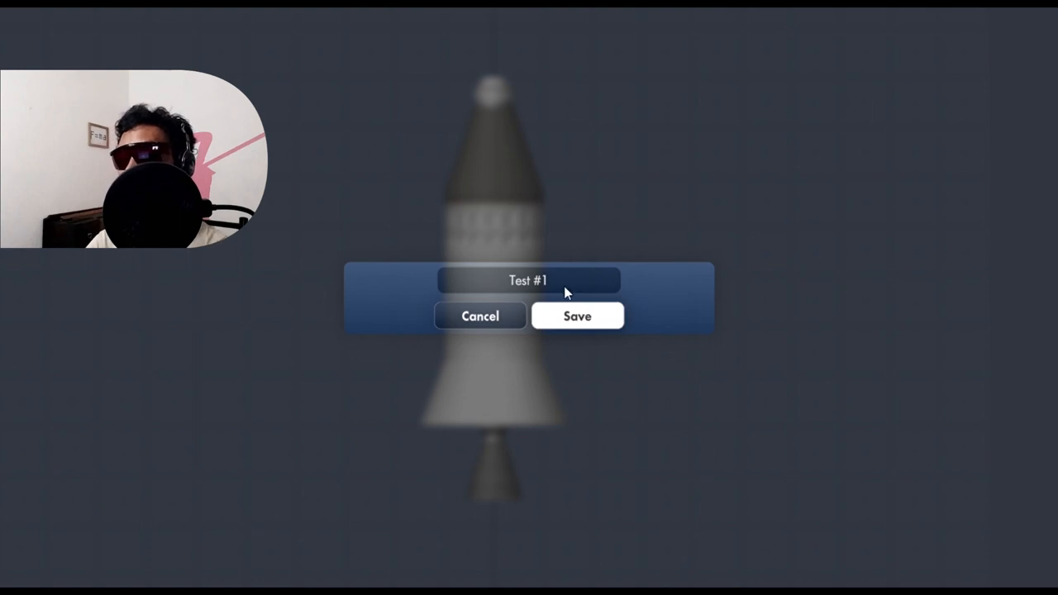
pyautogui.click(577, 316)
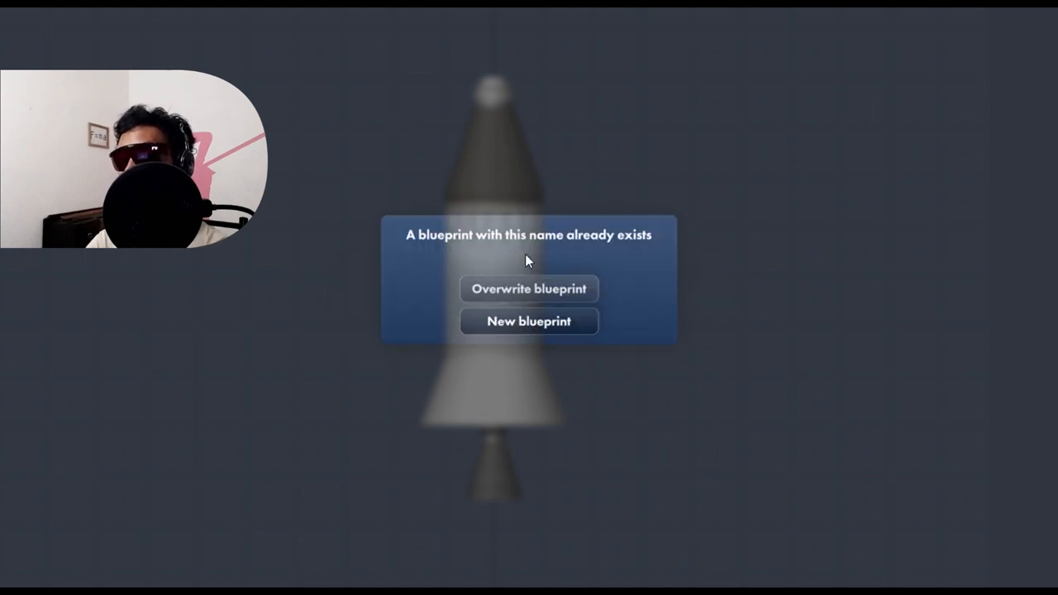
pyautogui.click(529, 287)
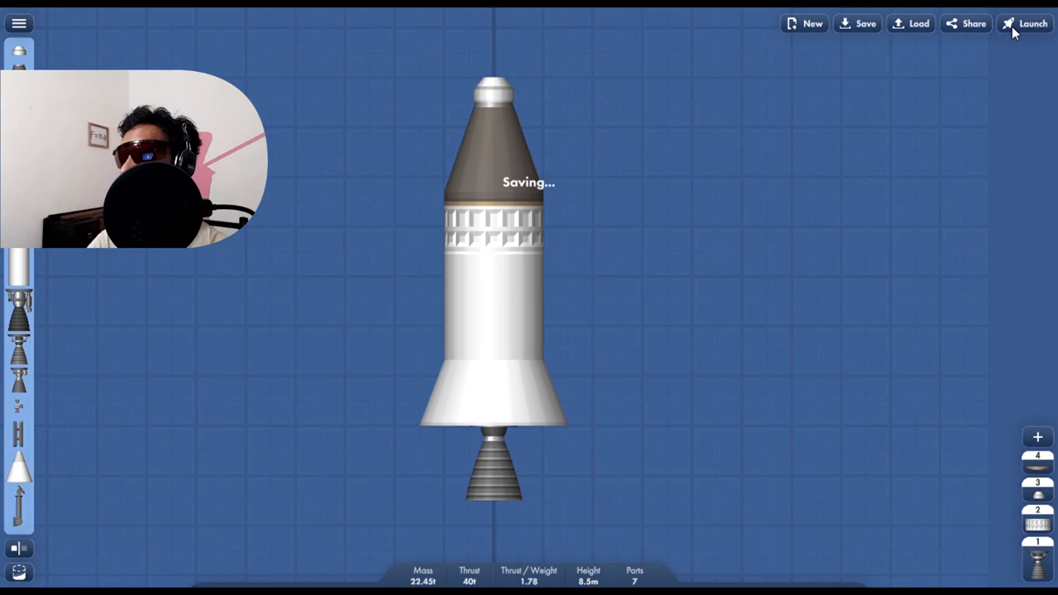
# Send the rocket to the launch pad
pyautogui.click(1032, 23)
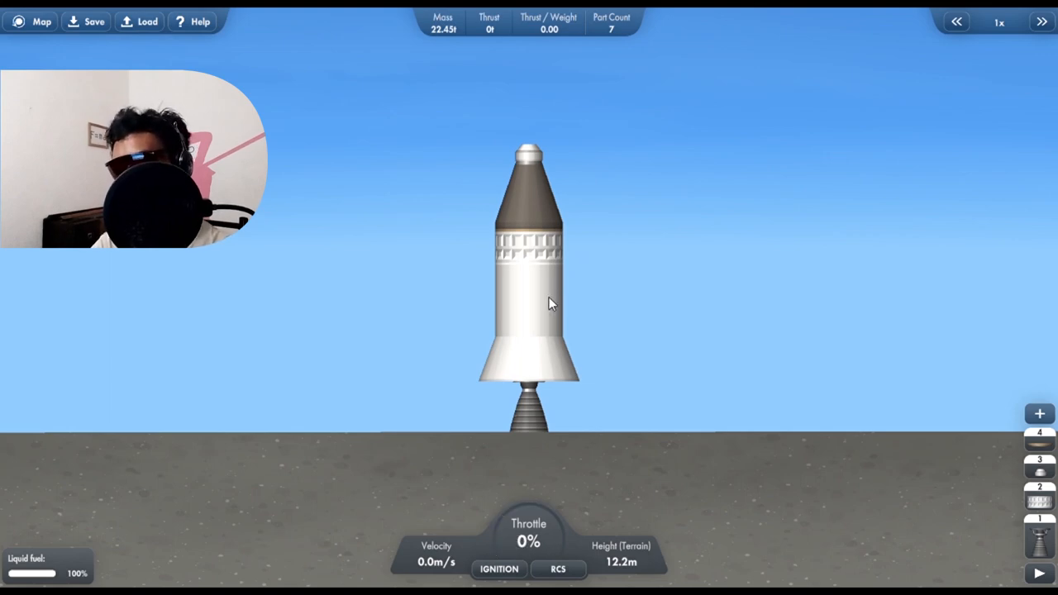
pyautogui.moveTo(562, 322)
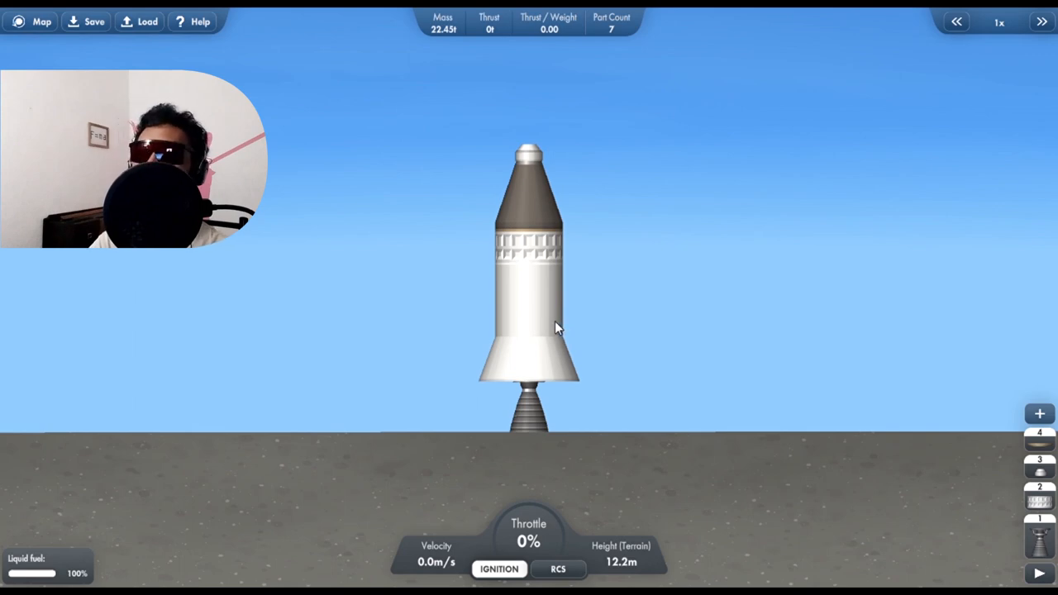
# Turn on engine ignition so the rocket lifts off and climbs
pyautogui.click(500, 569)
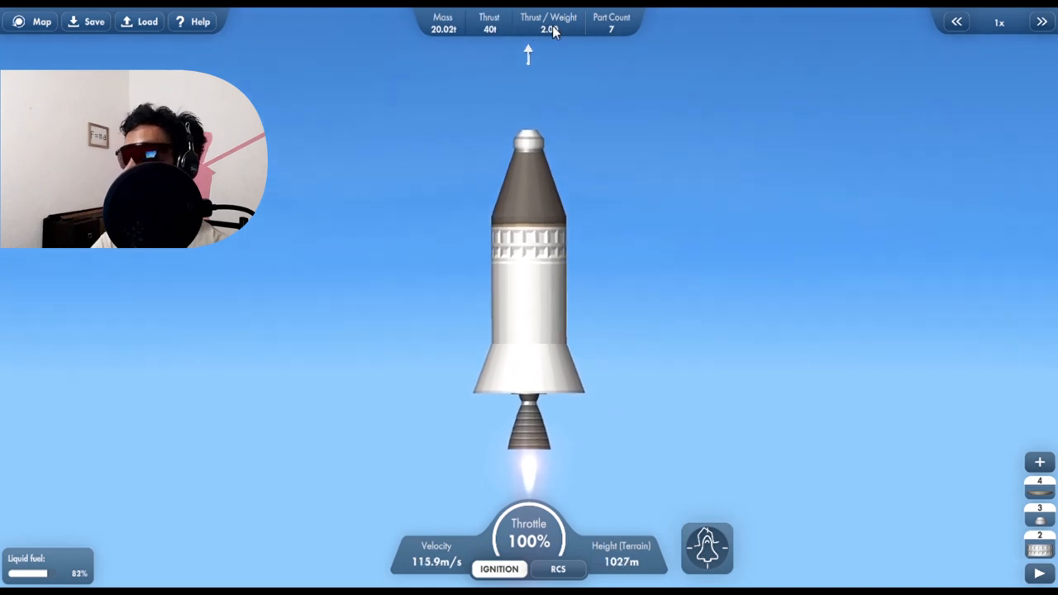
pyautogui.moveTo(582, 66)
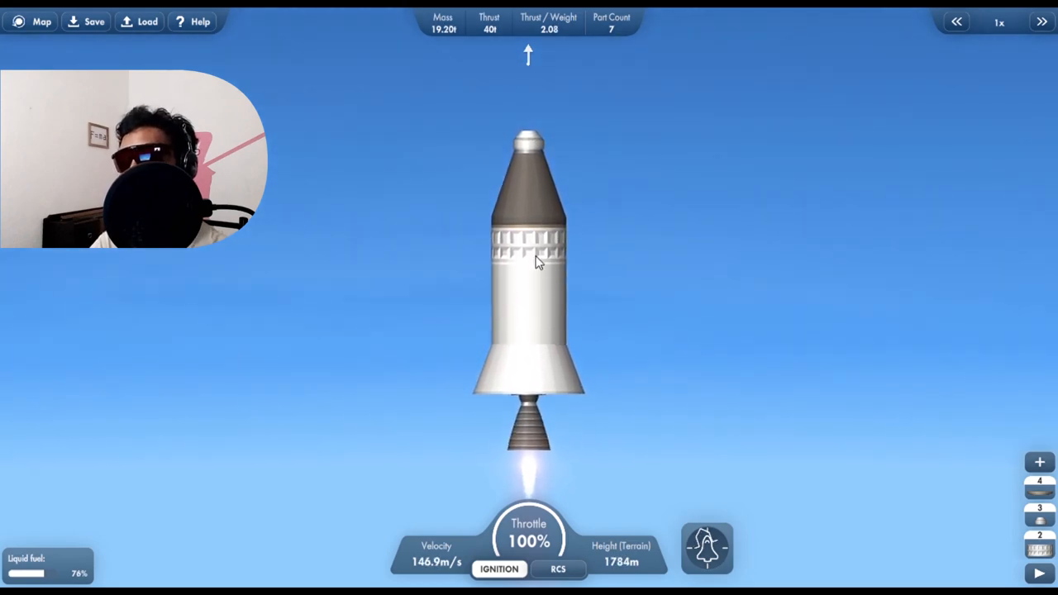
pyautogui.moveTo(720, 290)
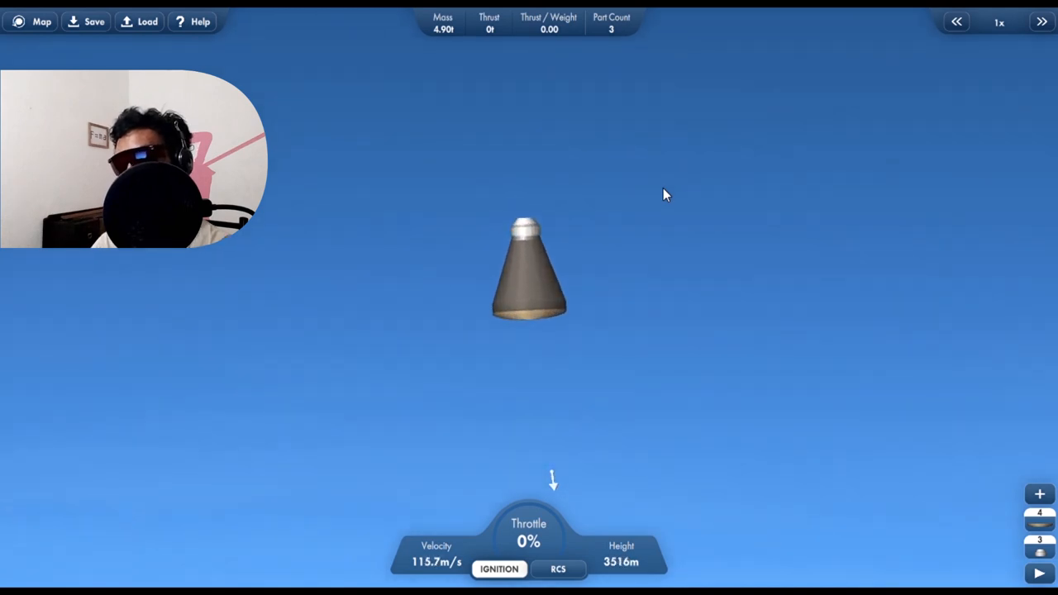
# Toggle time warp between 1x and 2x during descent, then deploy the capsule's parachute
pyautogui.click(1042, 21)
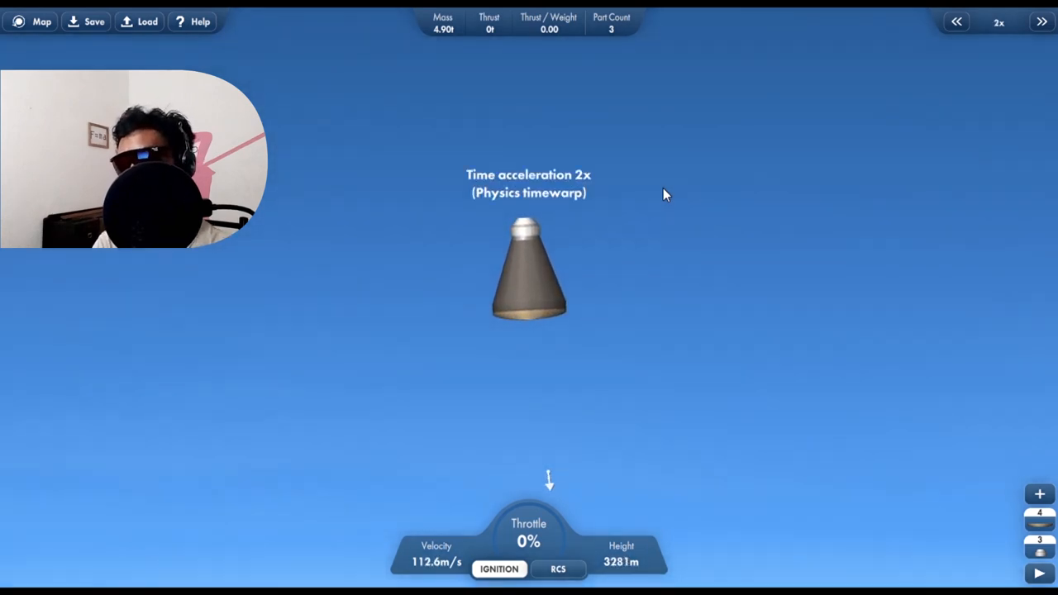
pyautogui.click(956, 21)
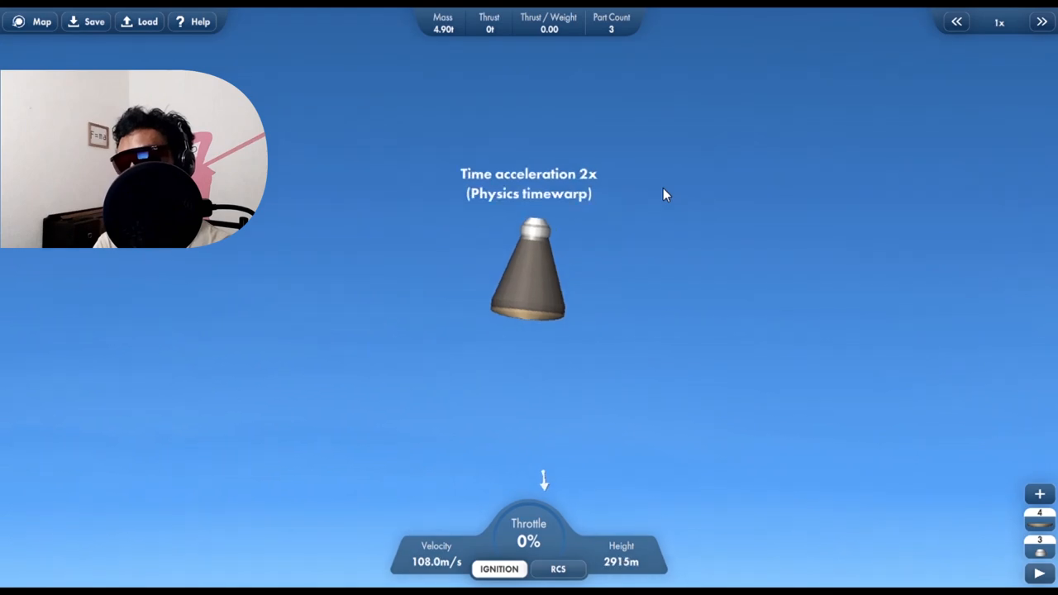
pyautogui.click(1042, 21)
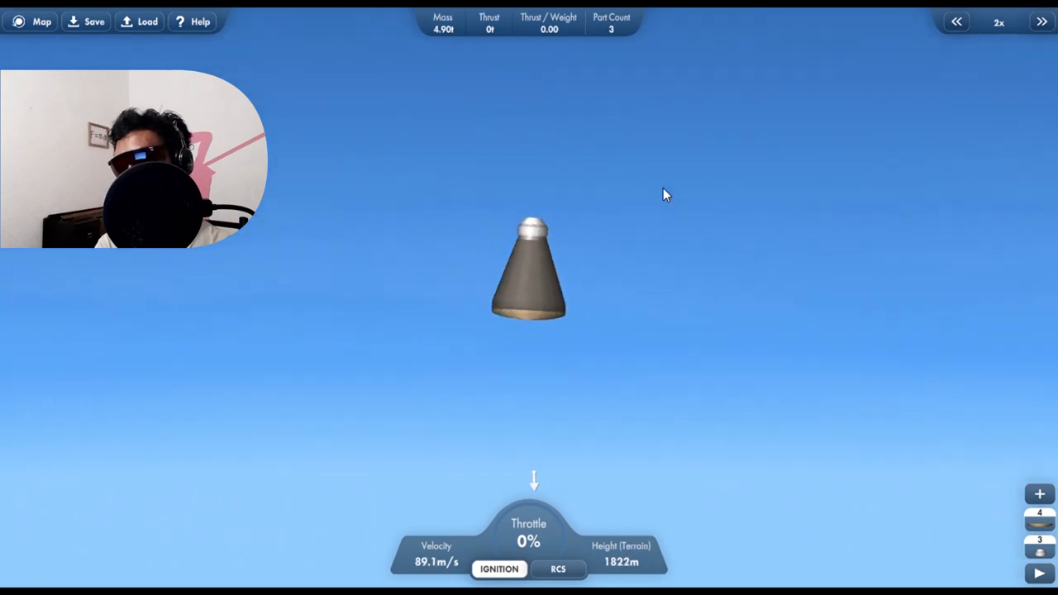
pyautogui.click(956, 22)
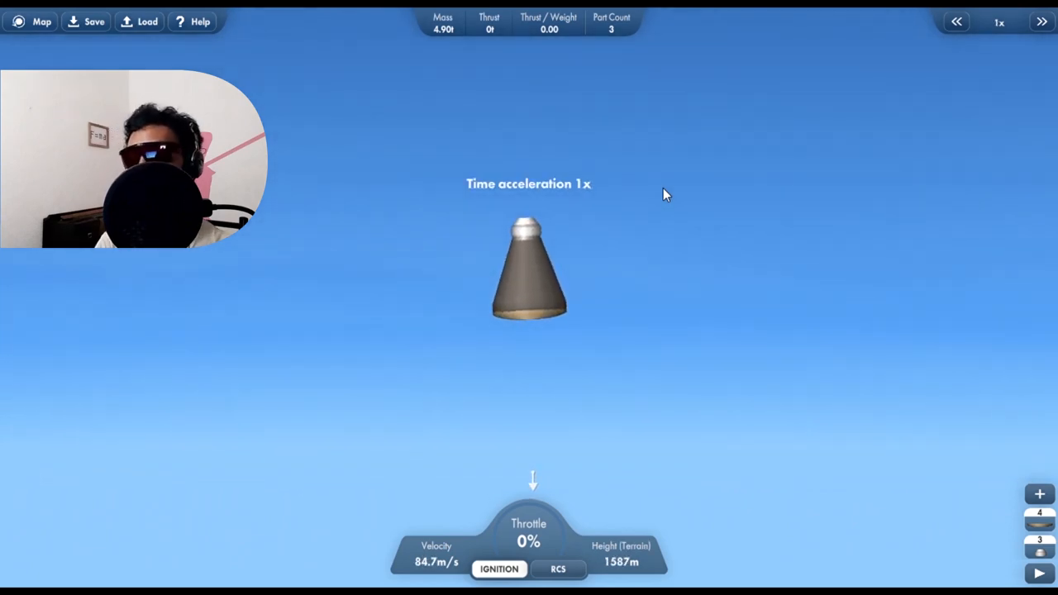
pyautogui.click(1042, 21)
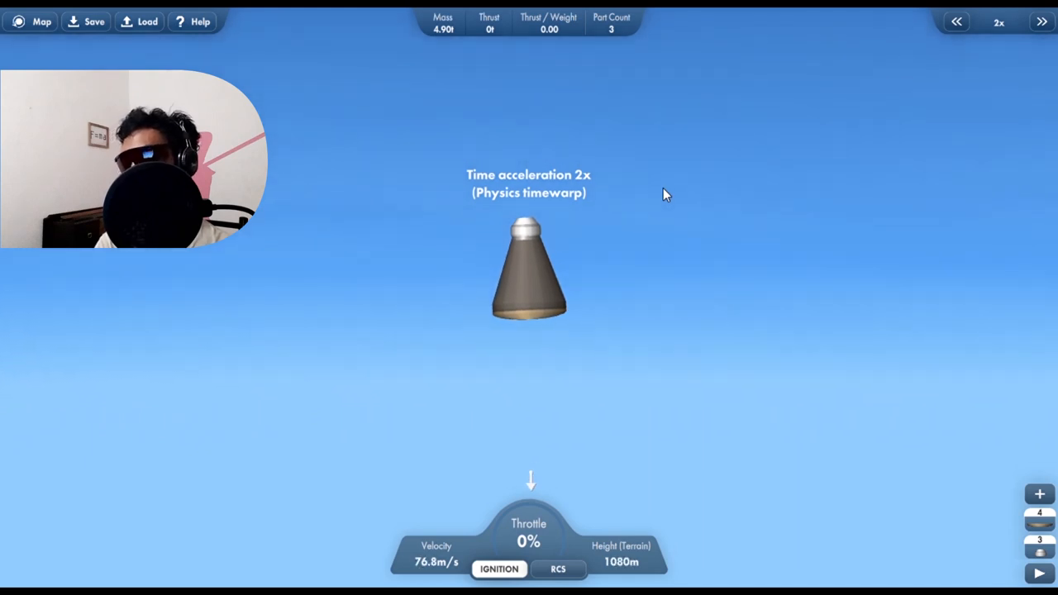
pyautogui.click(956, 22)
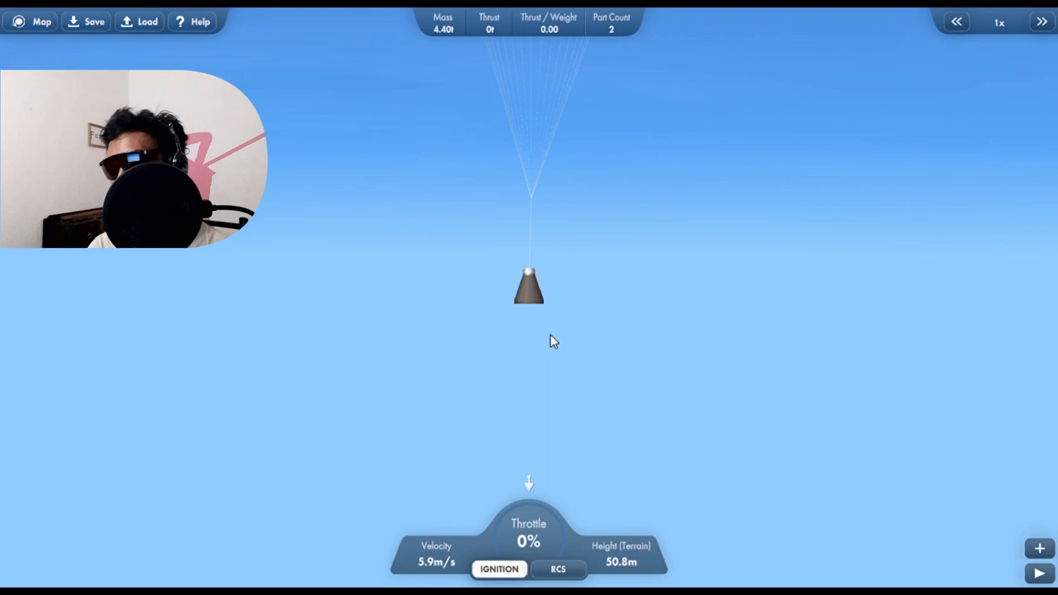
# Time-warp the final descent to touchdown and bring up the mission summary
pyautogui.click(1042, 22)
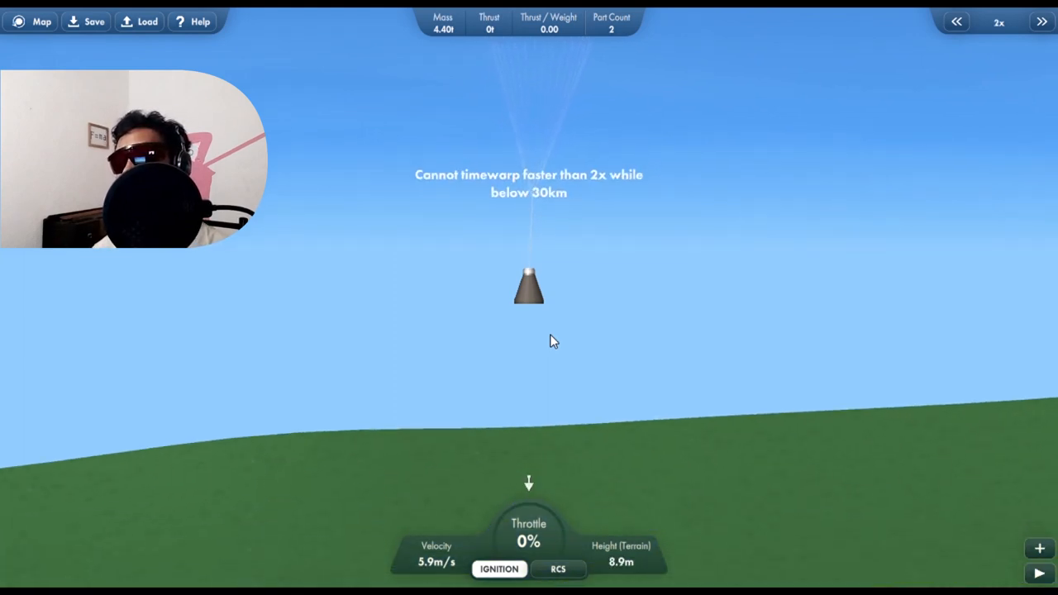
pyautogui.click(956, 22)
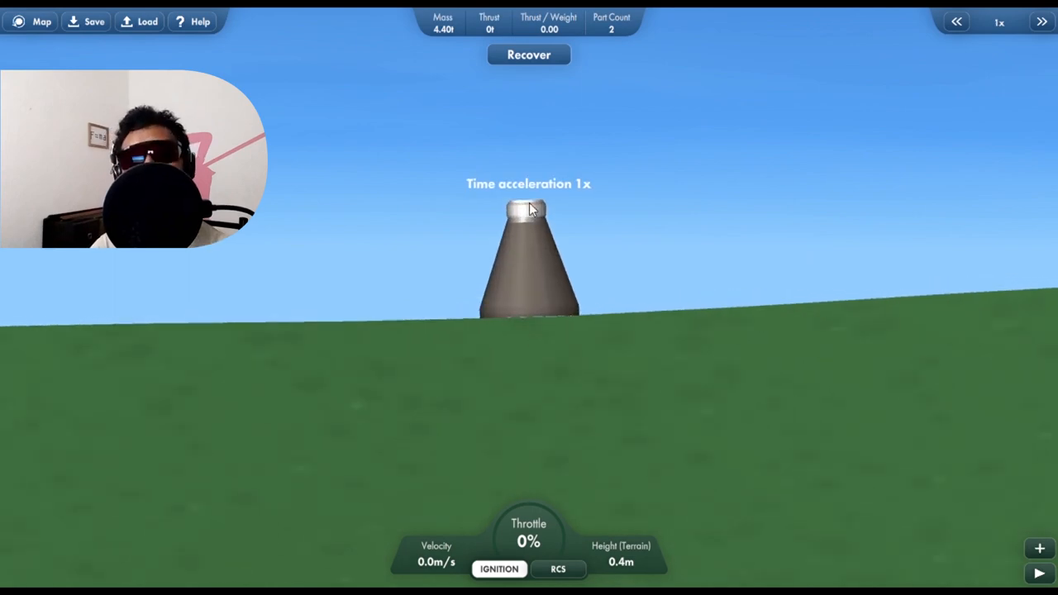
pyautogui.click(529, 55)
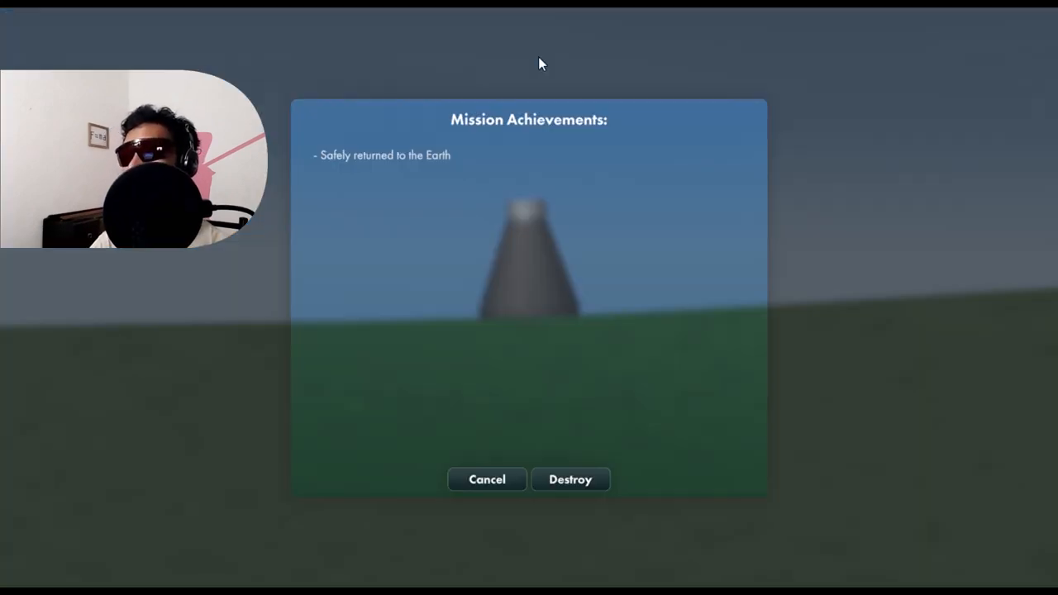
pyautogui.moveTo(569, 480)
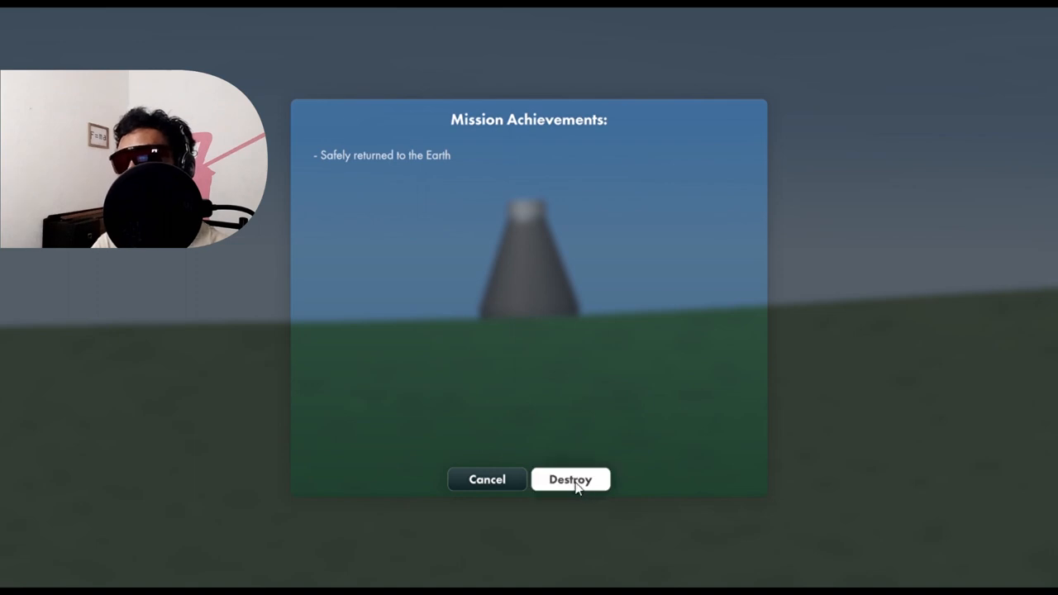
# Destroy the landed rocket and return to the builder, continuing the previous design
pyautogui.click(569, 480)
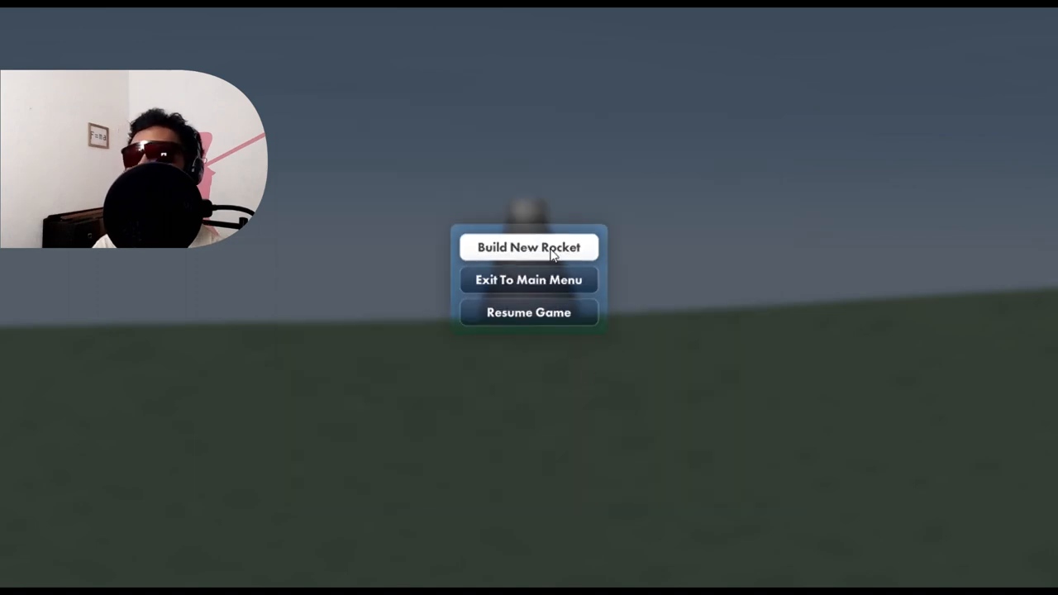
pyautogui.click(530, 247)
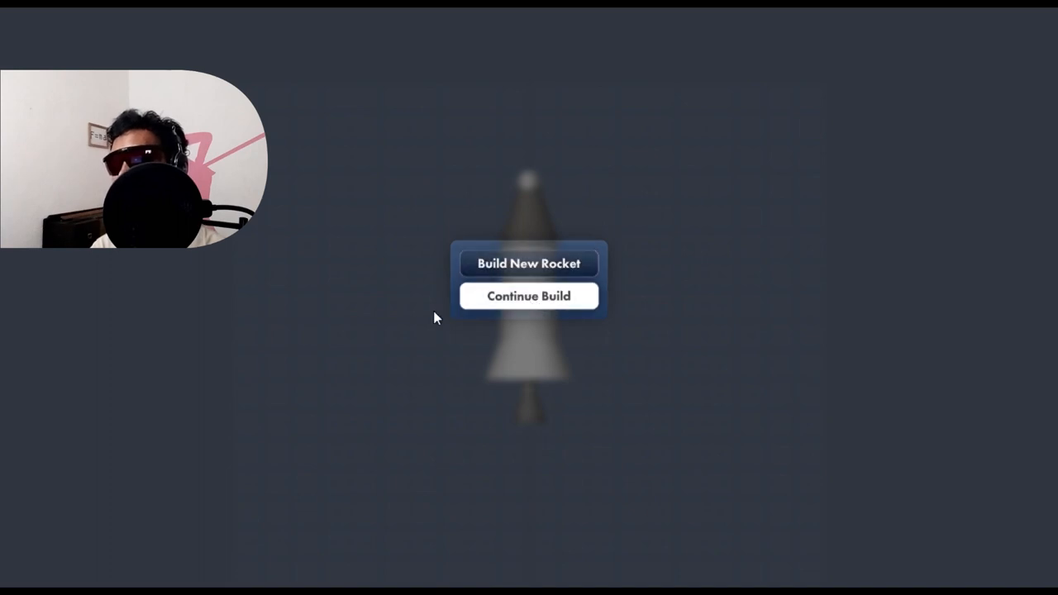
pyautogui.click(529, 296)
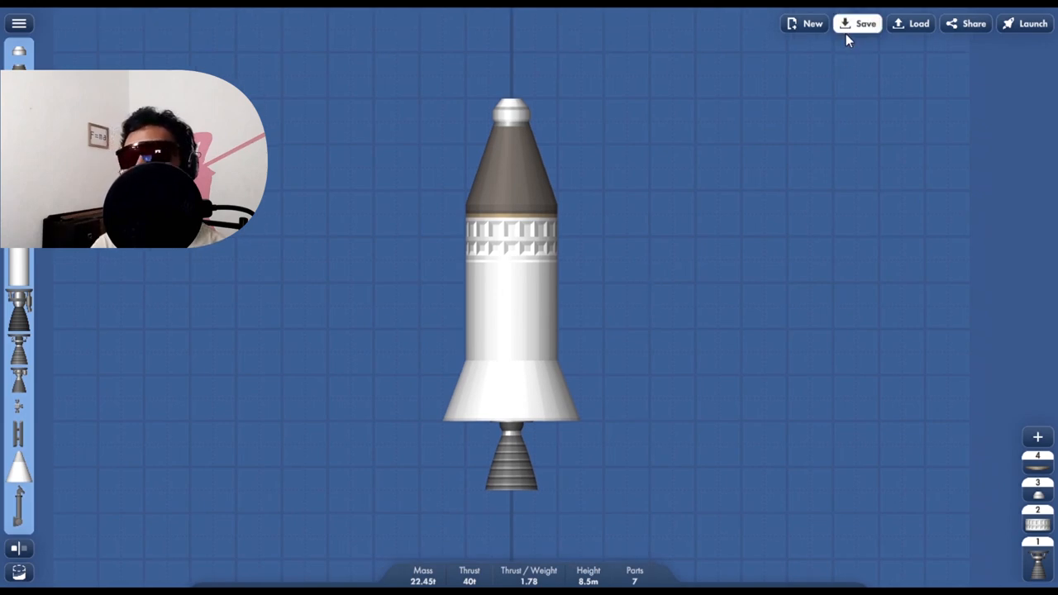
# Cancel an unnamed save, then load the Test #1 blueprint into the builder
pyautogui.click(857, 23)
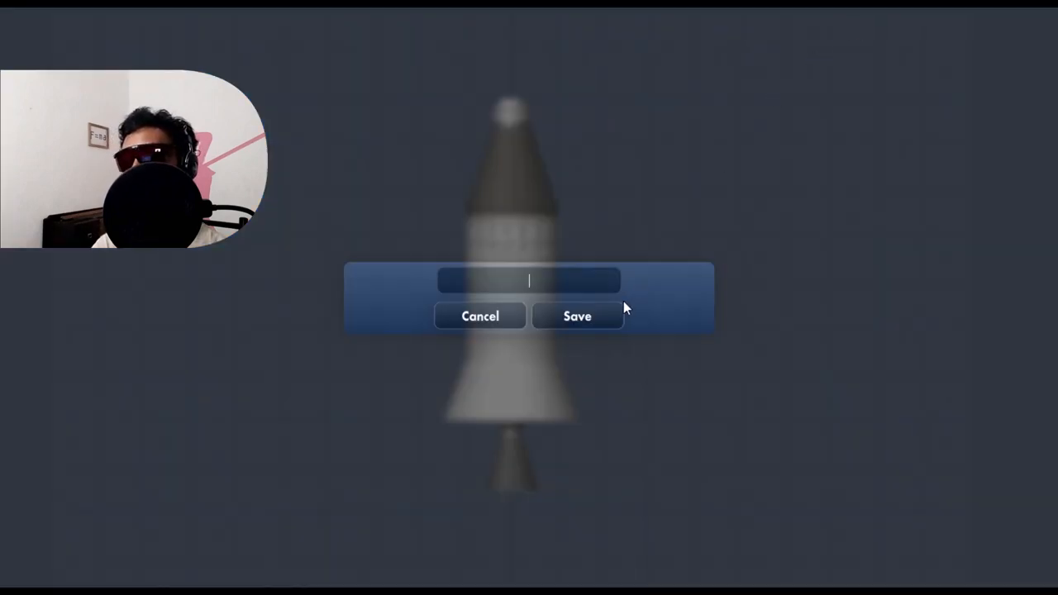
pyautogui.moveTo(480, 316)
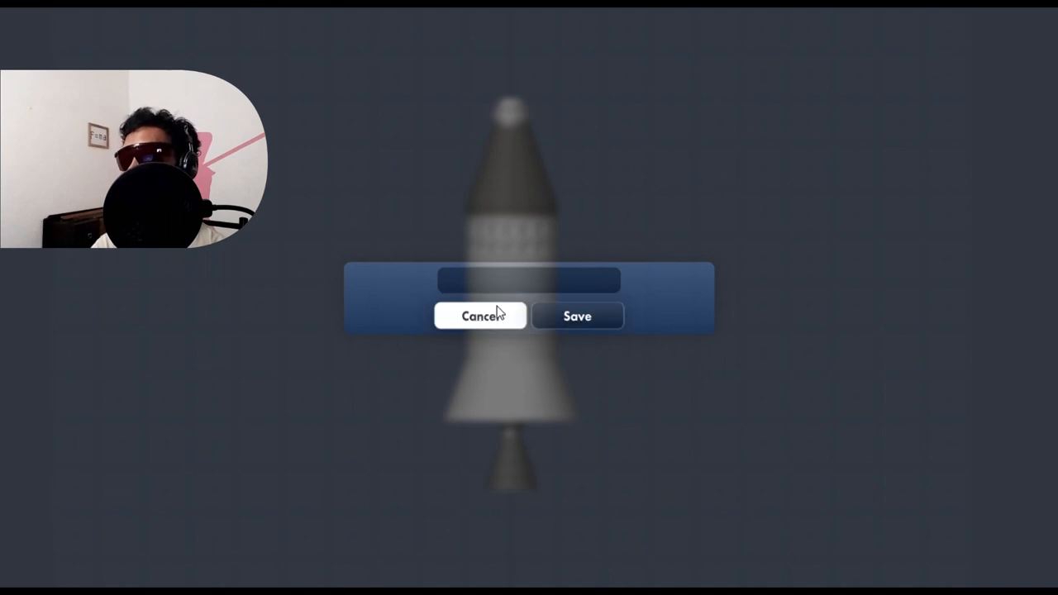
pyautogui.click(575, 316)
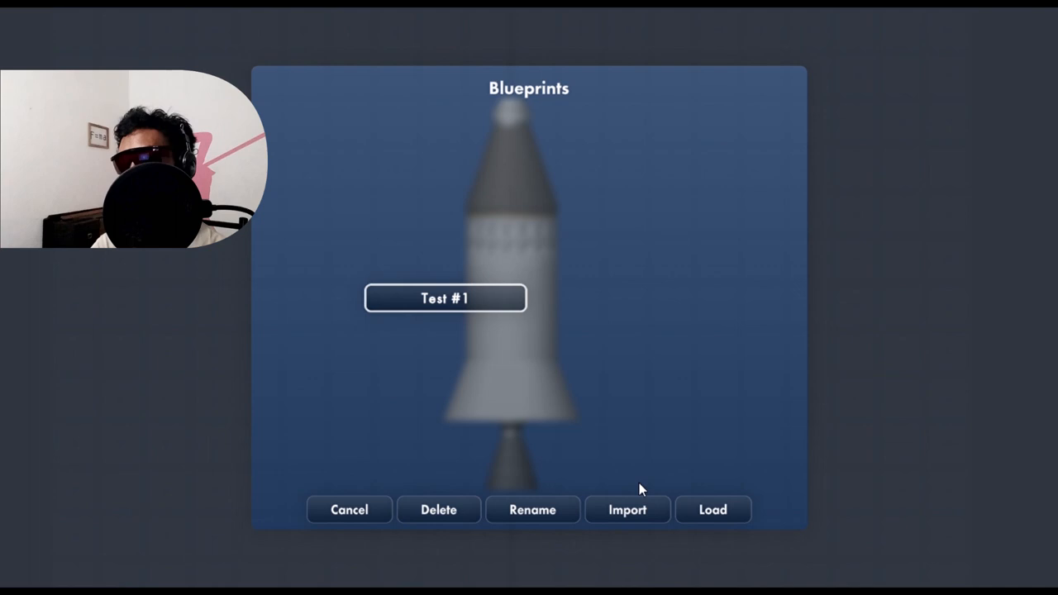
pyautogui.moveTo(714, 509)
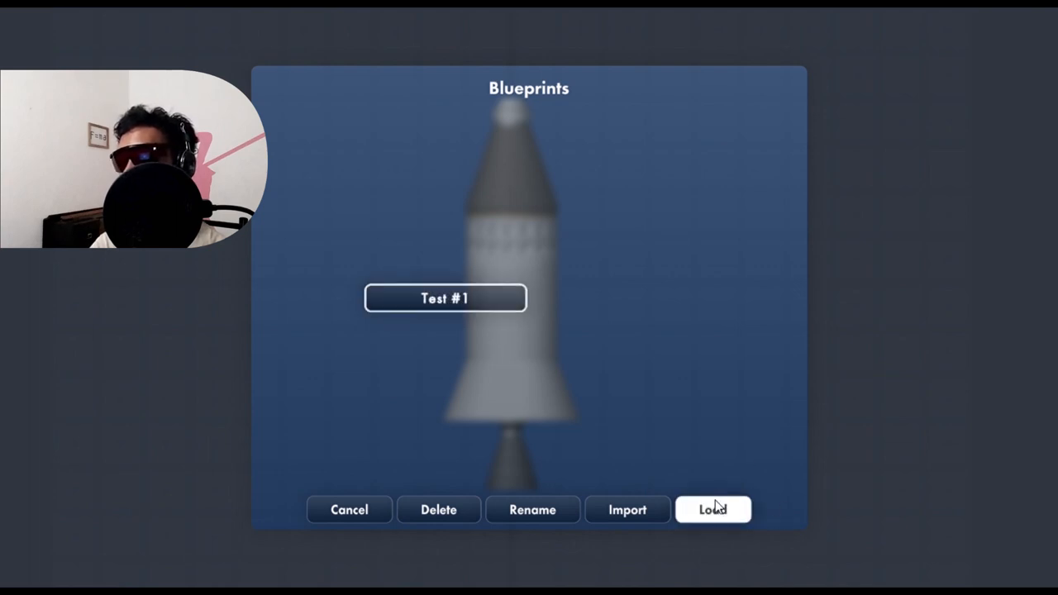
pyautogui.moveTo(705, 519)
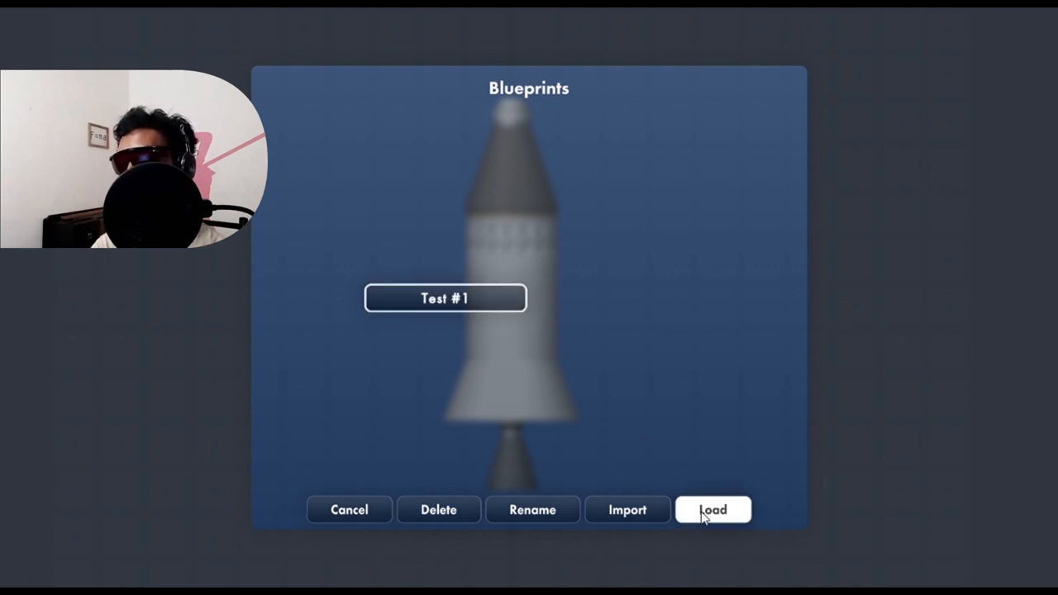
pyautogui.click(711, 509)
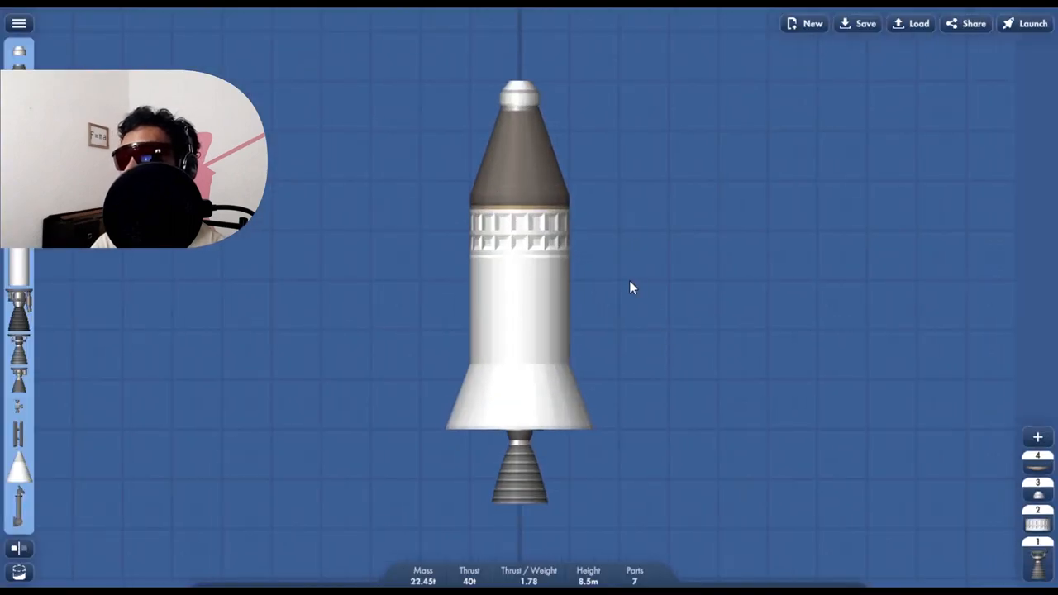
pyautogui.moveTo(748, 436)
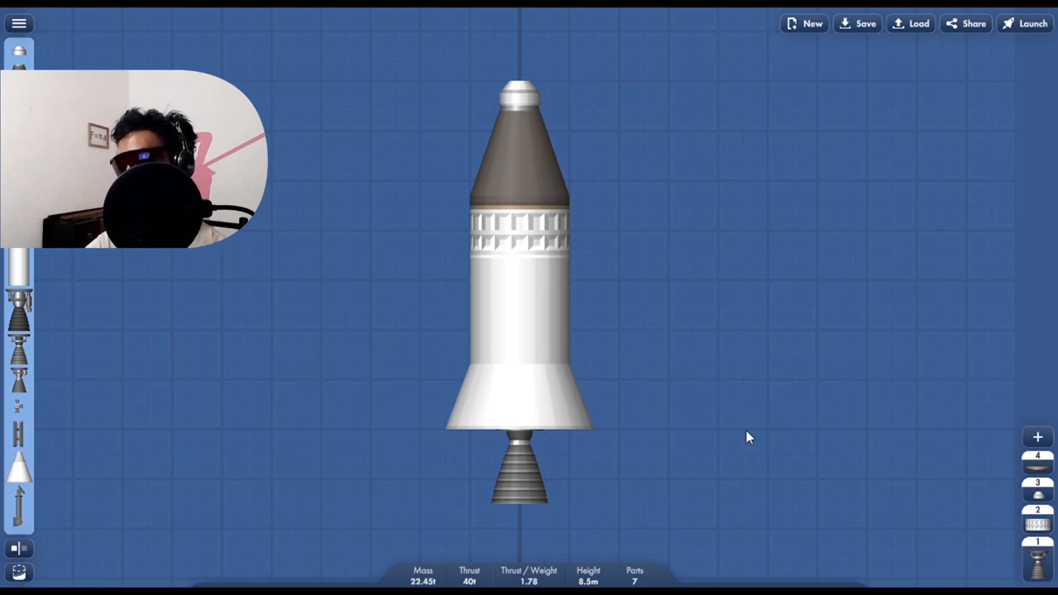
pyautogui.moveTo(96, 48)
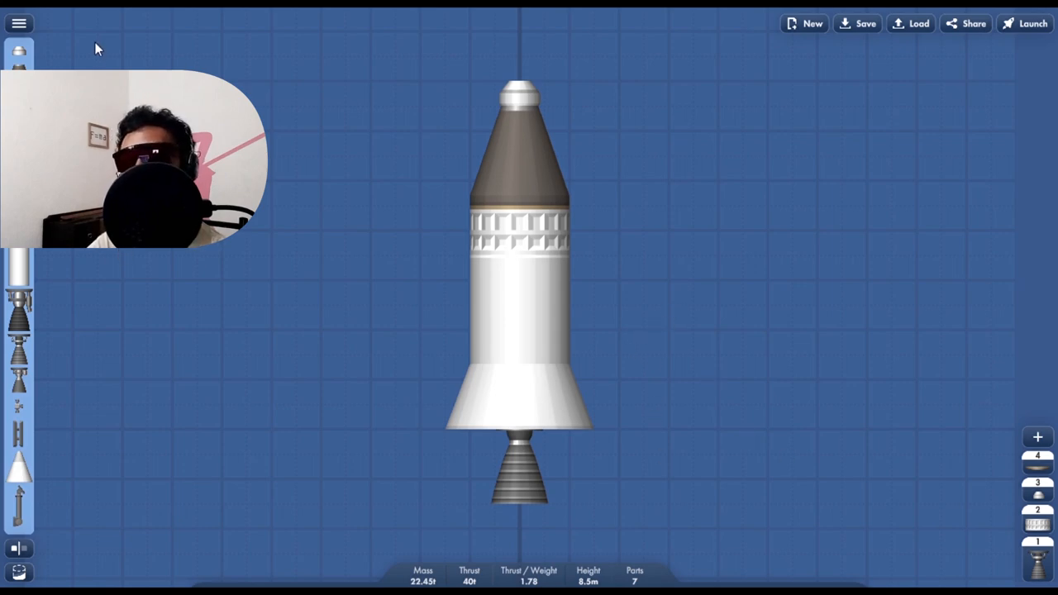
pyautogui.moveTo(360, 291)
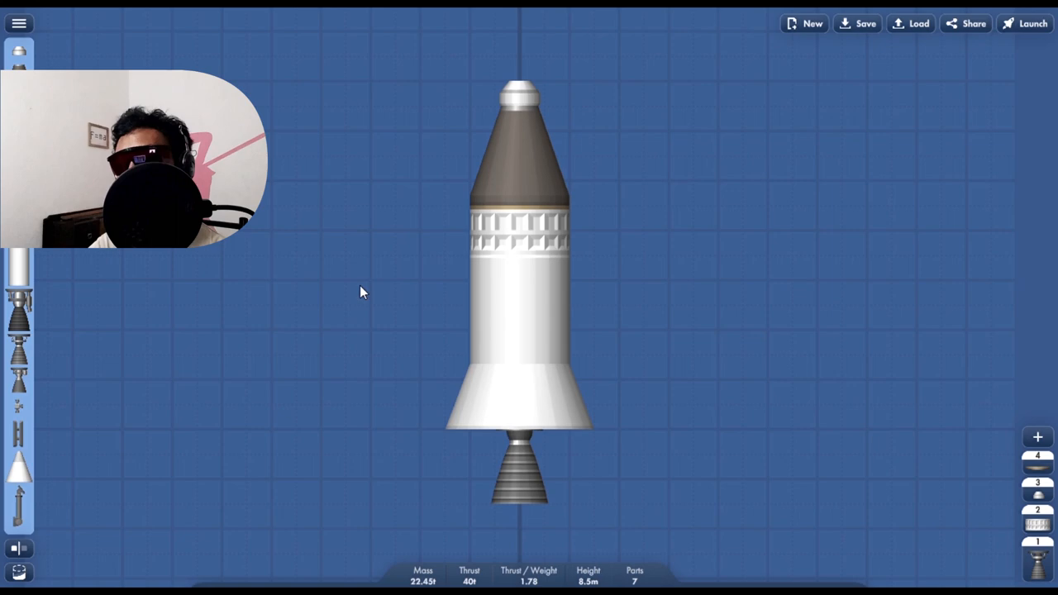
pyautogui.moveTo(327, 335)
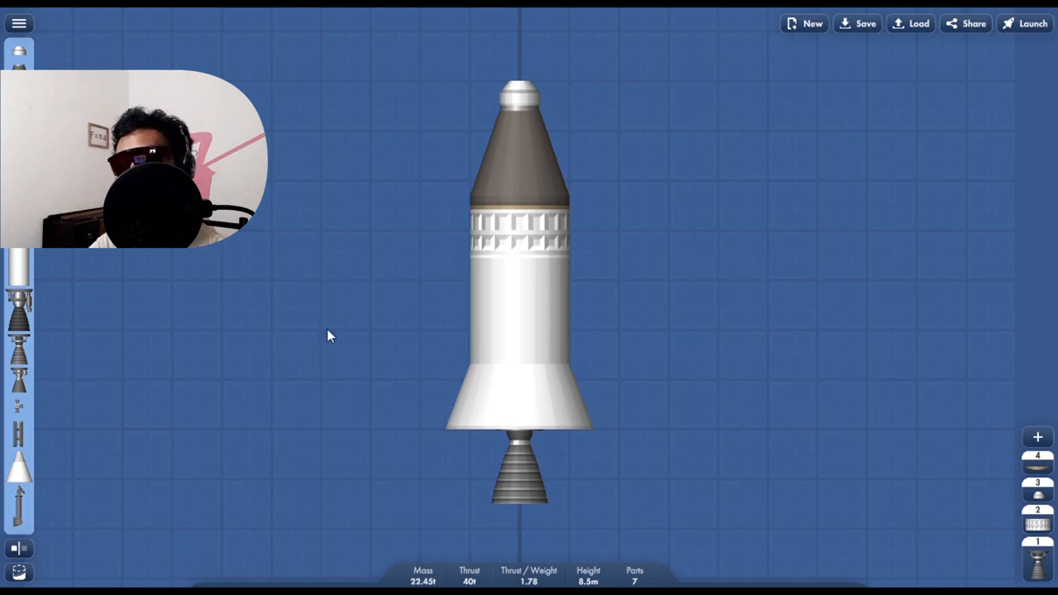
pyautogui.moveTo(329, 222)
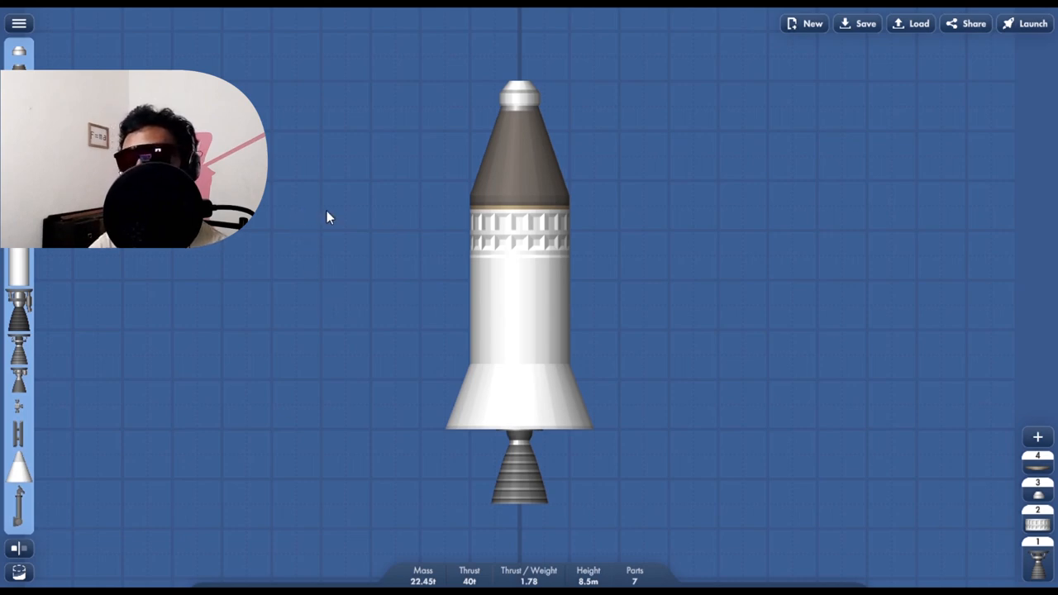
pyautogui.moveTo(678, 86)
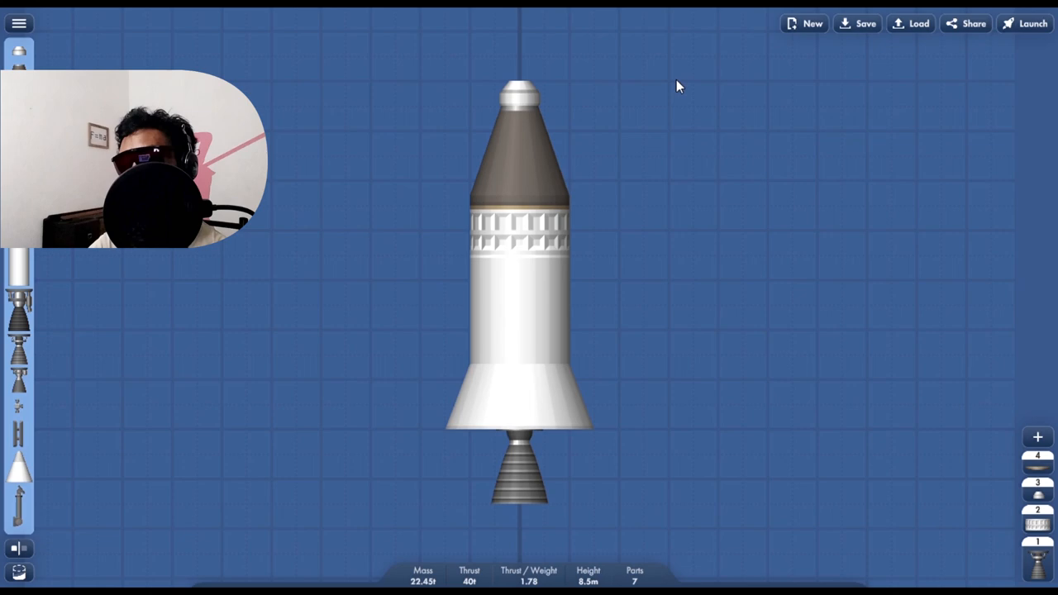
pyautogui.moveTo(306, 220)
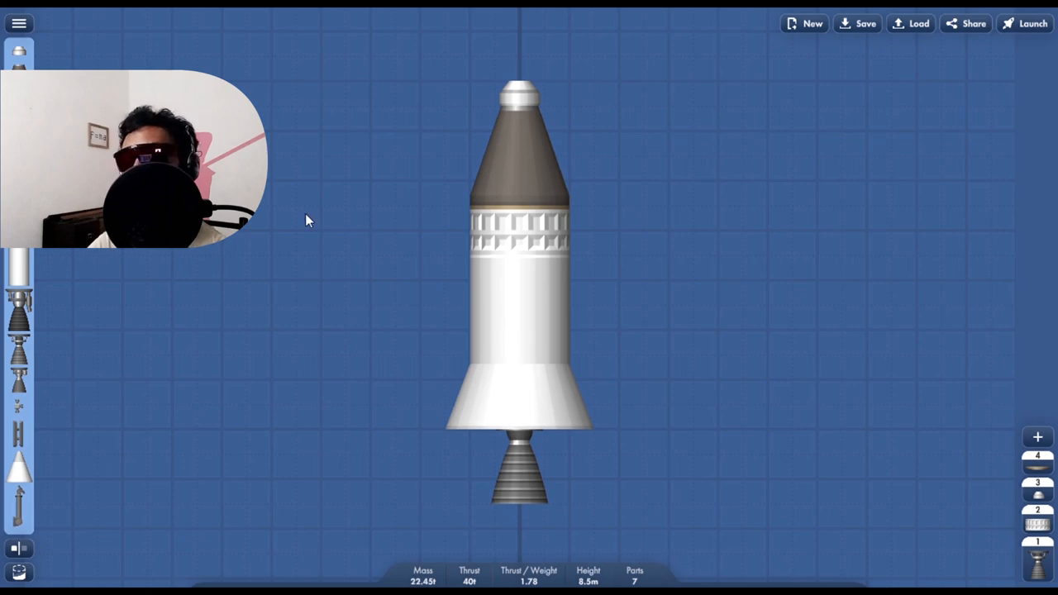
pyautogui.moveTo(603, 156)
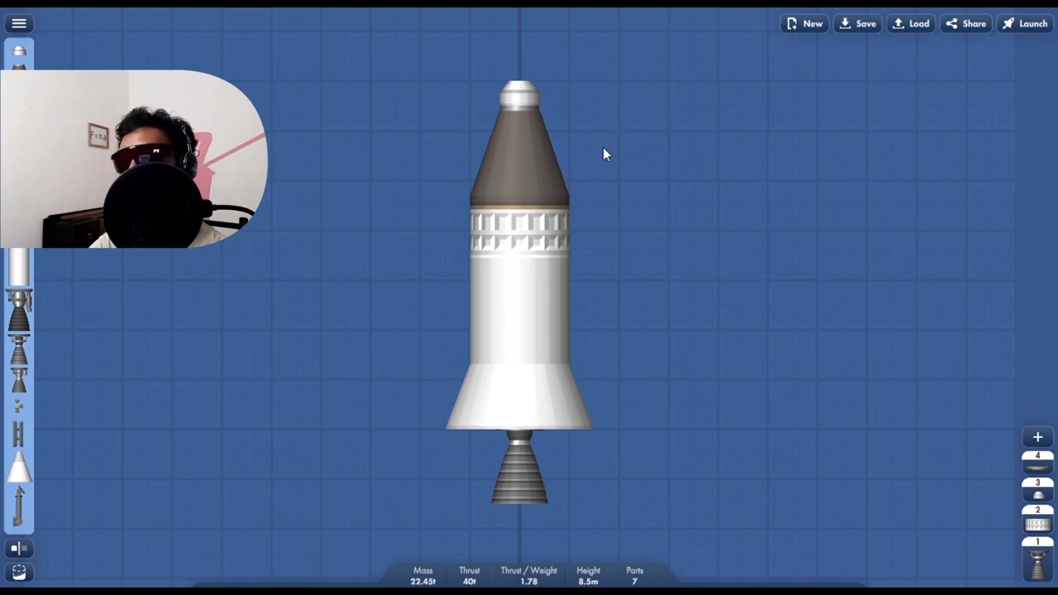
pyautogui.moveTo(587, 354)
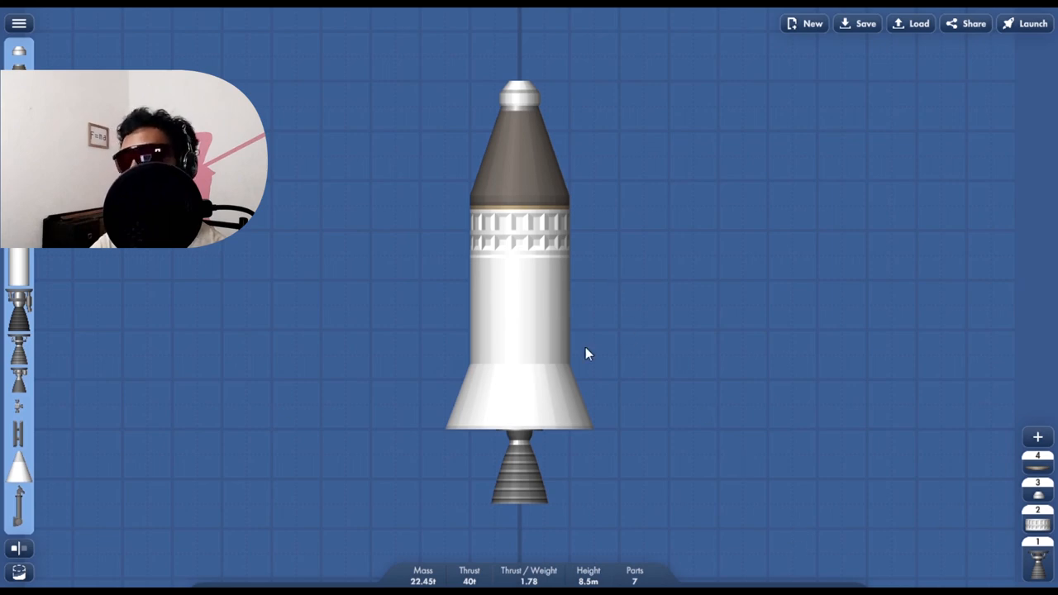
pyautogui.moveTo(717, 48)
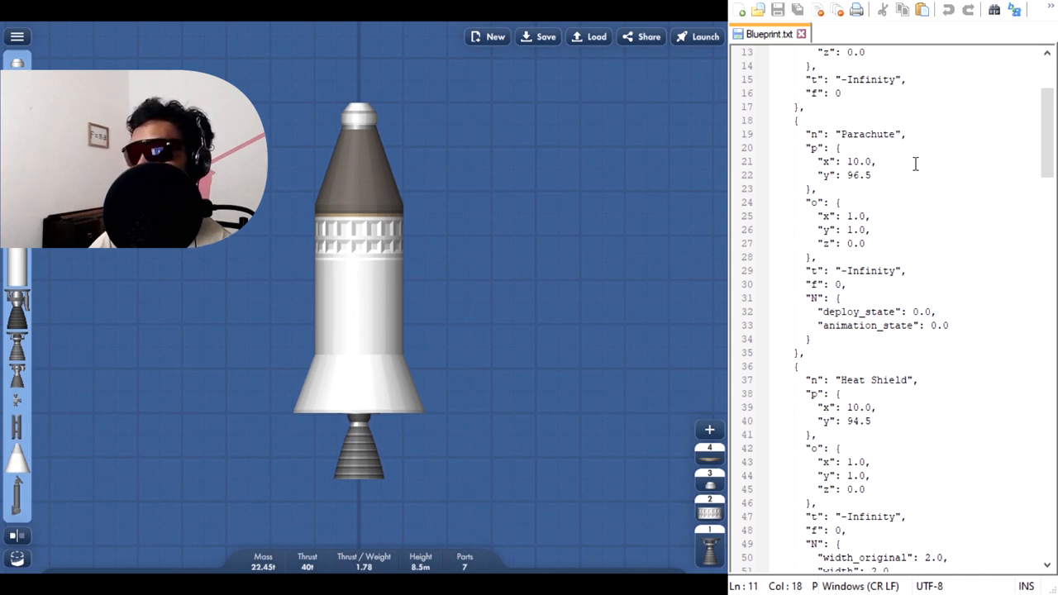
# In Notepad++, locate the Cone part and select its size value 3.0 to replace with 2.5
pyautogui.scroll(-3)
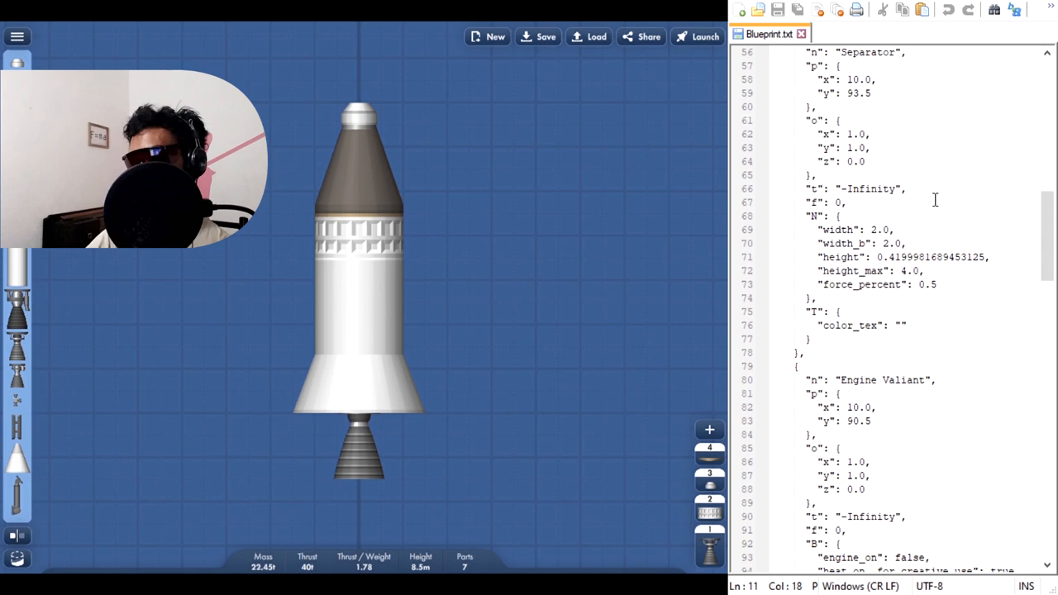
pyautogui.scroll(-3)
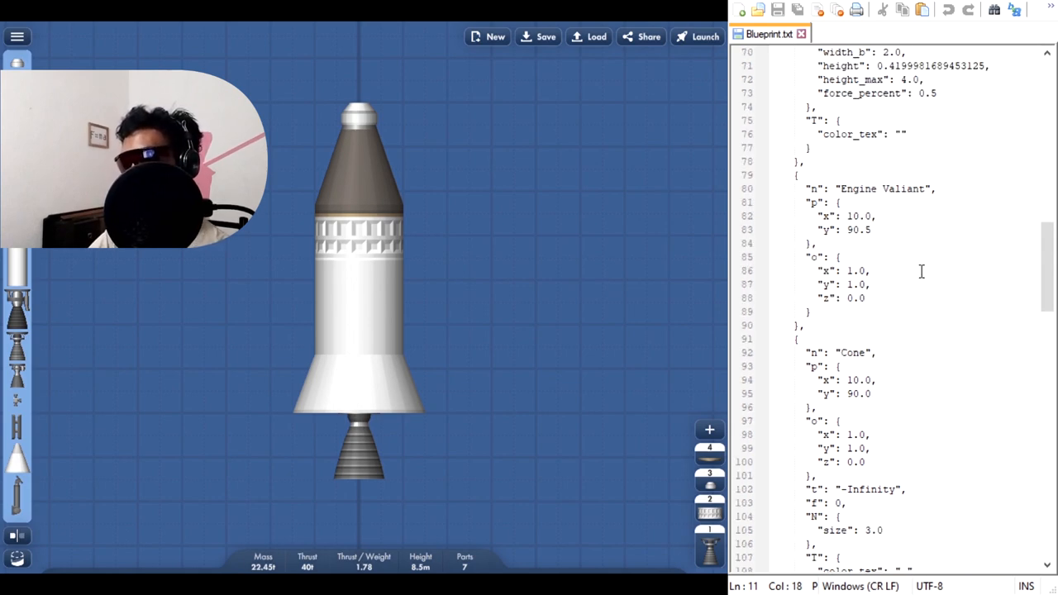
pyautogui.scroll(3)
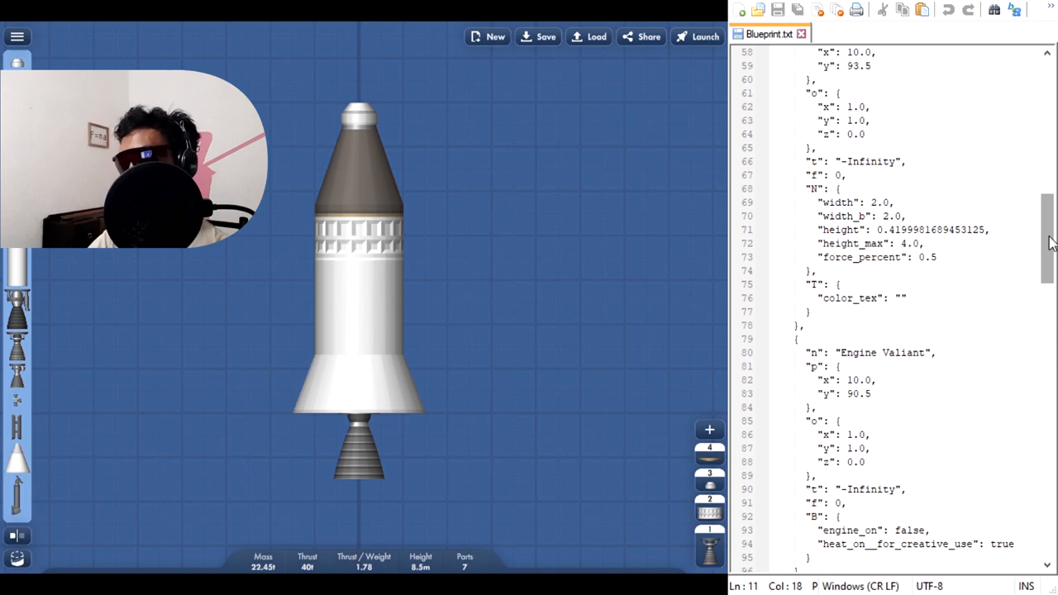
pyautogui.scroll(3)
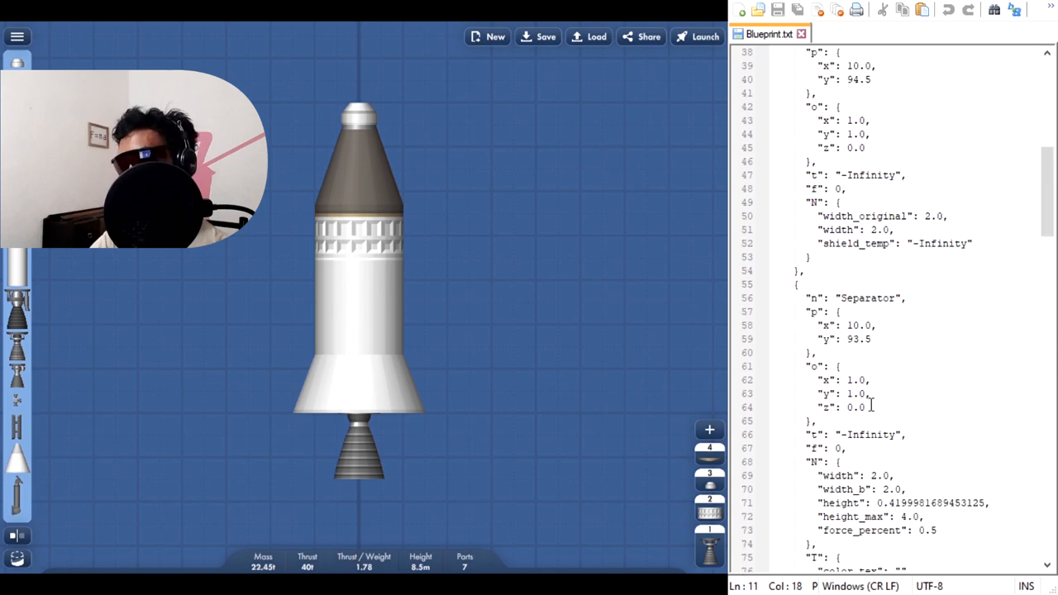
pyautogui.scroll(-3)
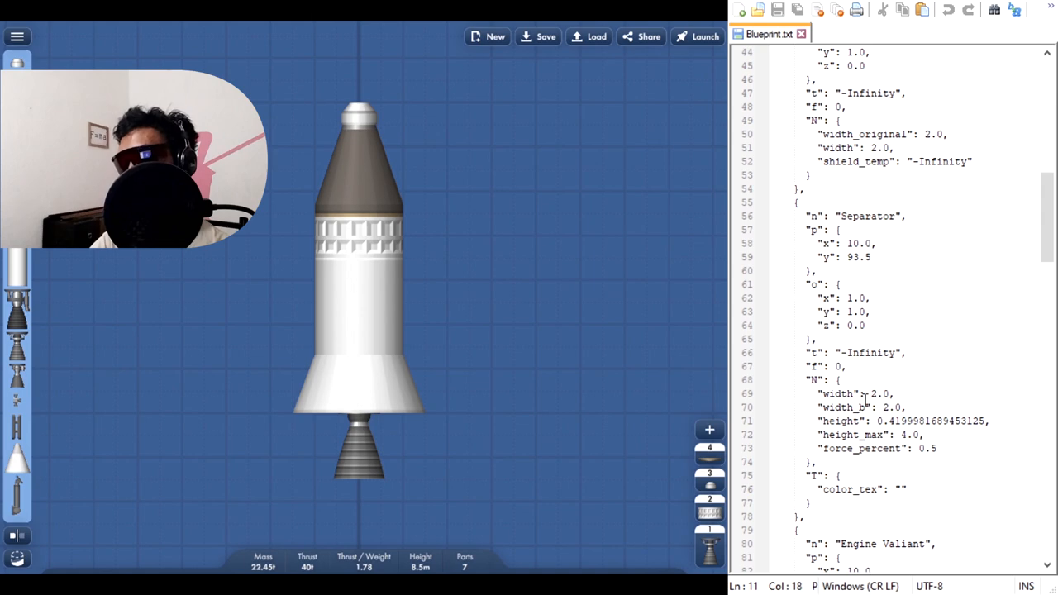
pyautogui.scroll(-3)
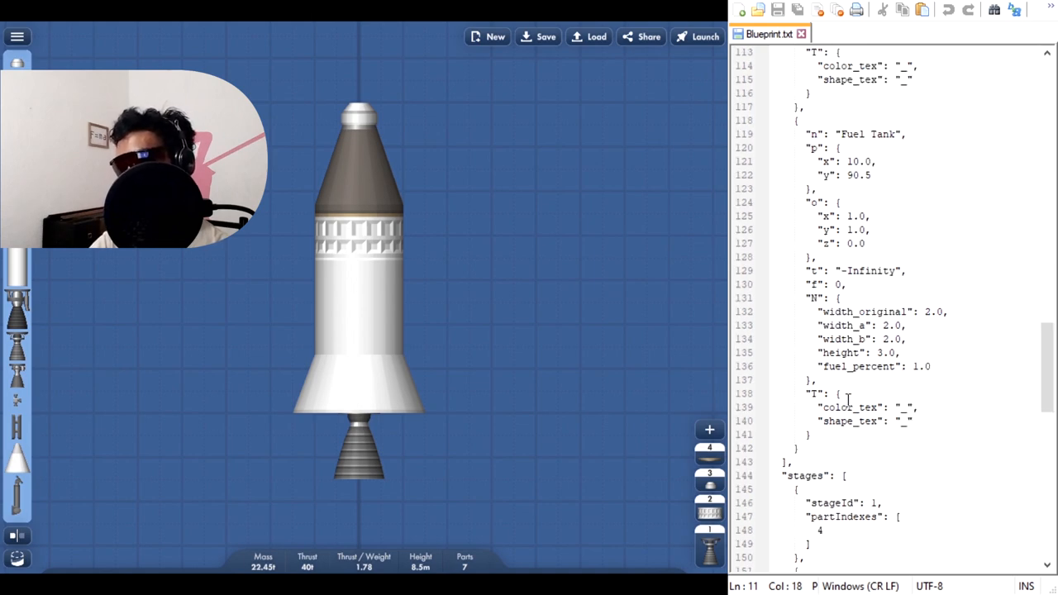
pyautogui.scroll(3)
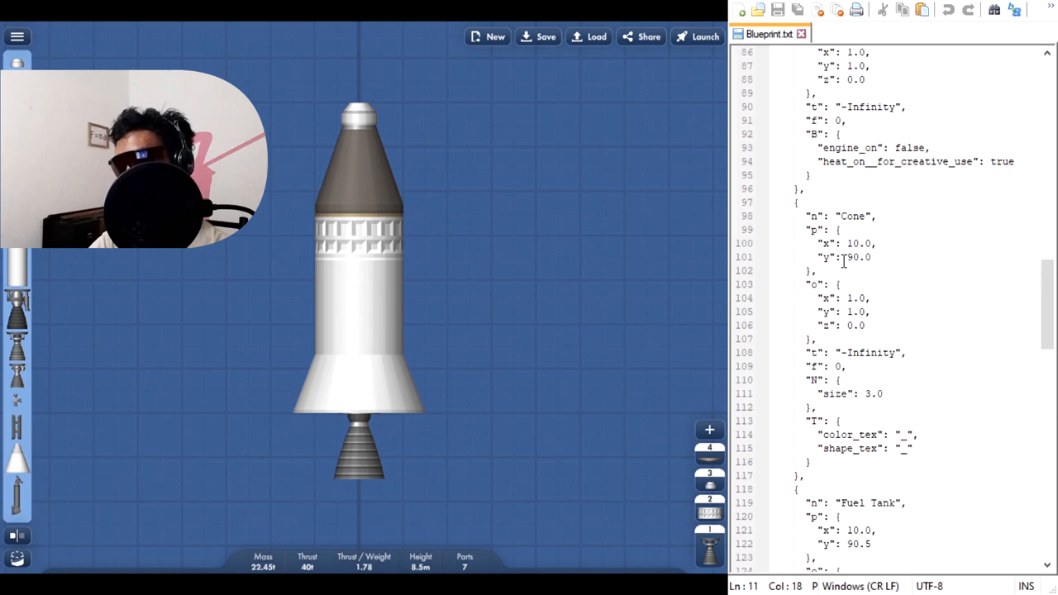
pyautogui.doubleClick(870, 394)
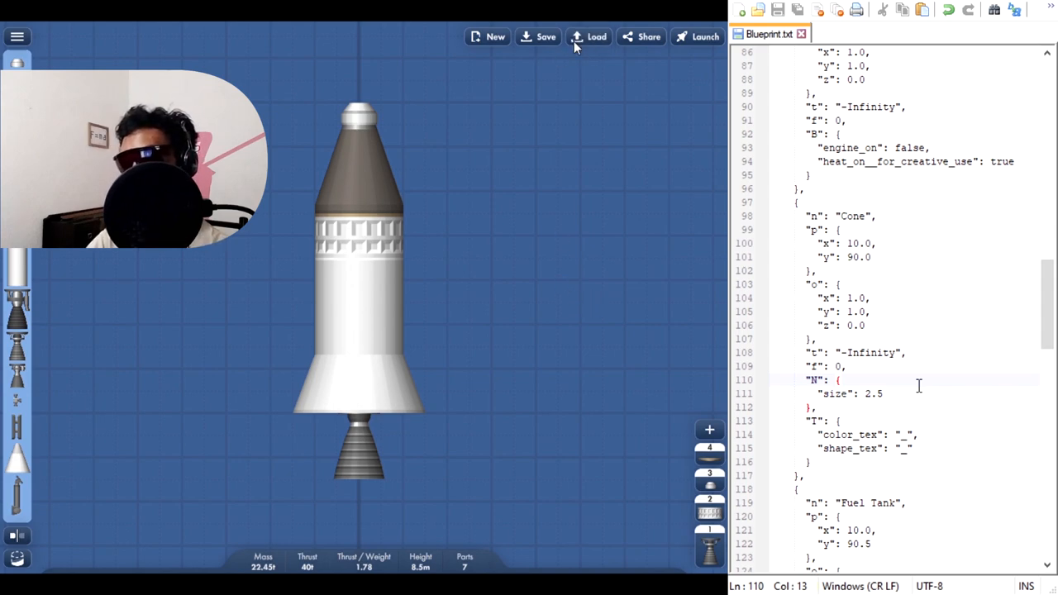
# Reload the edited Test #1 blueprint from the Blueprints list
pyautogui.click(595, 37)
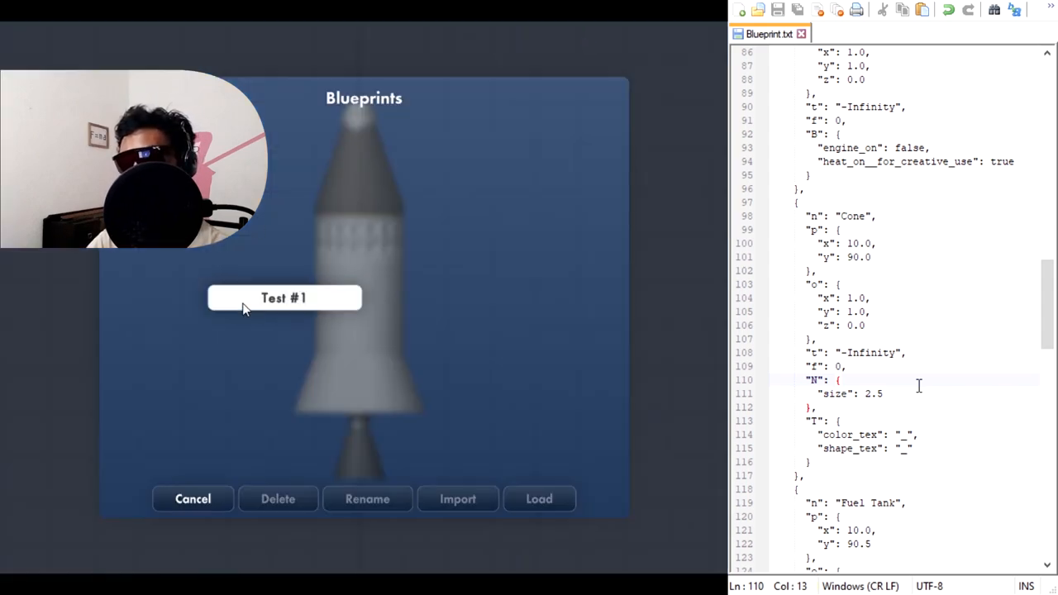
pyautogui.click(540, 499)
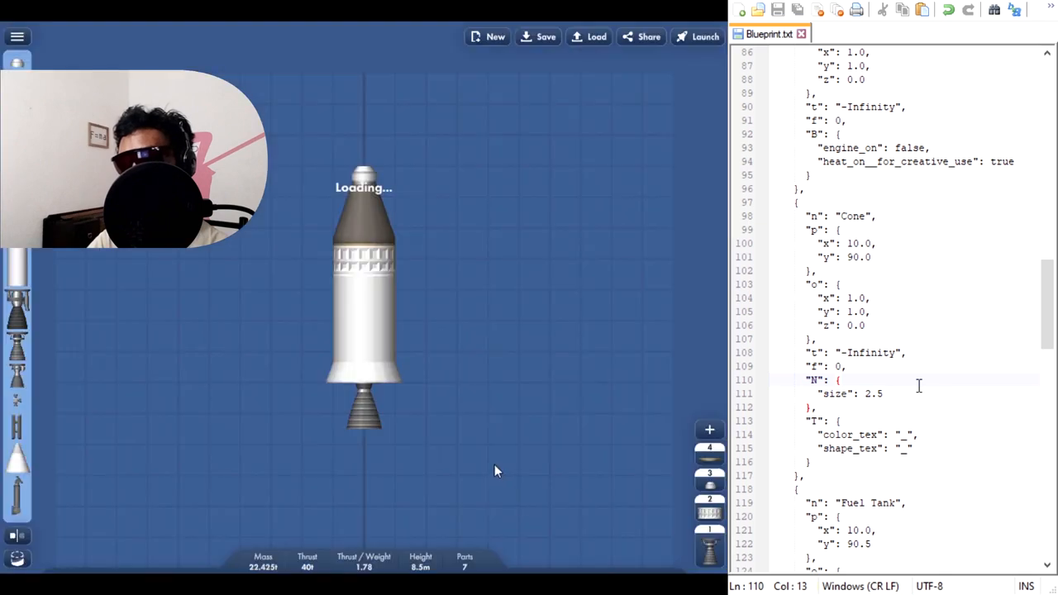
pyautogui.moveTo(351, 389)
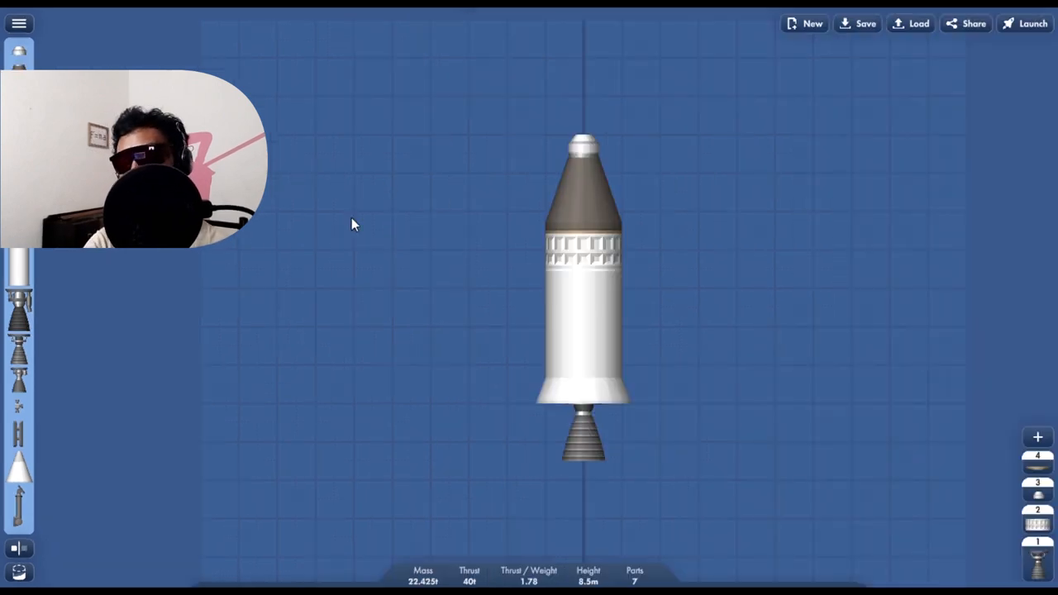
pyautogui.moveTo(662, 321)
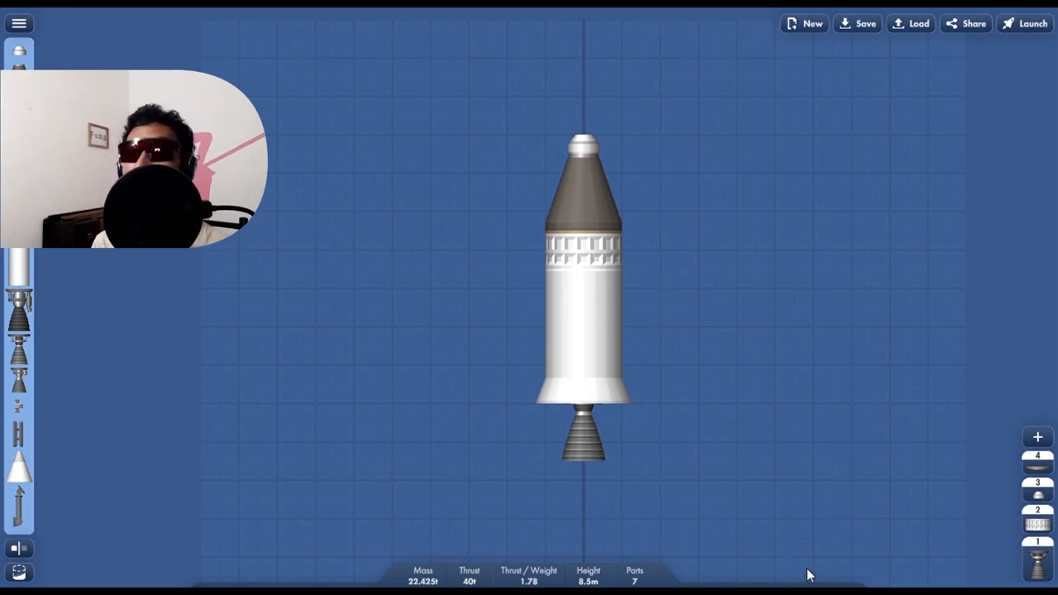
pyautogui.moveTo(927, 450)
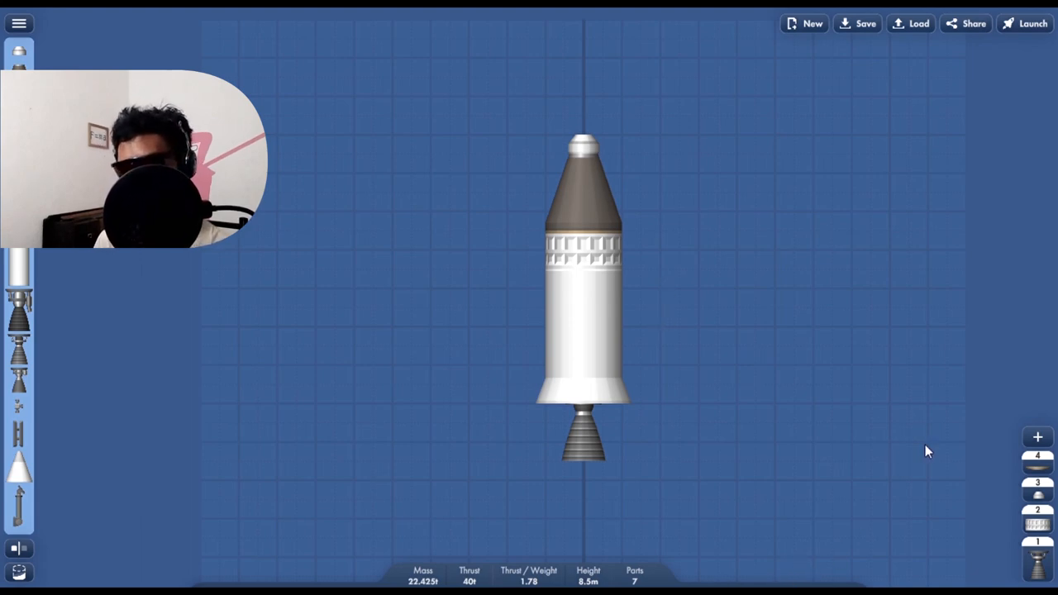
pyautogui.moveTo(866, 513)
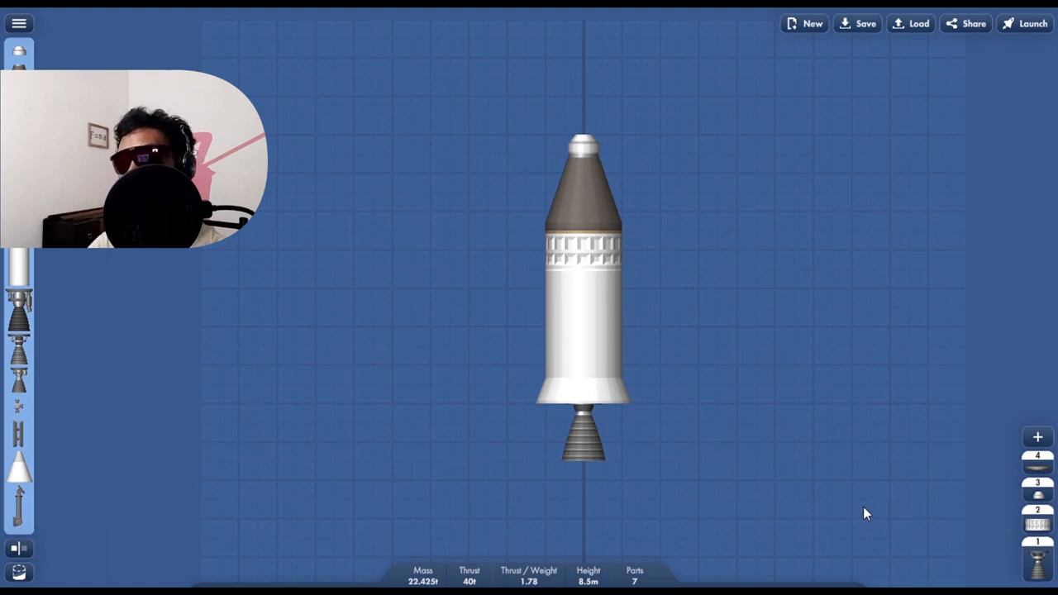
pyautogui.moveTo(910, 523)
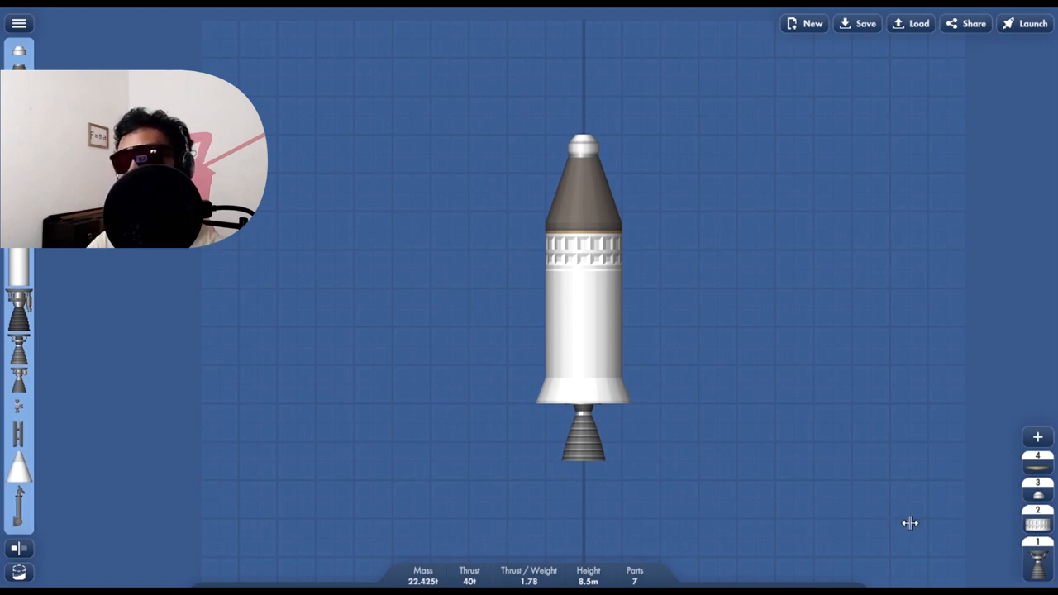
pyautogui.moveTo(857, 520)
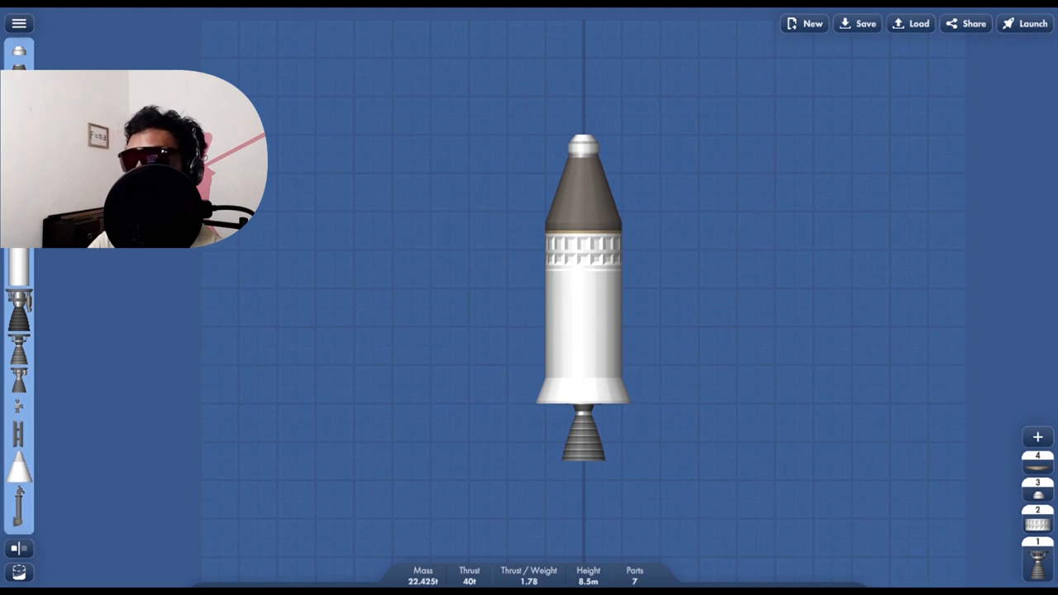
pyautogui.moveTo(840, 60)
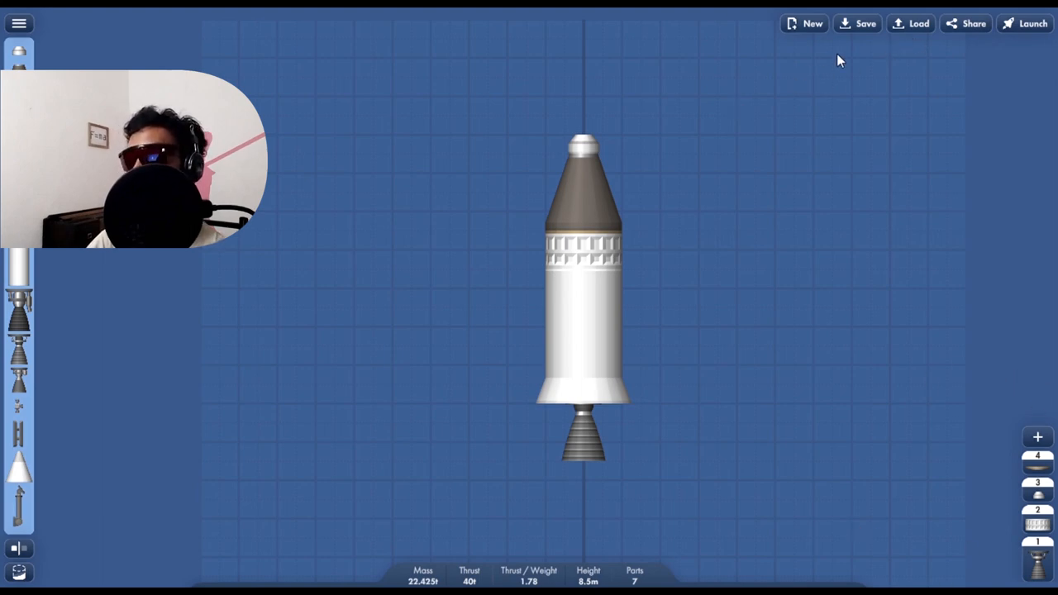
# Load the N1-1 blueprint, a 417-part, 53.3 m rocket, into the build area
pyautogui.click(909, 23)
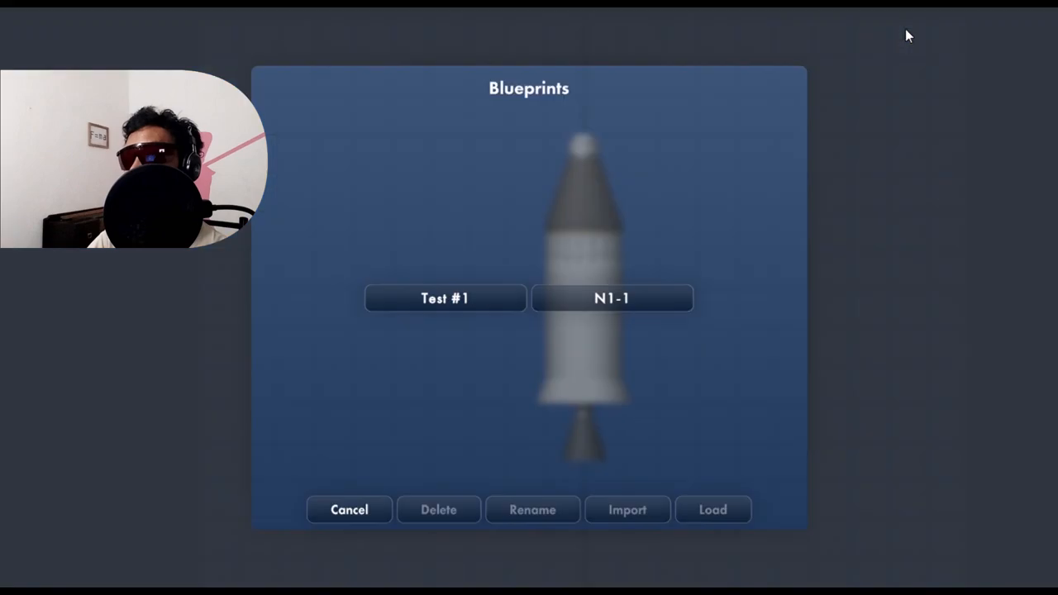
pyautogui.moveTo(695, 234)
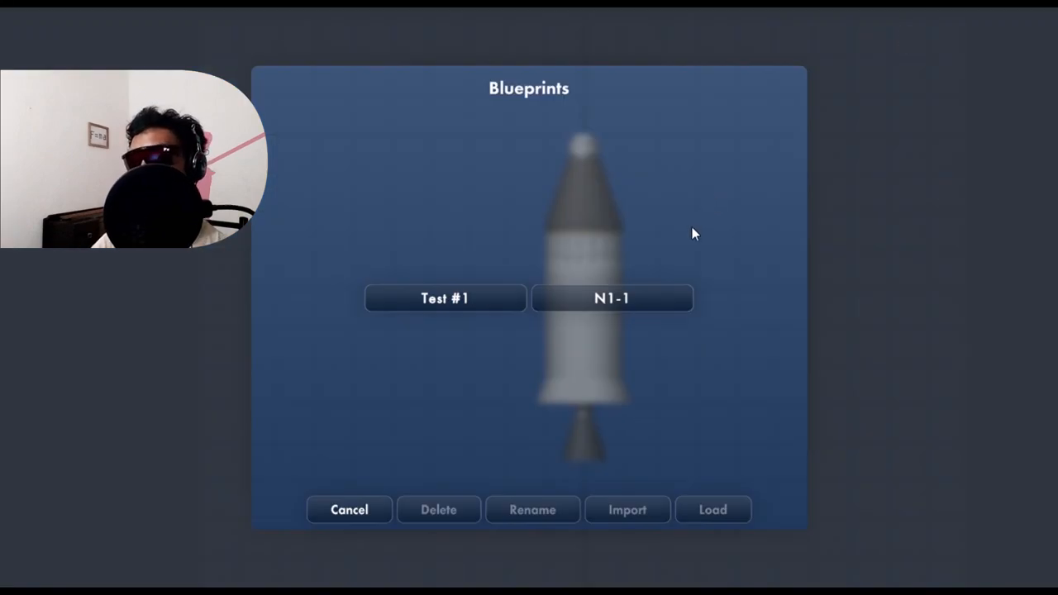
pyautogui.click(612, 297)
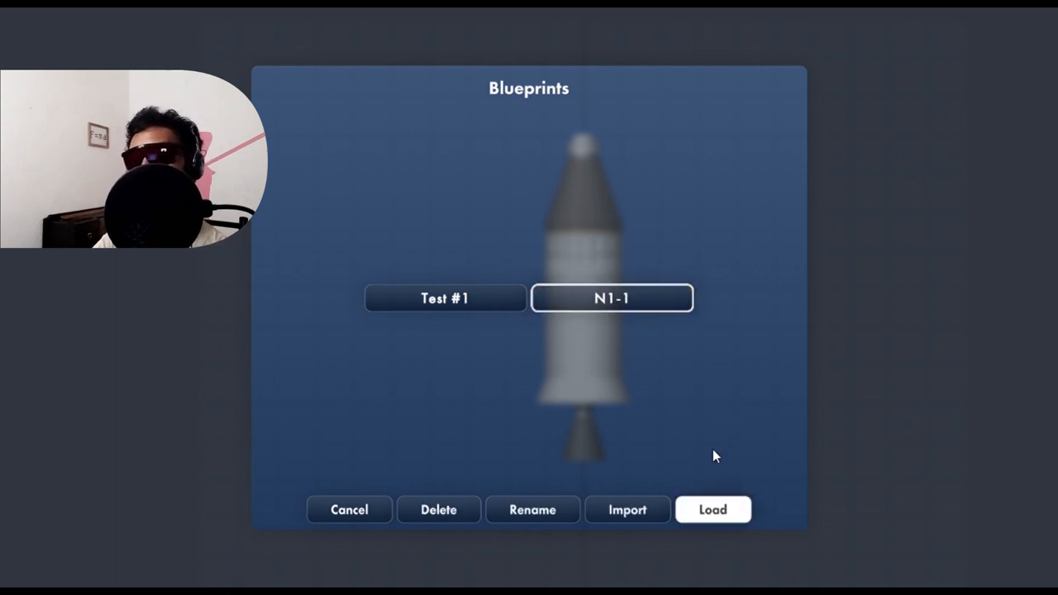
pyautogui.moveTo(734, 379)
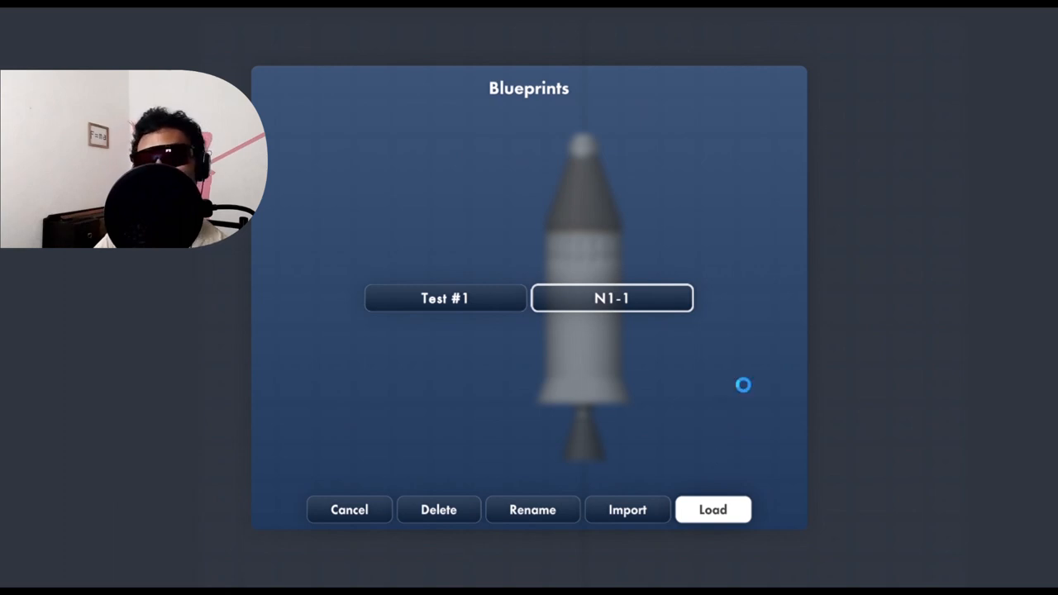
pyautogui.click(712, 510)
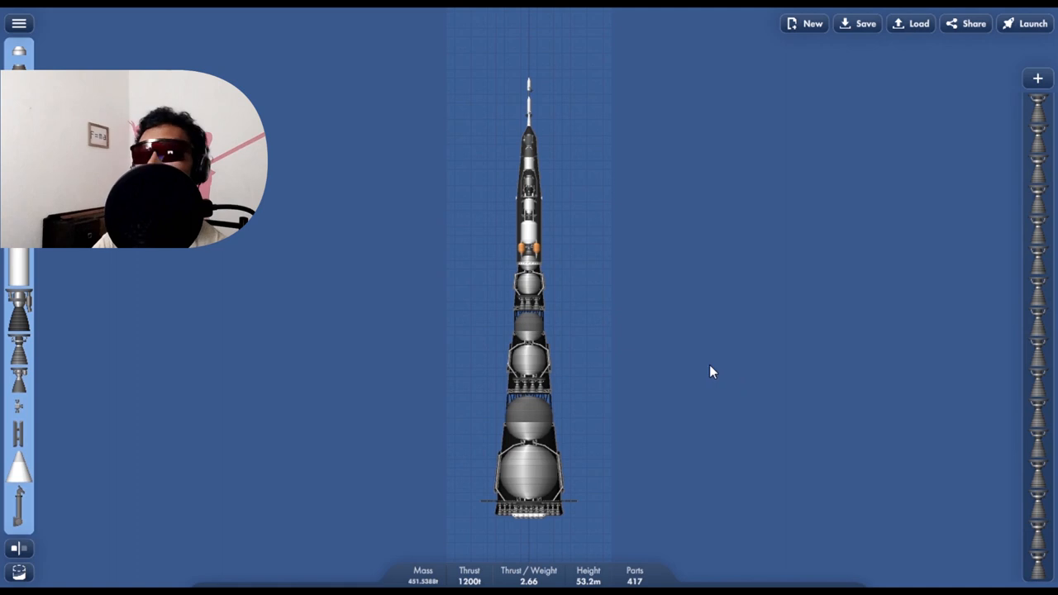
pyautogui.moveTo(602, 316)
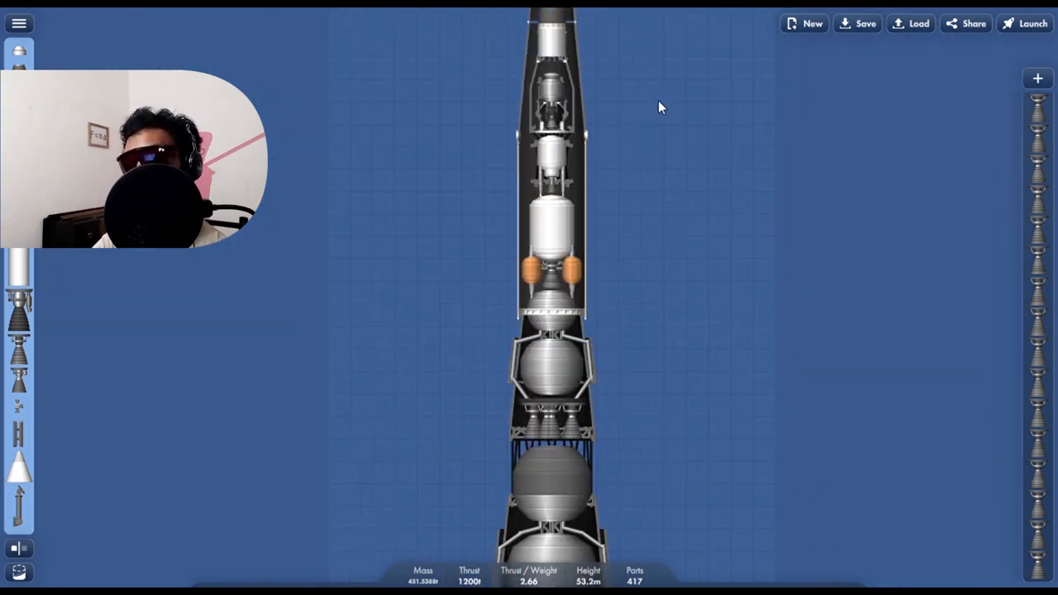
# Inspect the N1 stages by zooming, then send the rocket to the launch pad
pyautogui.scroll(-3)
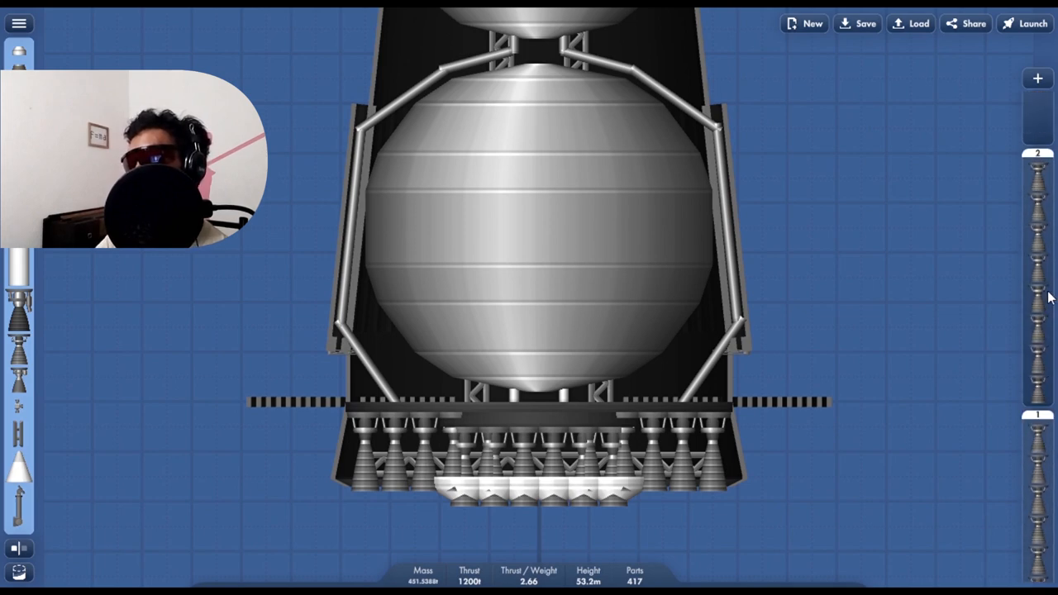
pyautogui.scroll(3)
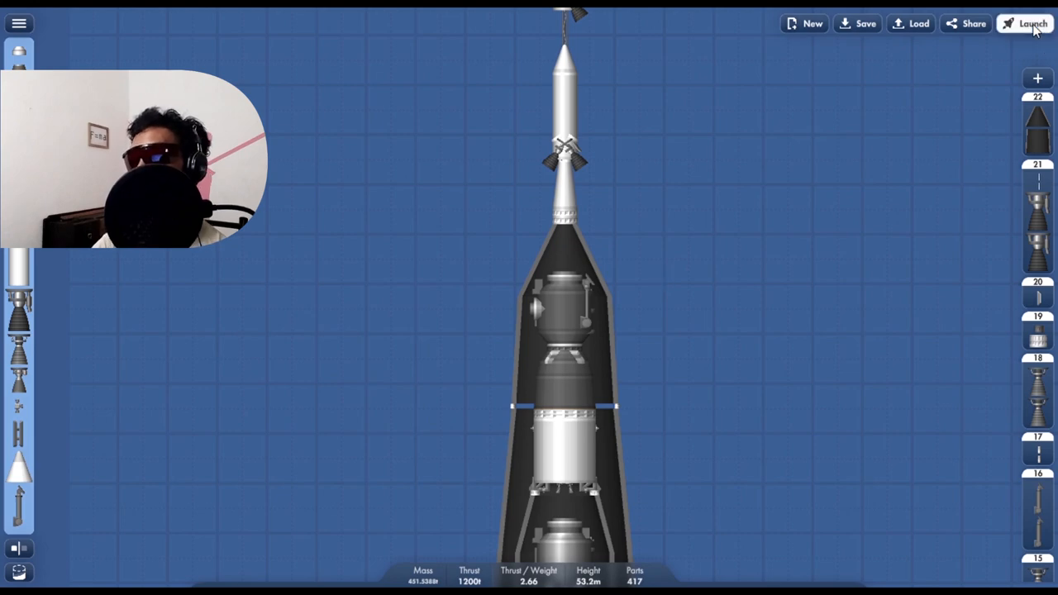
pyautogui.click(1032, 23)
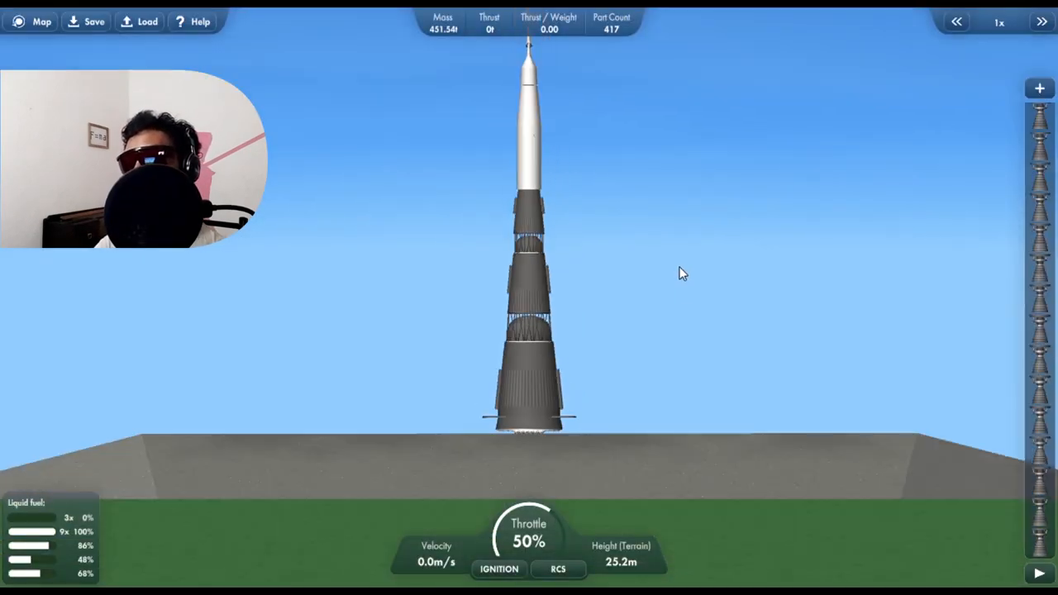
# Zoom out on the pad and ignite the N1's engines to lift off at full throttle
pyautogui.scroll(-3)
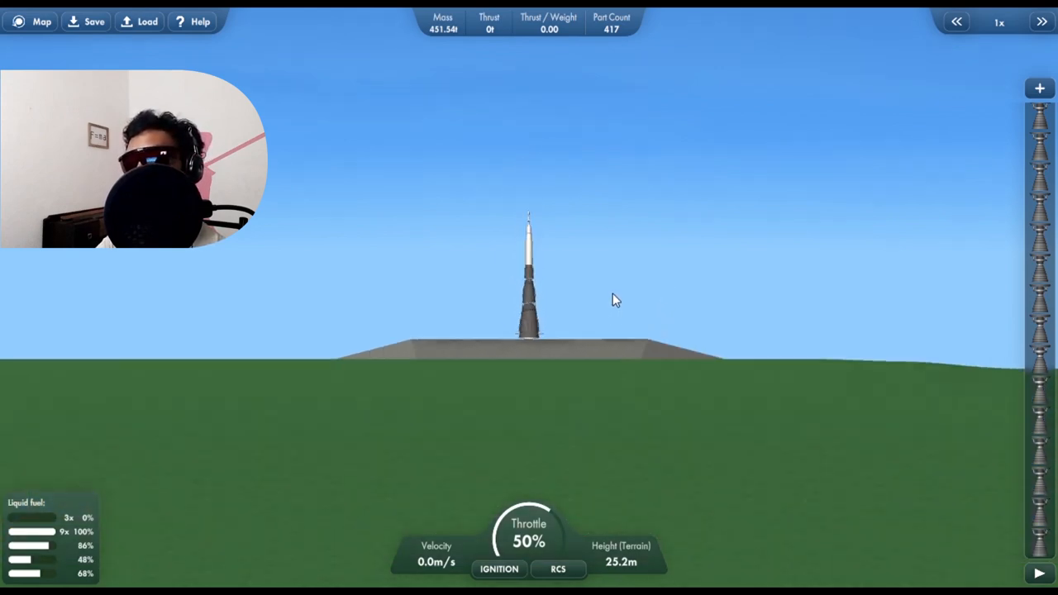
pyautogui.scroll(-3)
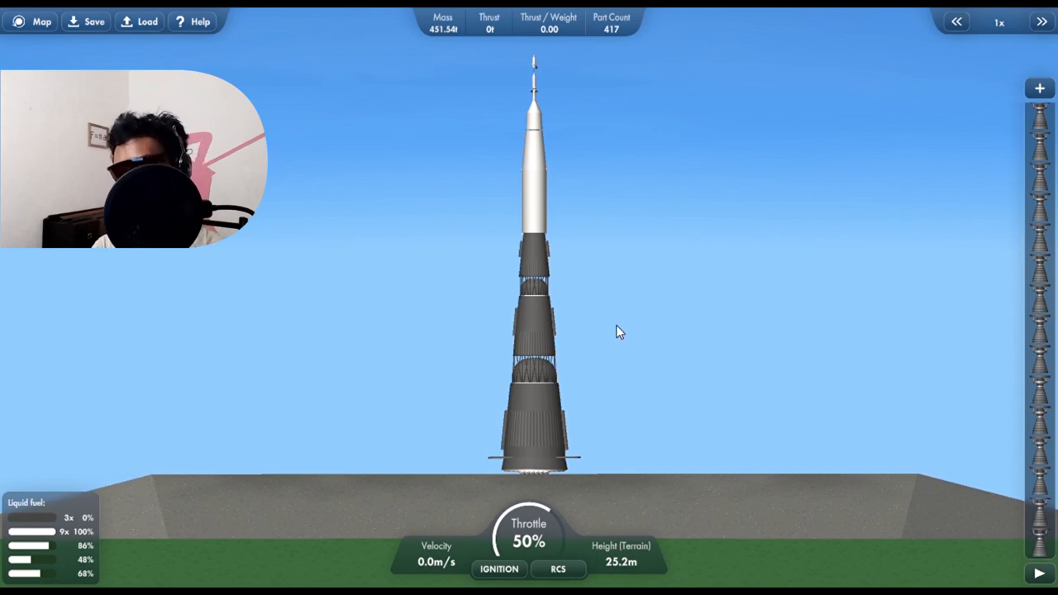
pyautogui.click(500, 569)
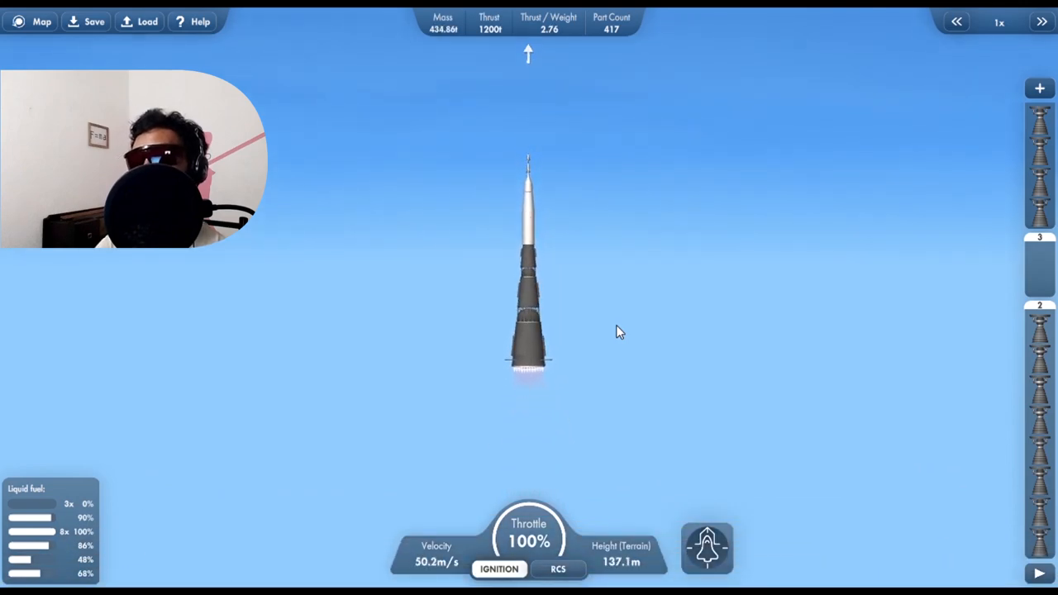
pyautogui.moveTo(576, 367)
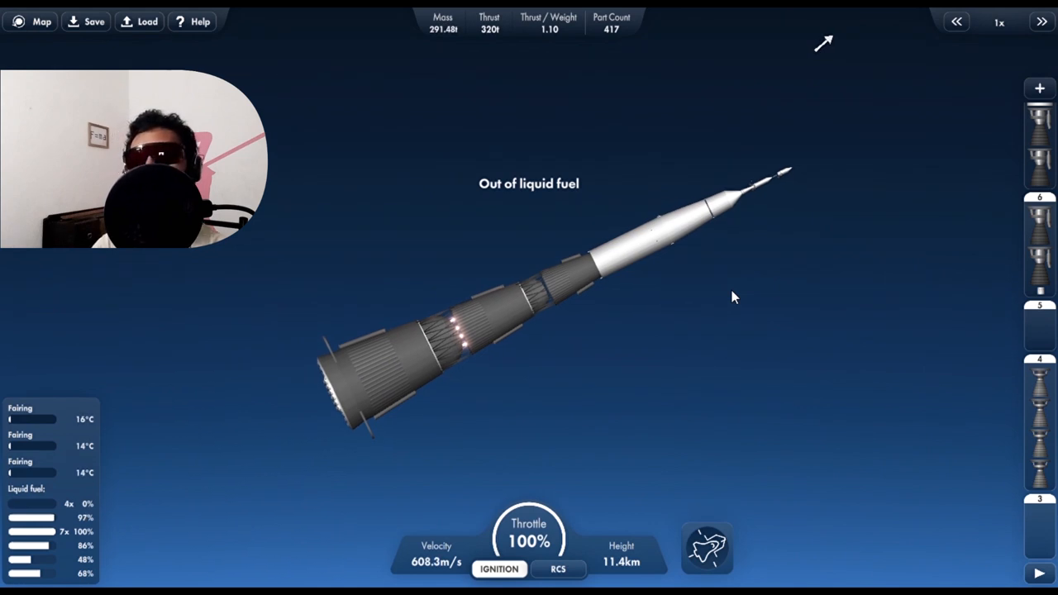
# Separate the spent first stage of the N1-1 so the next stage fires
pyautogui.click(744, 304)
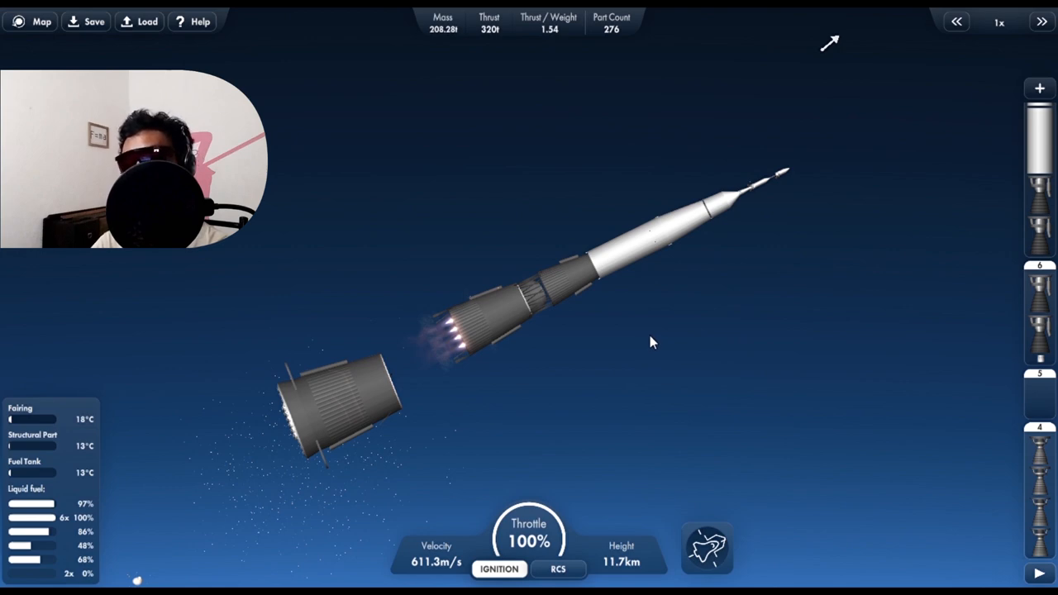
pyautogui.moveTo(653, 350)
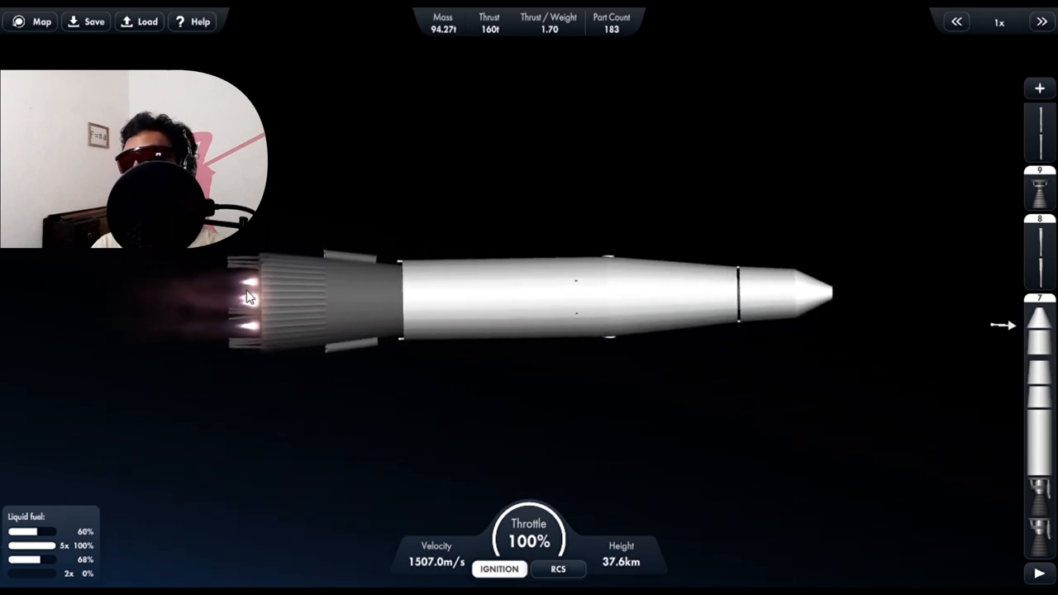
pyautogui.moveTo(951, 443)
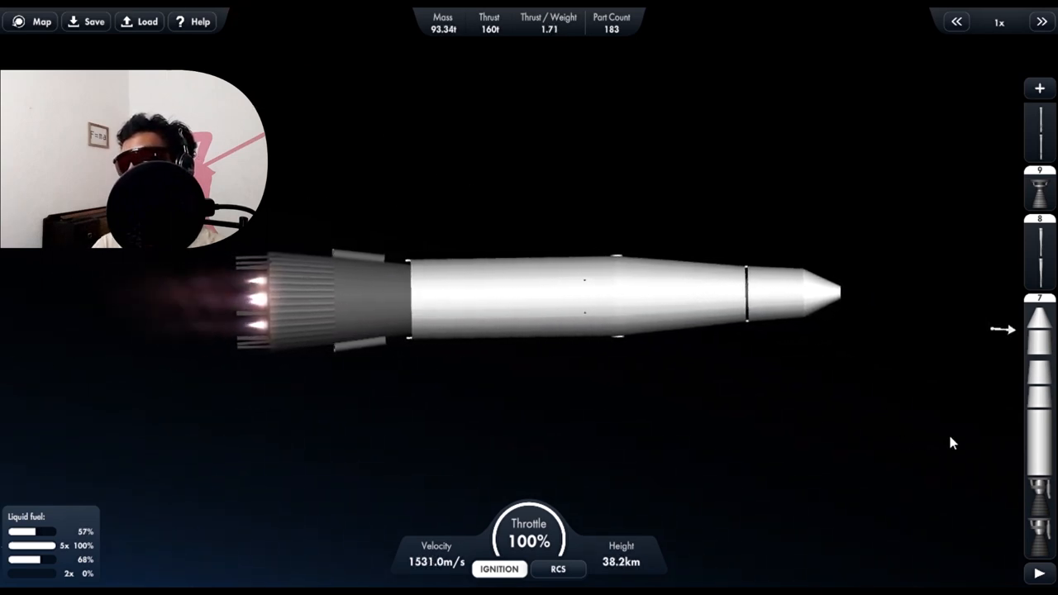